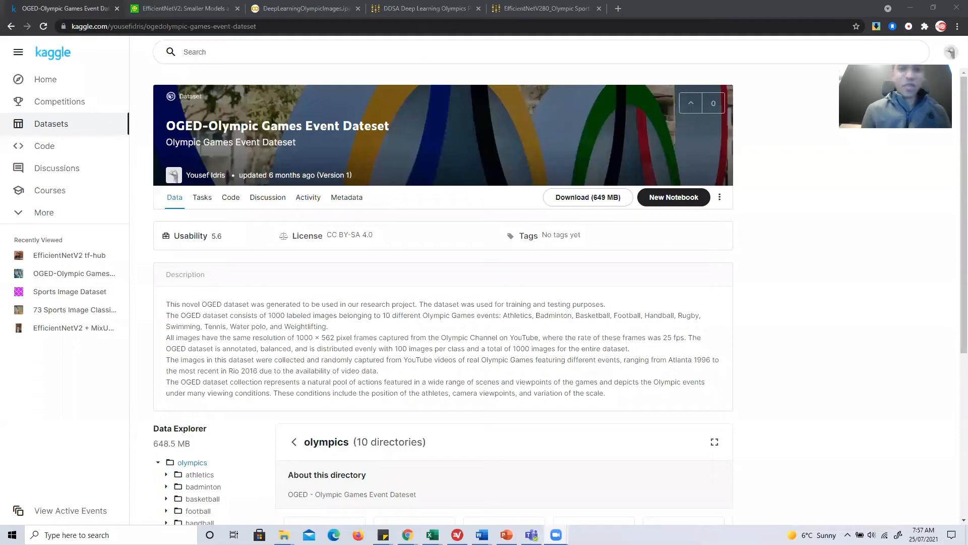
pyautogui.moveTo(833, 429)
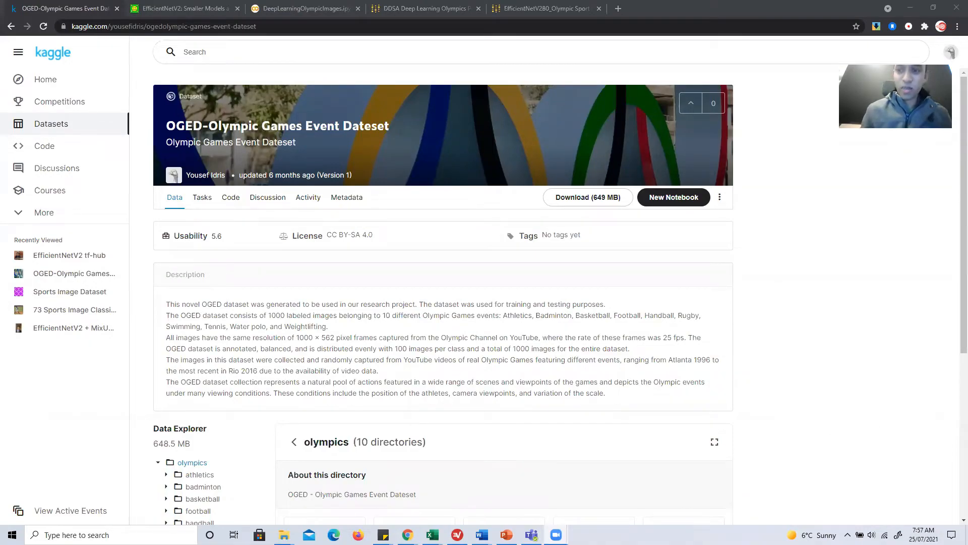
# - Open athletics1.png, the hurdles race start photo, from the athletics image folder
pyautogui.scroll(-3)
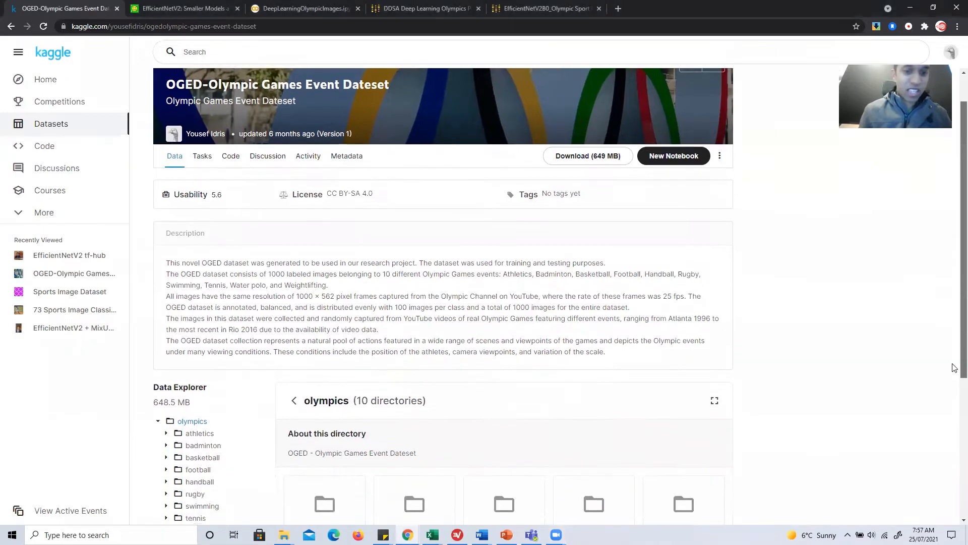
pyautogui.scroll(-3)
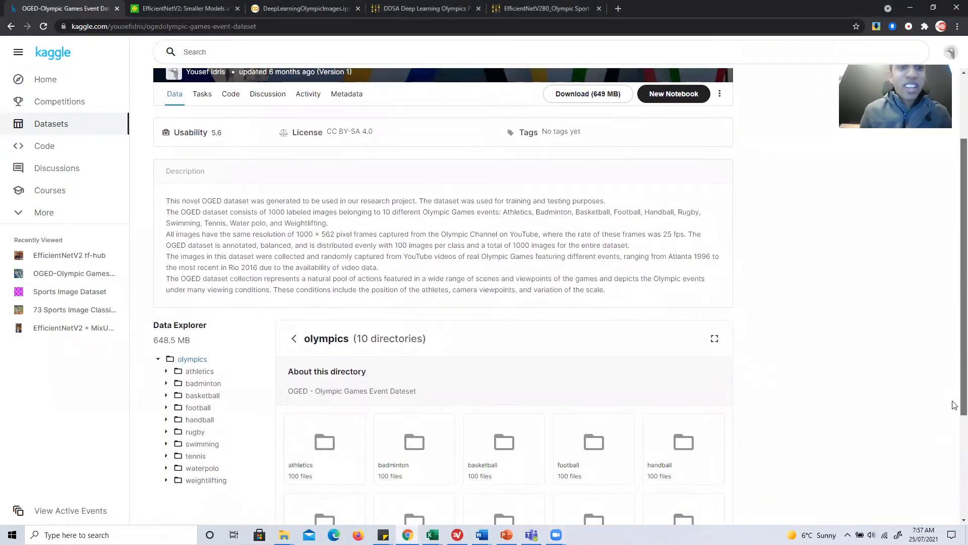
pyautogui.scroll(-3)
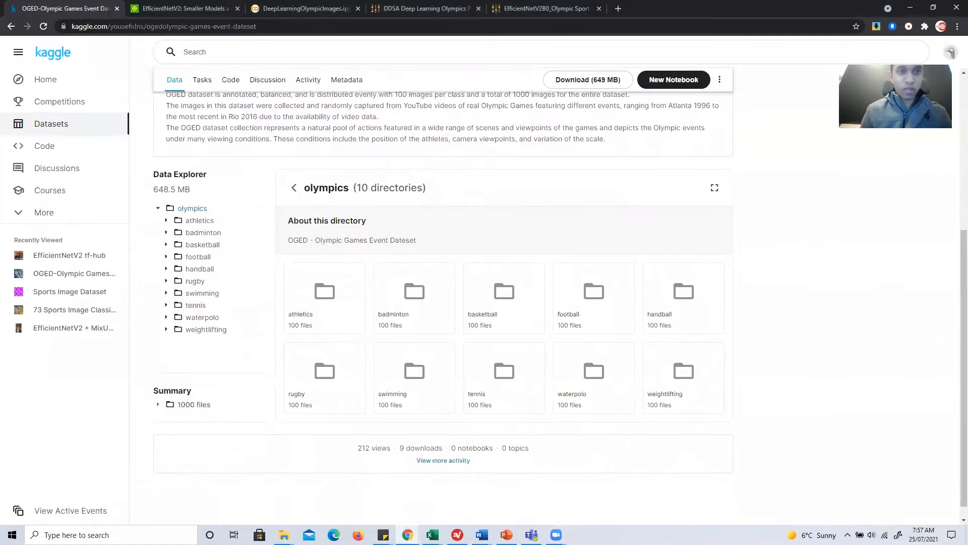
pyautogui.moveTo(616, 303)
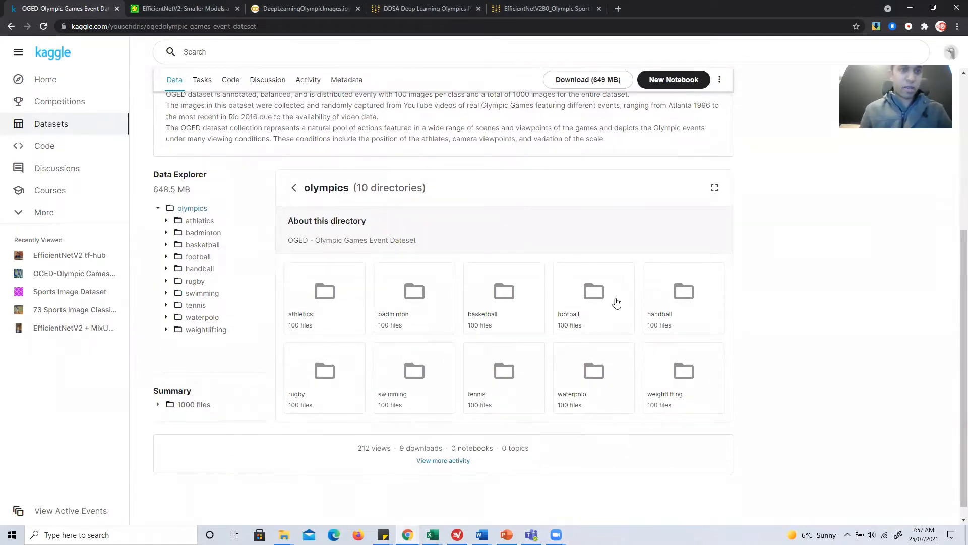
pyautogui.moveTo(127, 54)
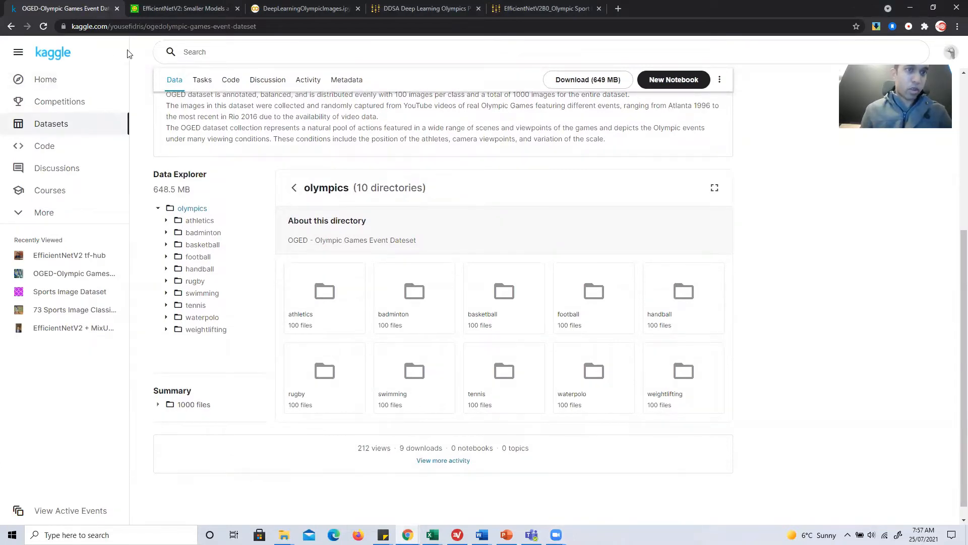
pyautogui.moveTo(307, 79)
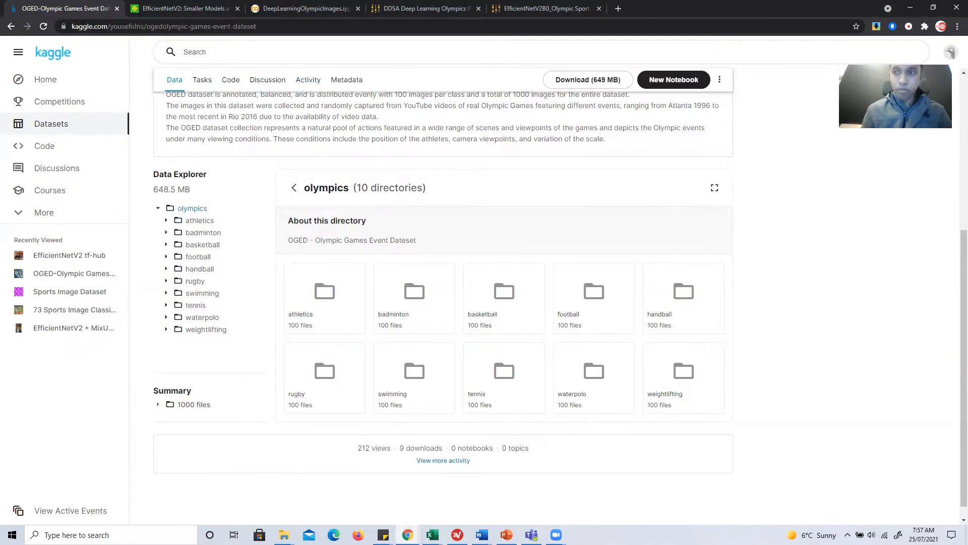
pyautogui.scroll(3)
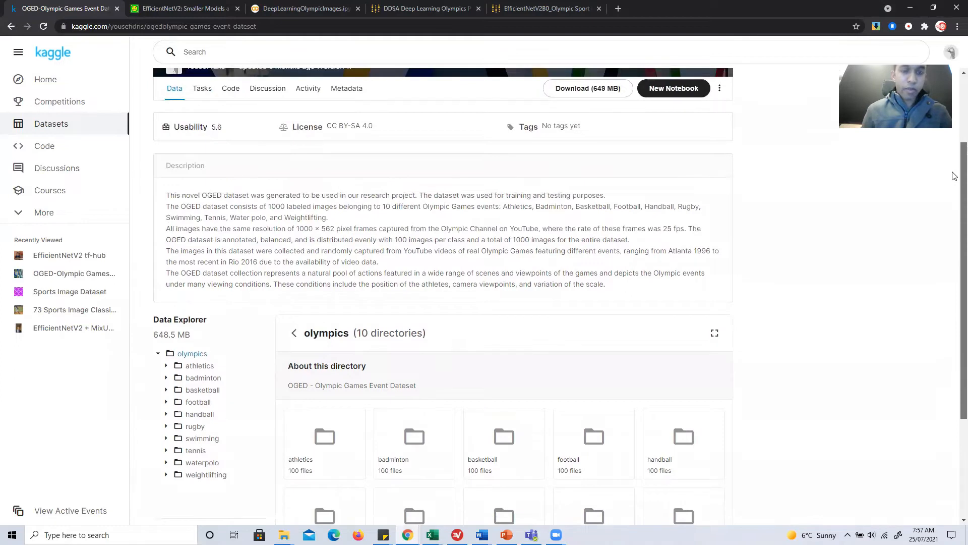
pyautogui.scroll(-3)
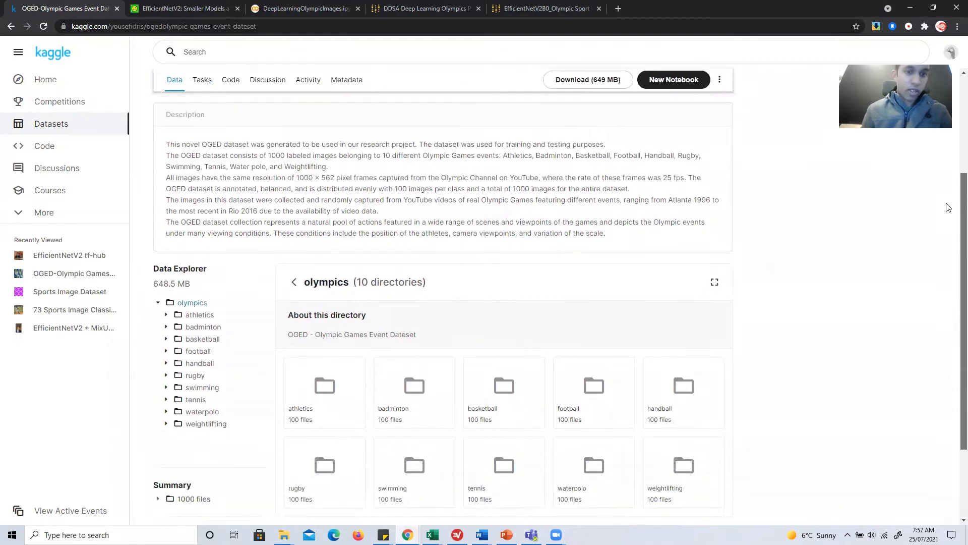
pyautogui.scroll(-3)
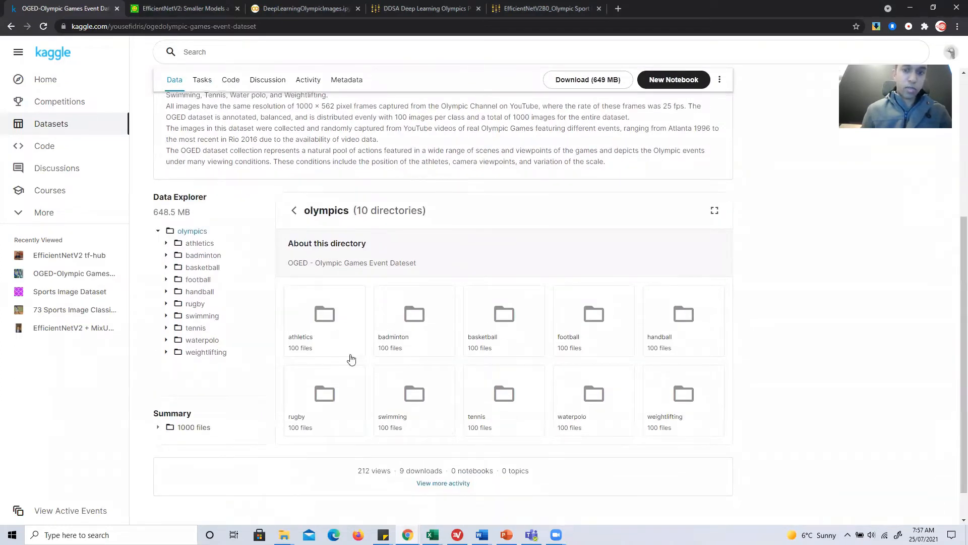
pyautogui.moveTo(501, 373)
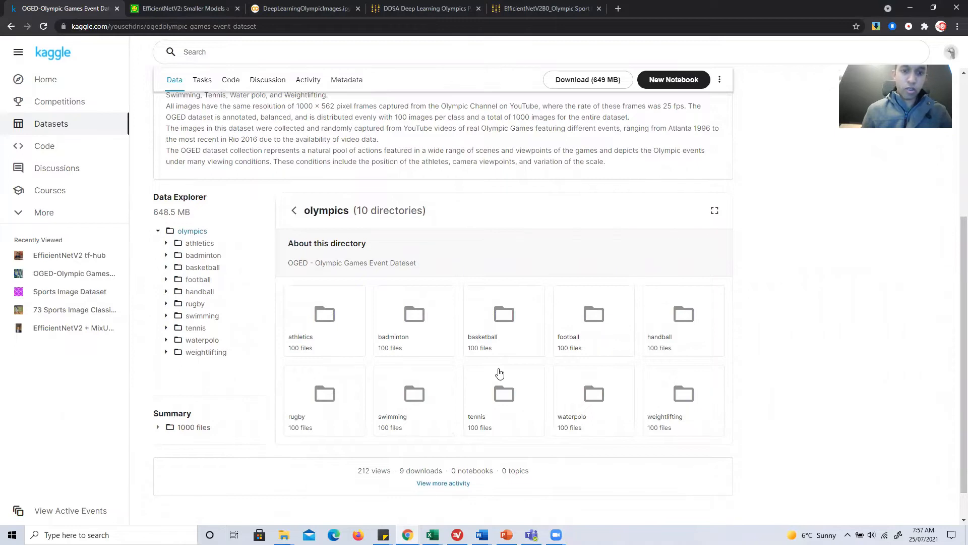
pyautogui.moveTo(745, 312)
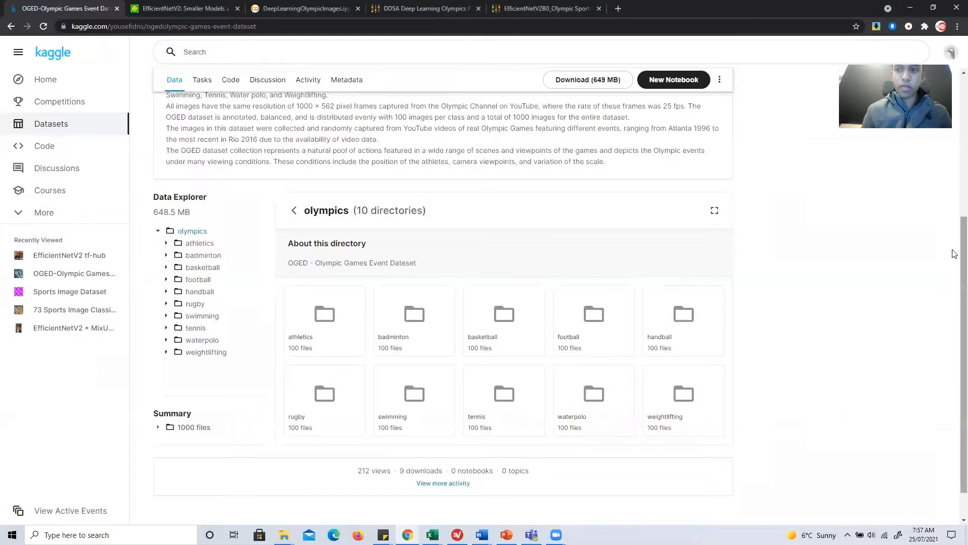
pyautogui.scroll(3)
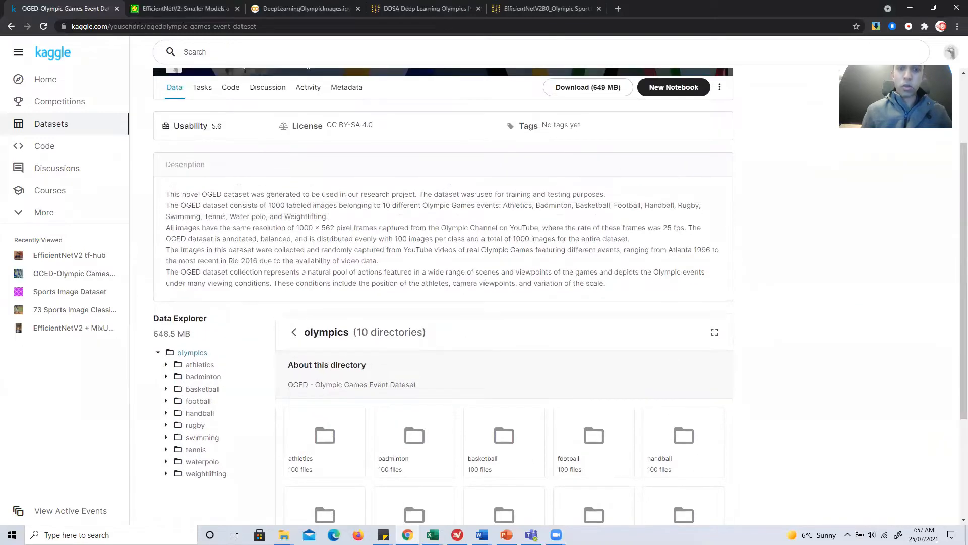
pyautogui.moveTo(310, 449)
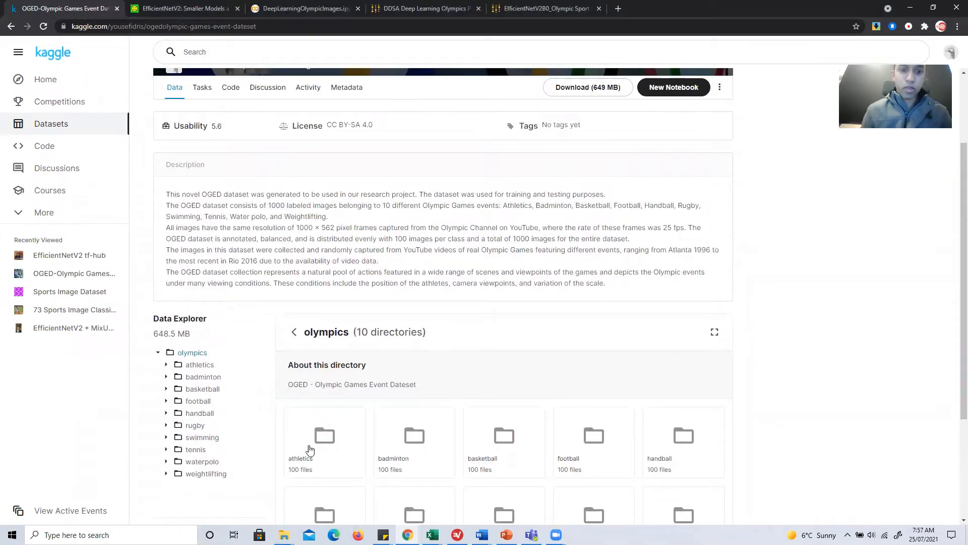
pyautogui.moveTo(343, 440)
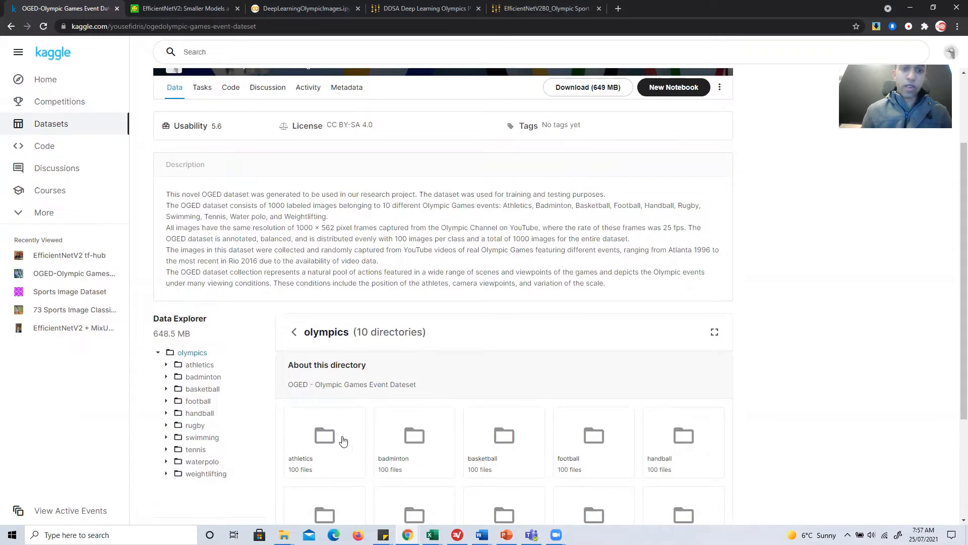
pyautogui.moveTo(336, 358)
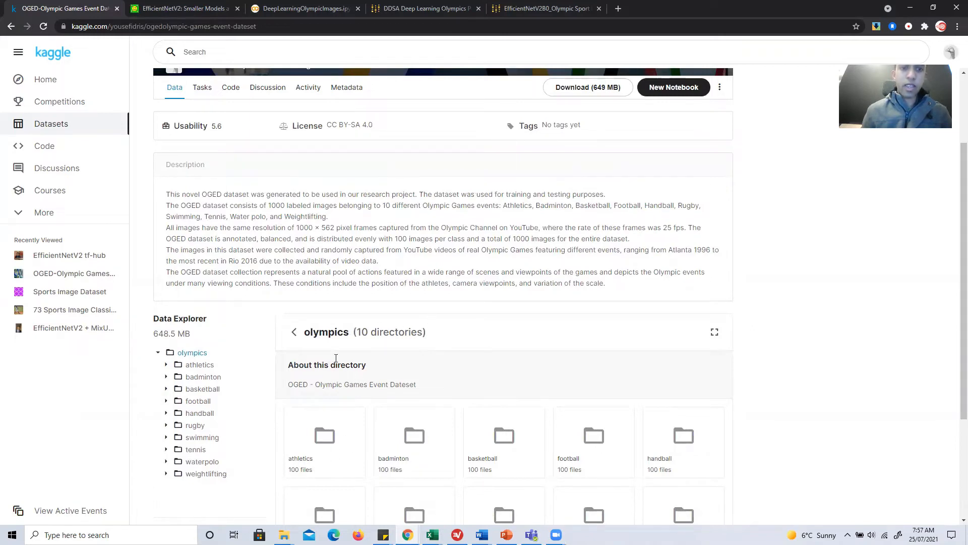
pyautogui.moveTo(323, 240)
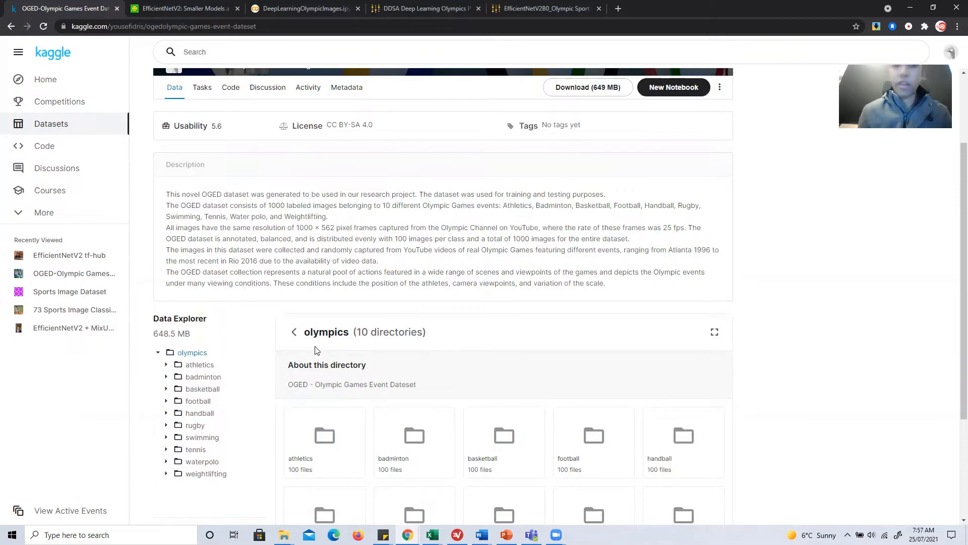
pyautogui.moveTo(283, 534)
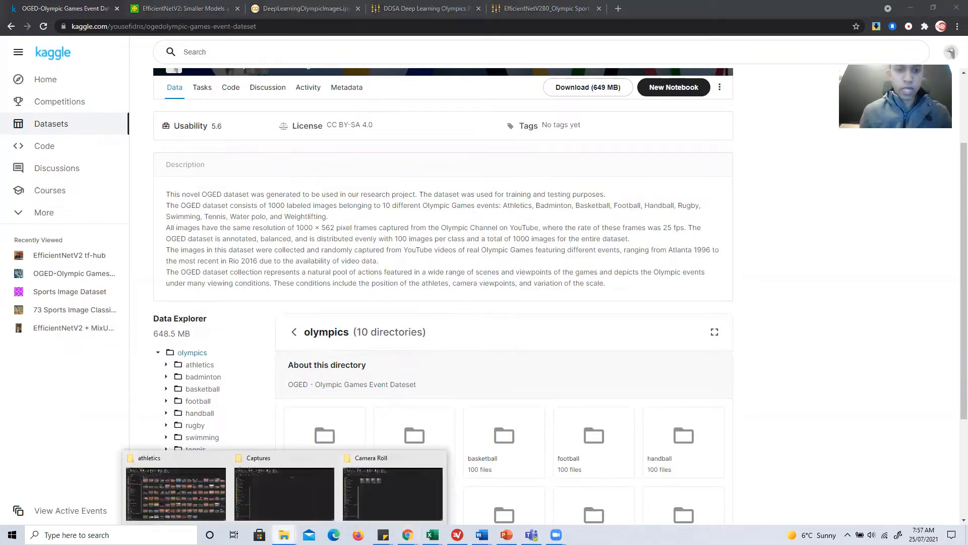
pyautogui.click(175, 494)
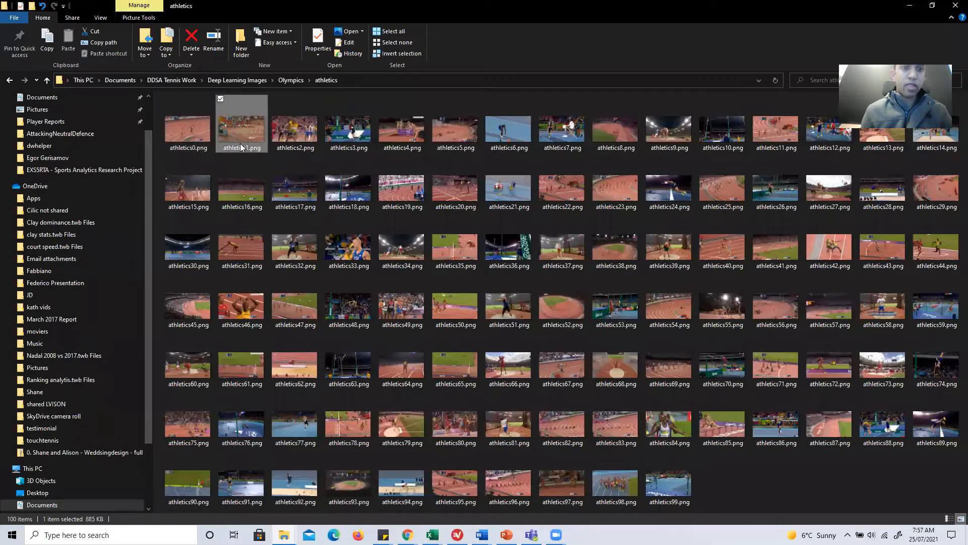
pyautogui.doubleClick(241, 122)
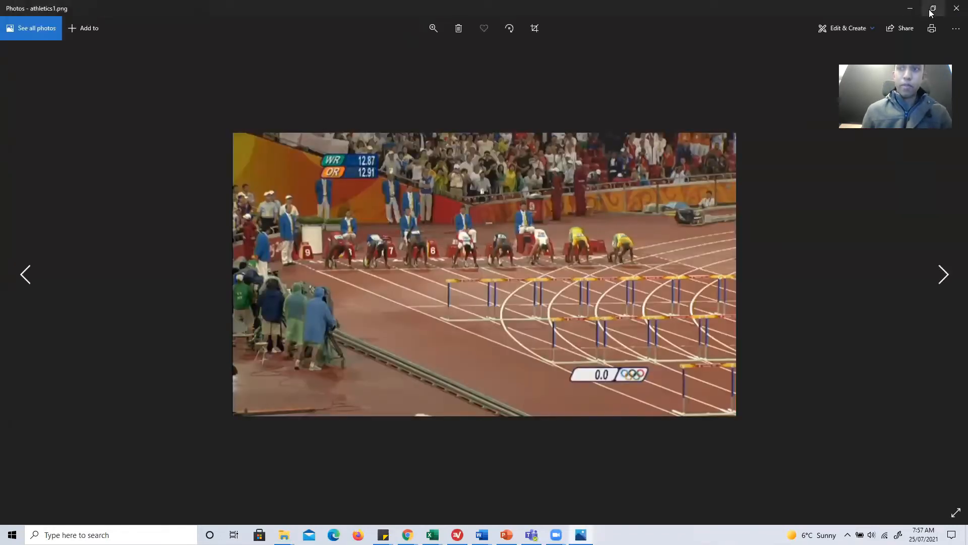
pyautogui.moveTo(956, 9)
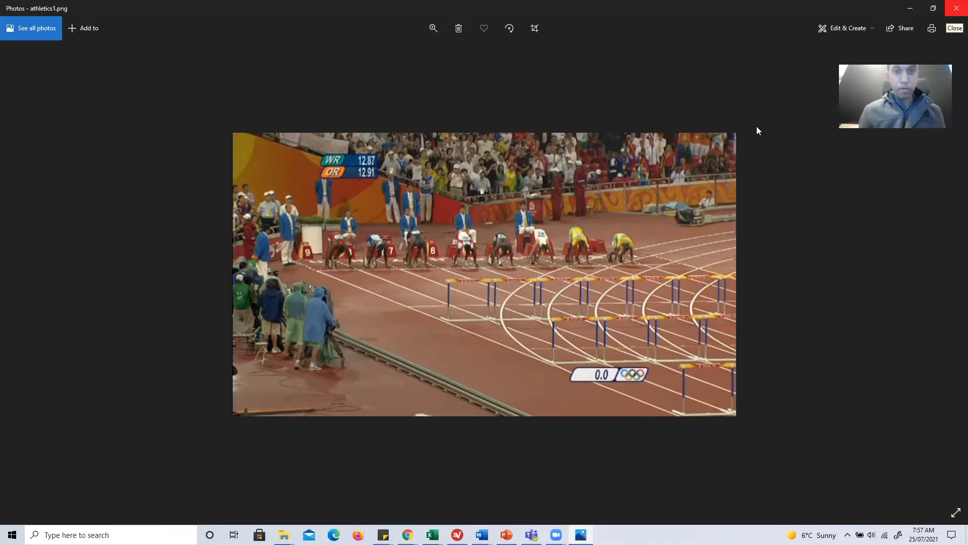
# - Close the hurdles photo and view the ten sport folders and 1000-file summary
pyautogui.click(407, 534)
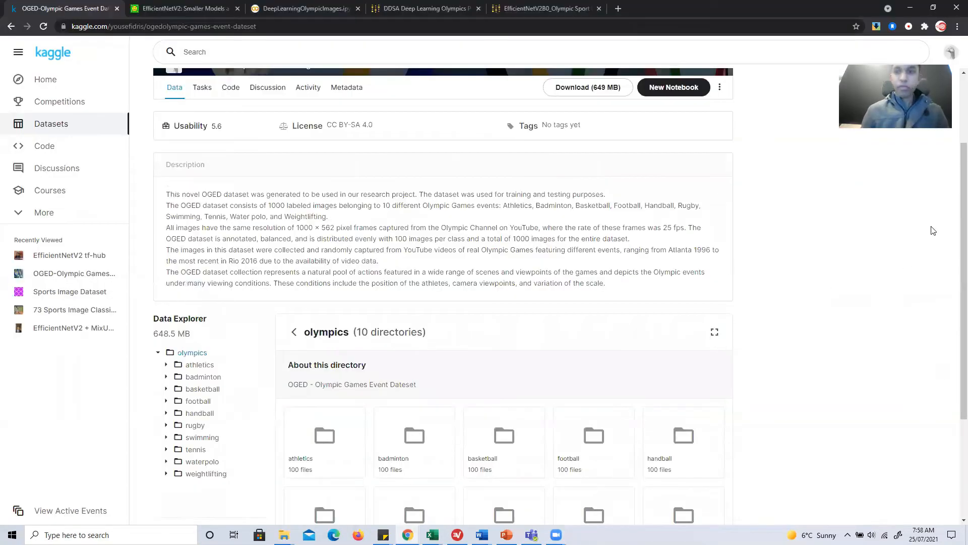
pyautogui.scroll(-3)
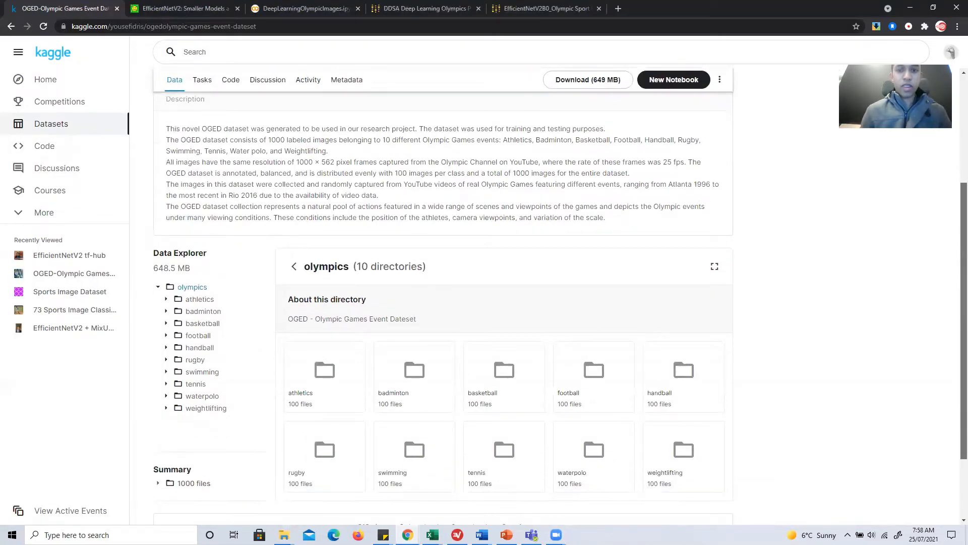
pyautogui.scroll(-3)
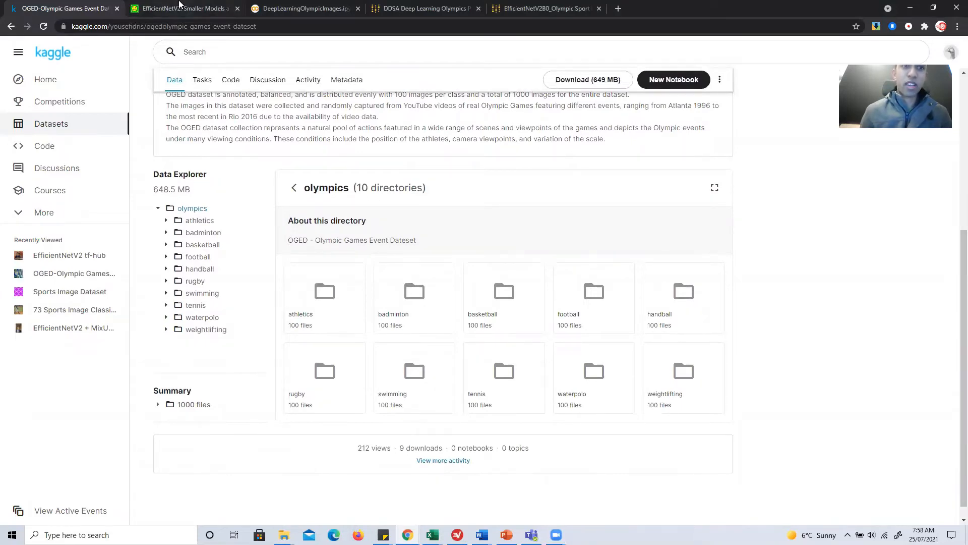
# - Switch to the arXiv EfficientNetV2 paper and view its abstract on the first page
pyautogui.click(183, 8)
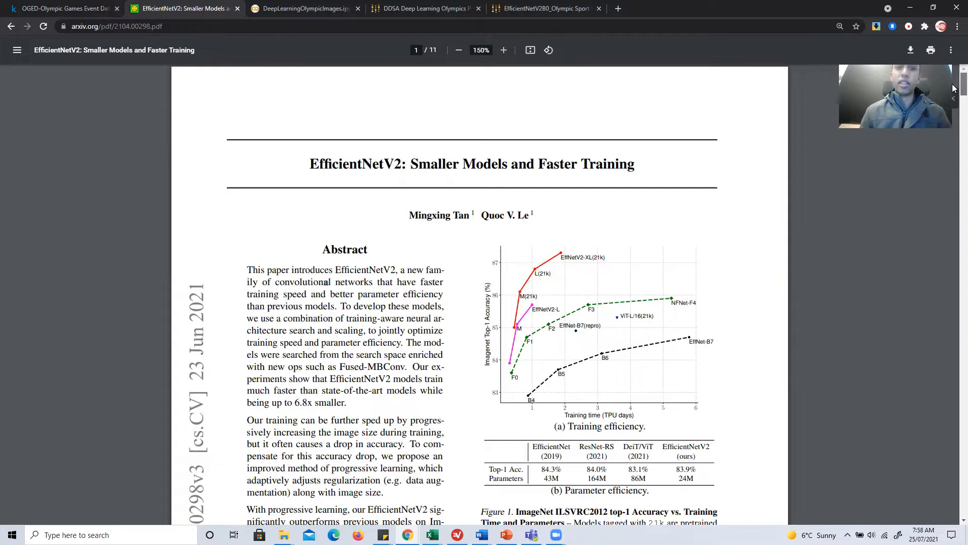
pyautogui.scroll(-3)
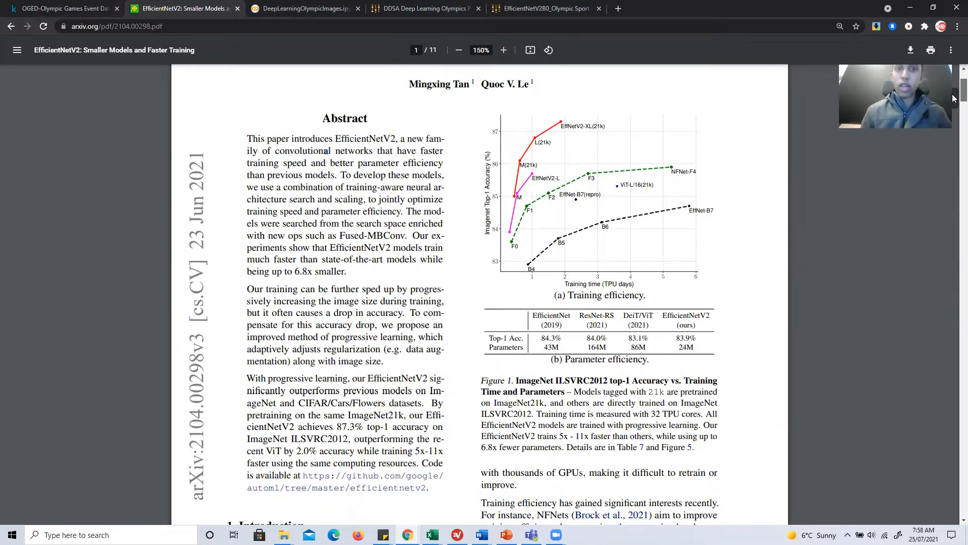
pyautogui.scroll(3)
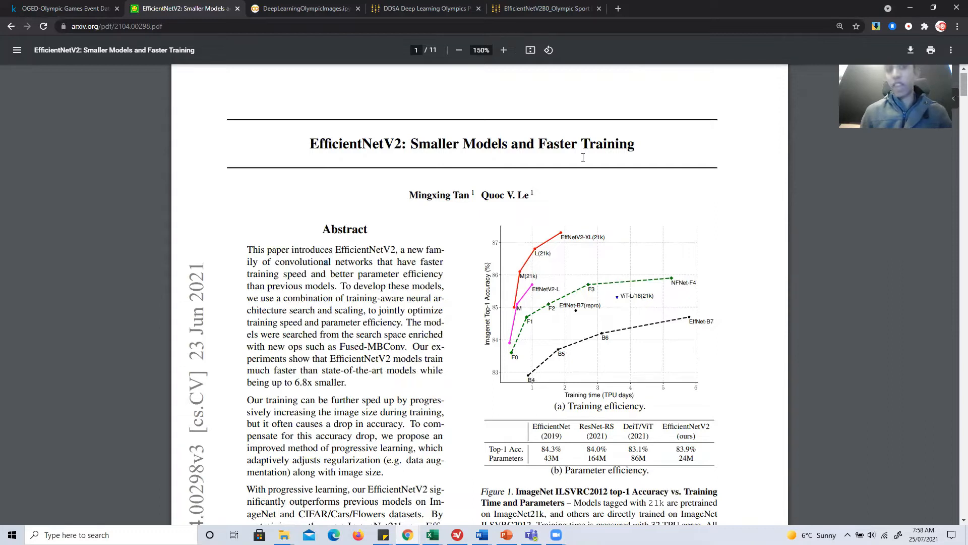
pyautogui.moveTo(262, 194)
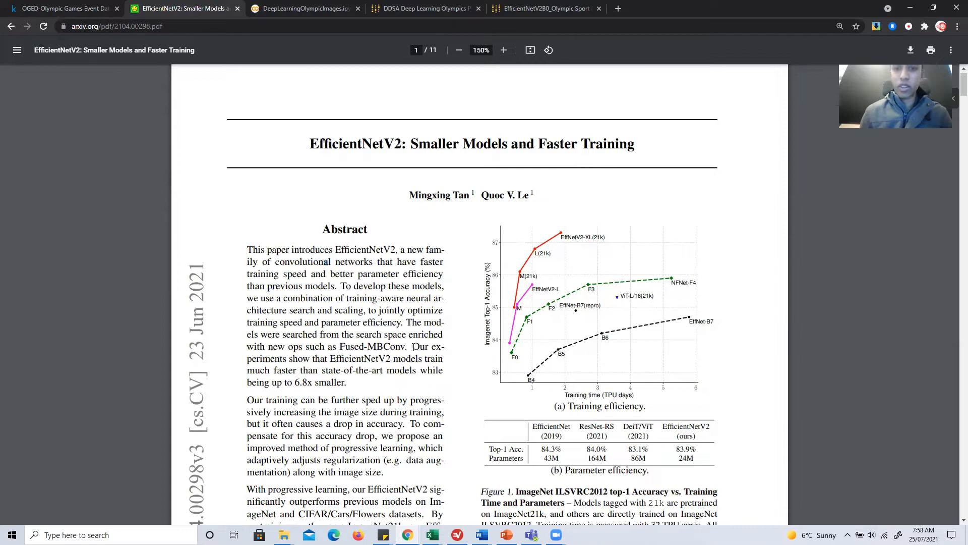
pyautogui.moveTo(466, 367)
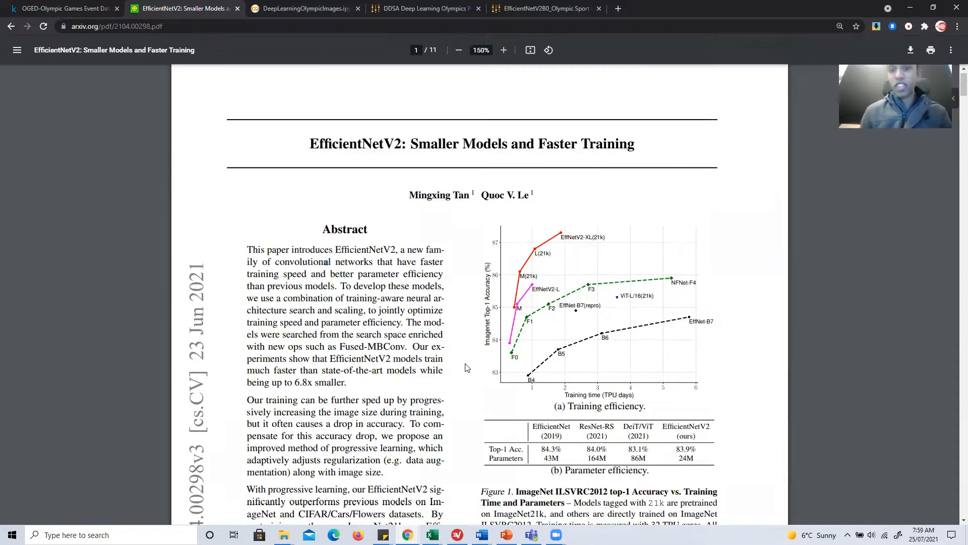
pyautogui.moveTo(758, 227)
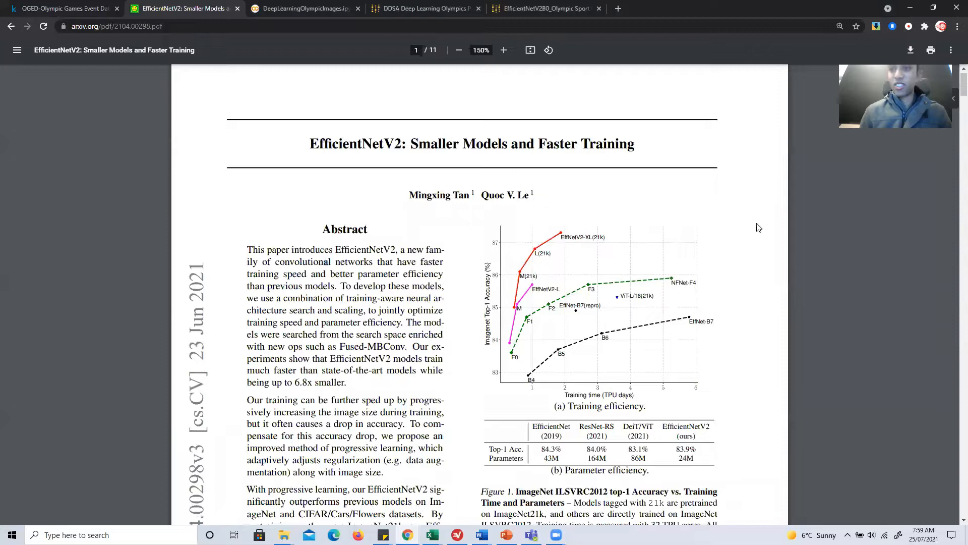
pyautogui.moveTo(491, 186)
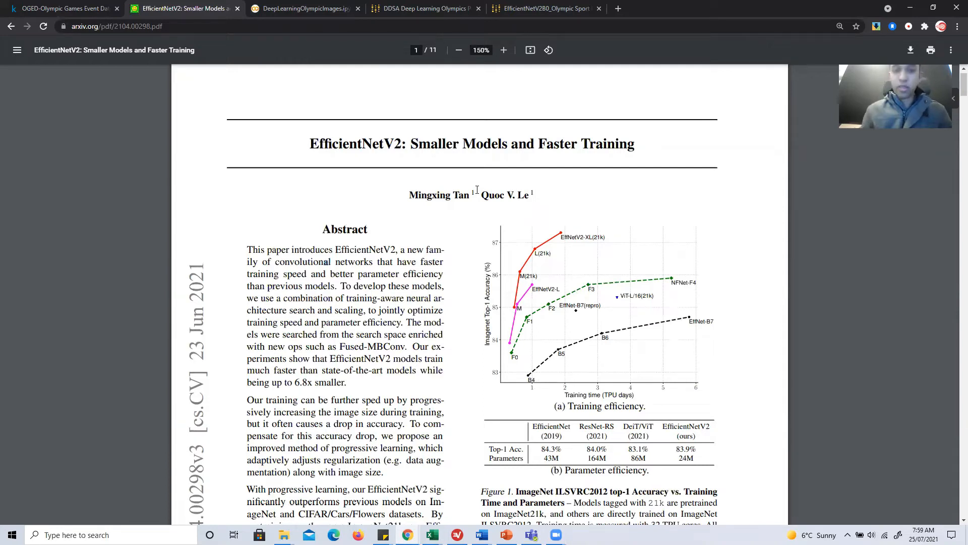
pyautogui.moveTo(414, 167)
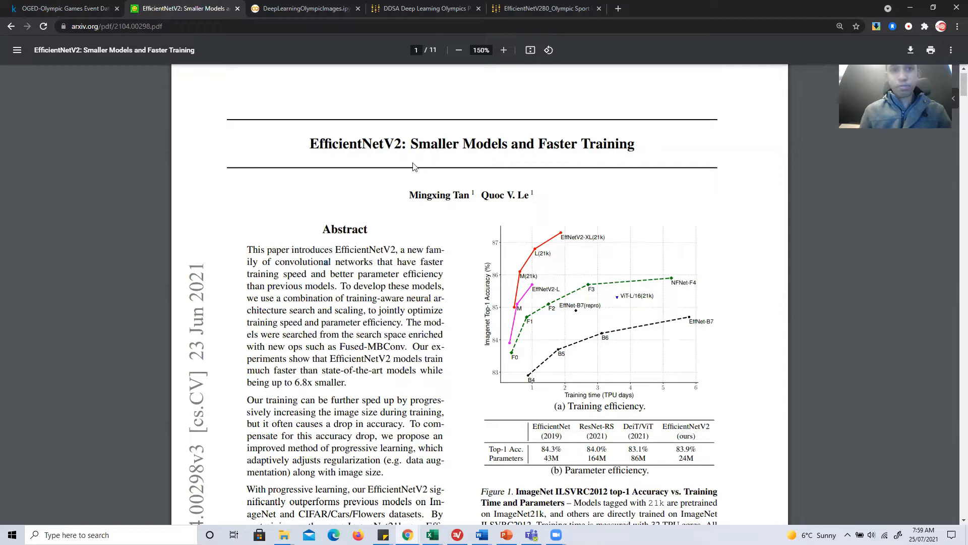
pyautogui.moveTo(506, 523)
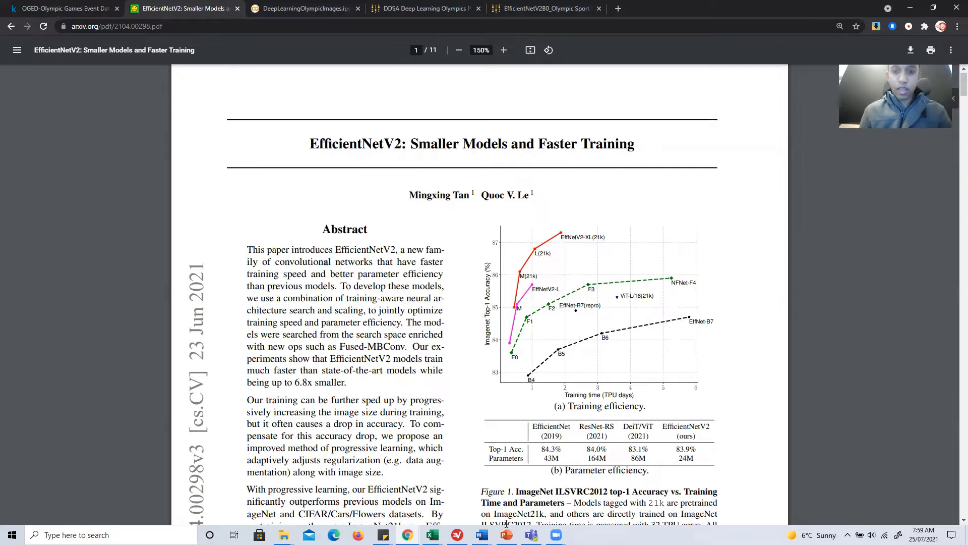
pyautogui.click(506, 534)
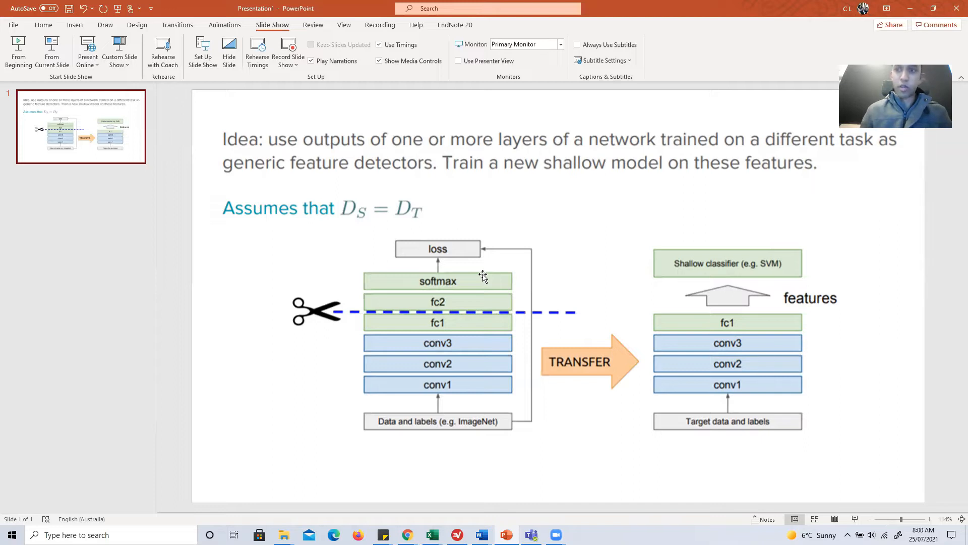
pyautogui.moveTo(543, 241)
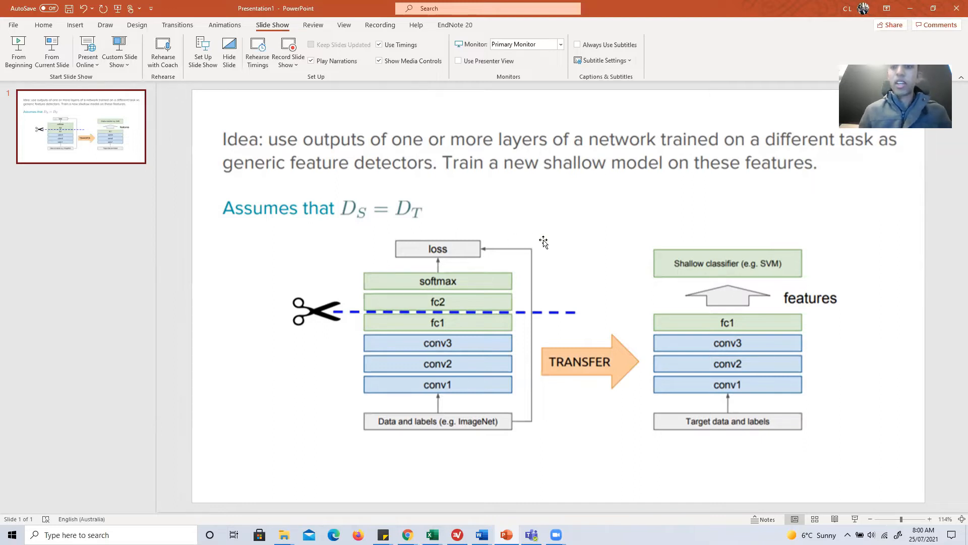
pyautogui.moveTo(809, 145)
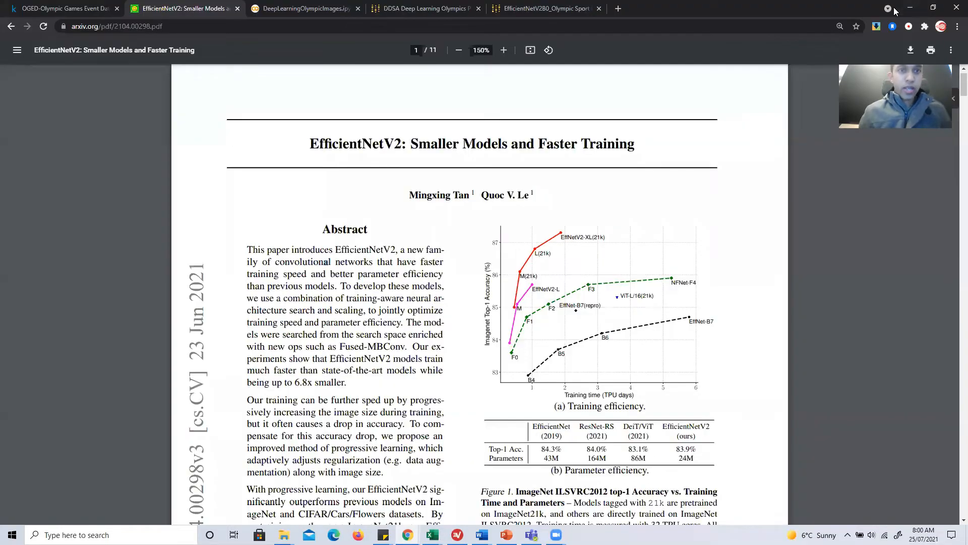
pyautogui.click(303, 8)
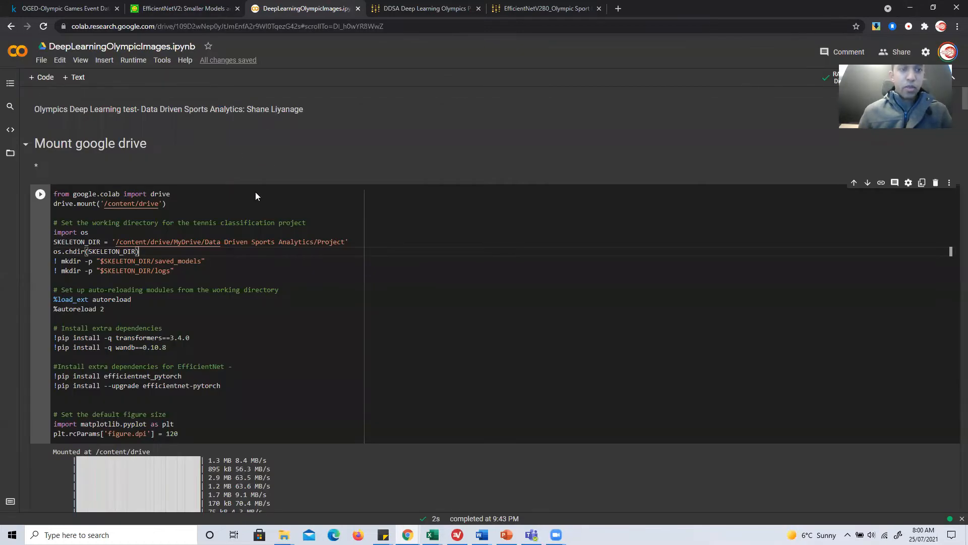
pyautogui.moveTo(221, 128)
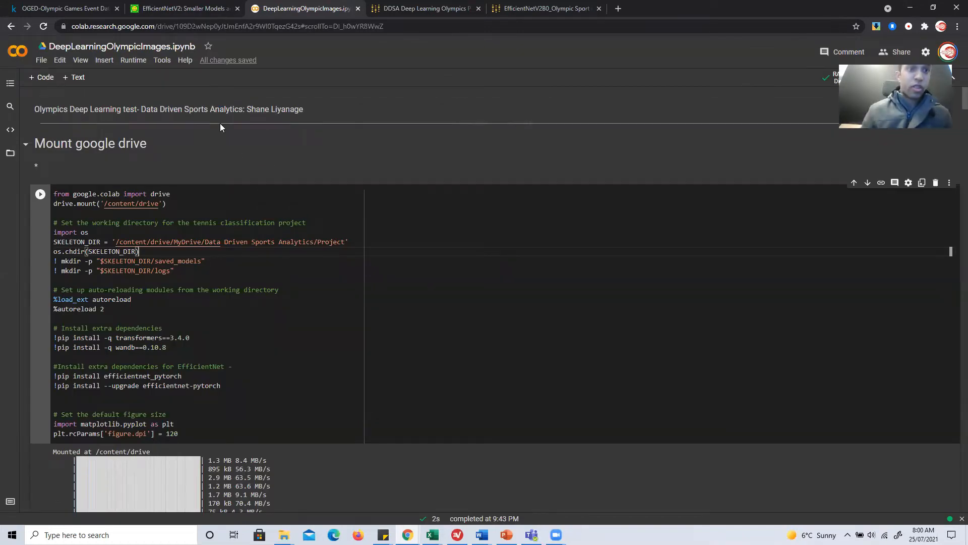
pyautogui.click(133, 60)
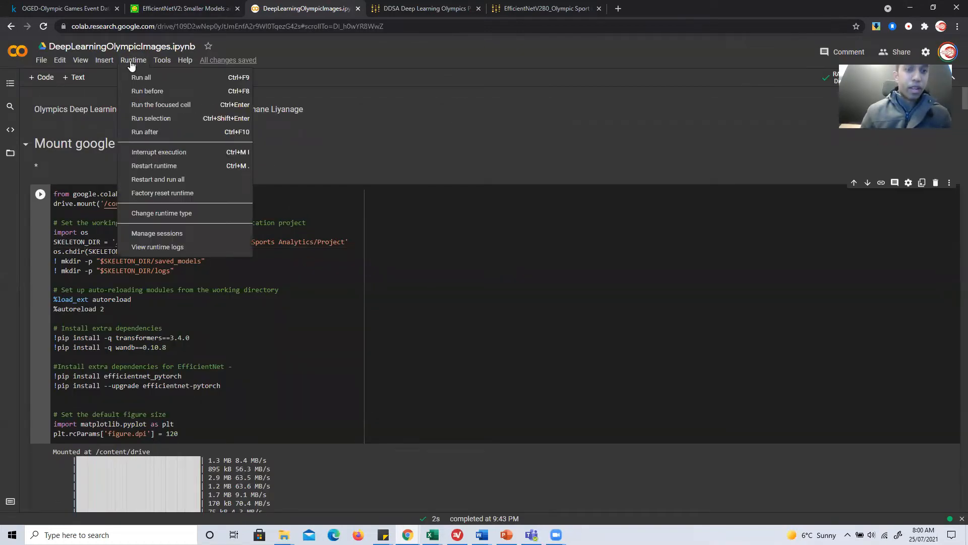
pyautogui.click(162, 212)
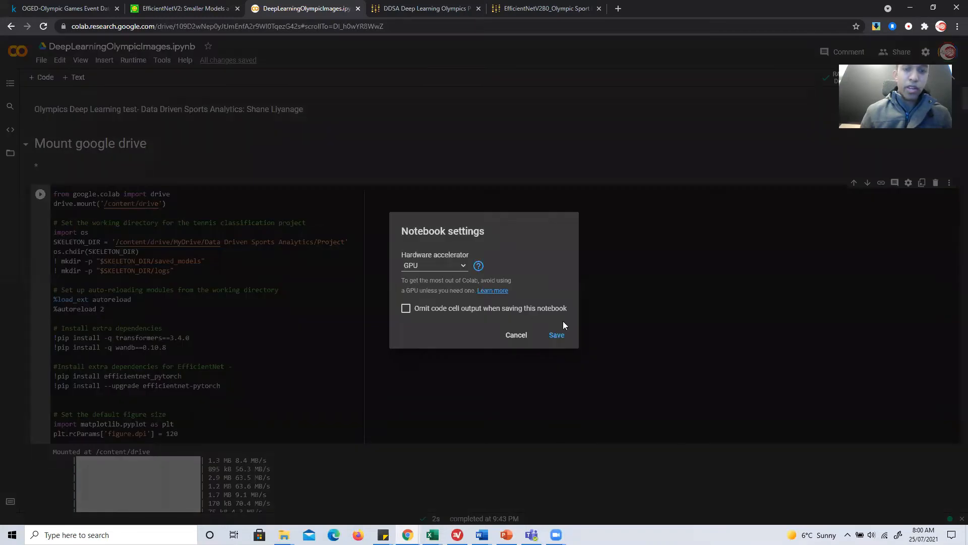
pyautogui.moveTo(767, 325)
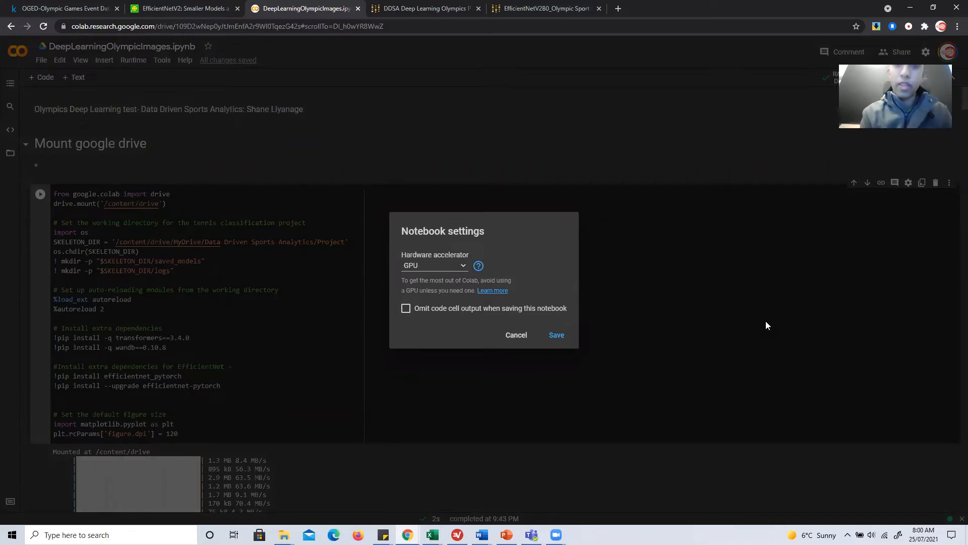
pyautogui.click(434, 265)
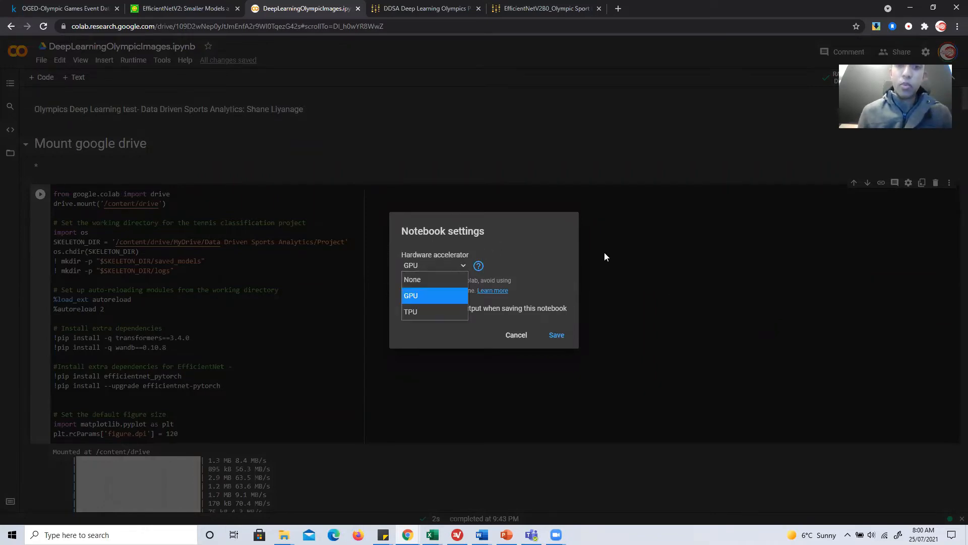
pyautogui.moveTo(572, 267)
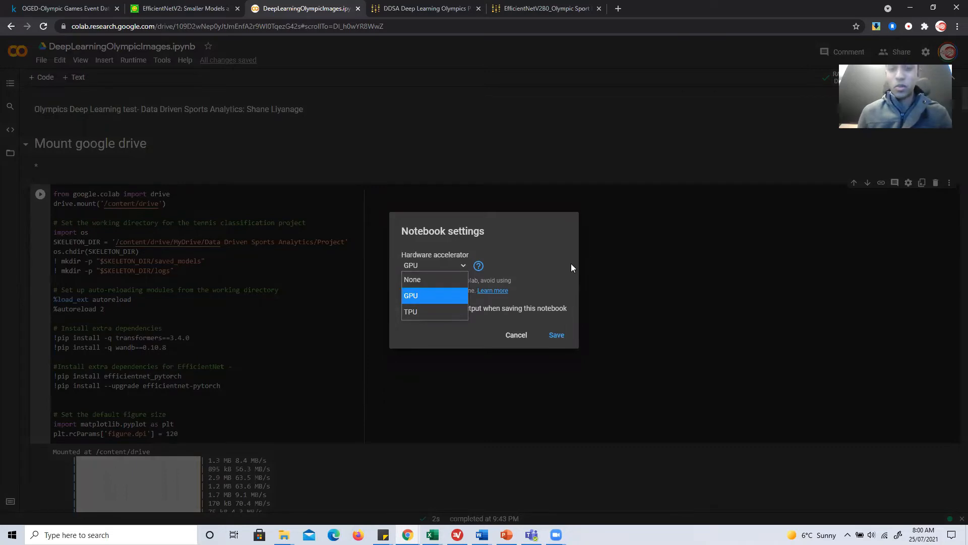
pyautogui.click(410, 295)
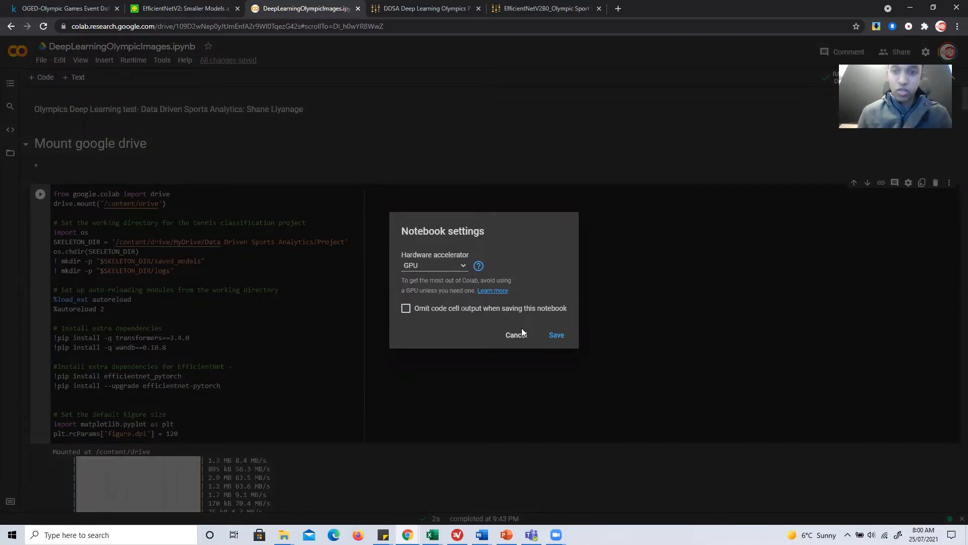
pyautogui.click(516, 335)
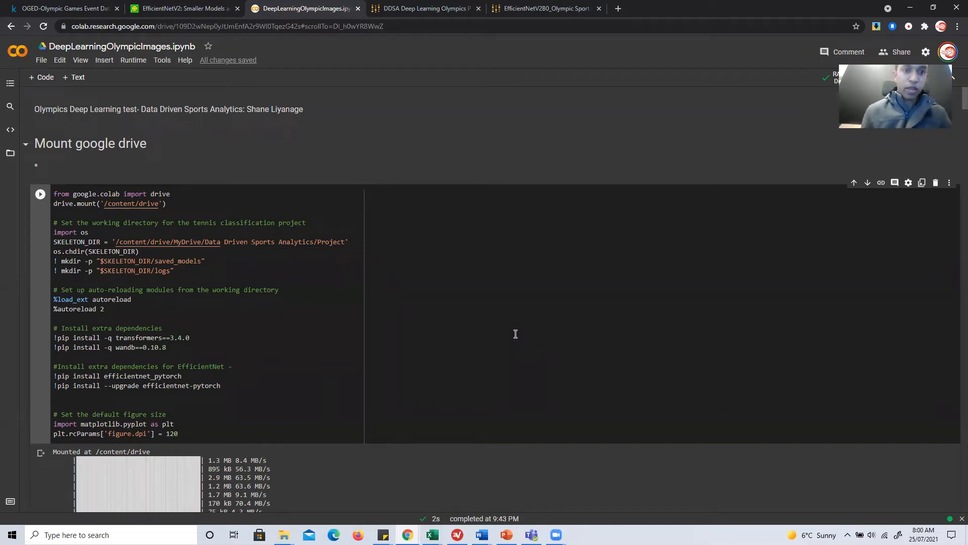
pyautogui.moveTo(554, 292)
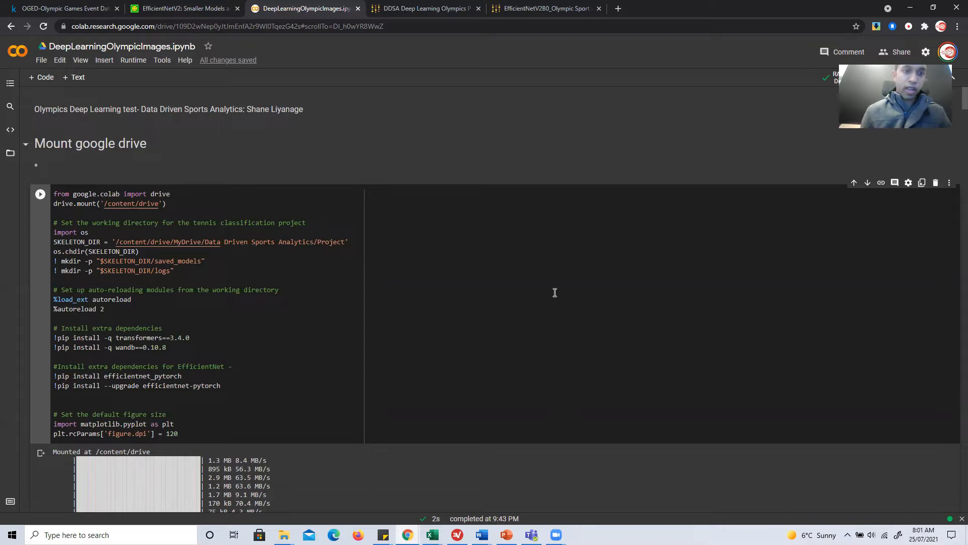
pyautogui.moveTo(742, 200)
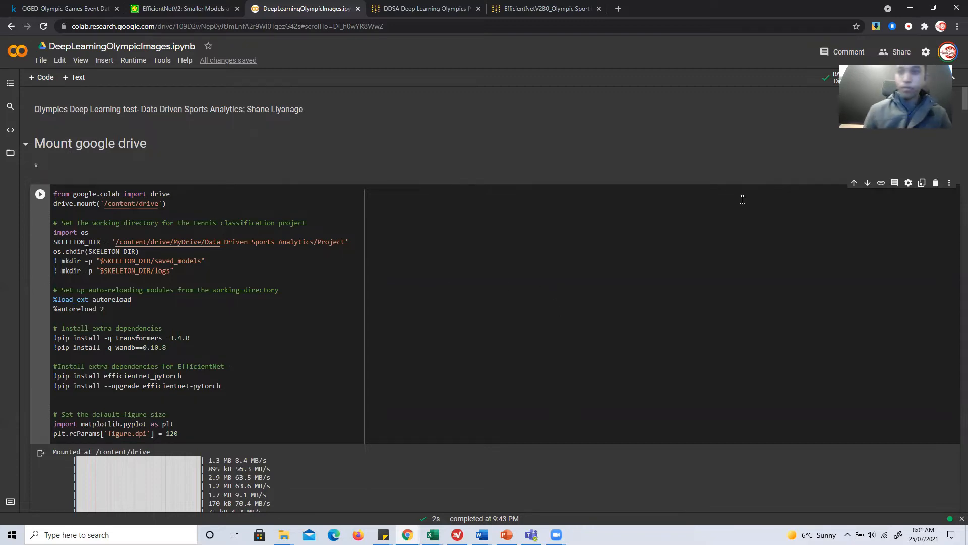
pyautogui.click(184, 8)
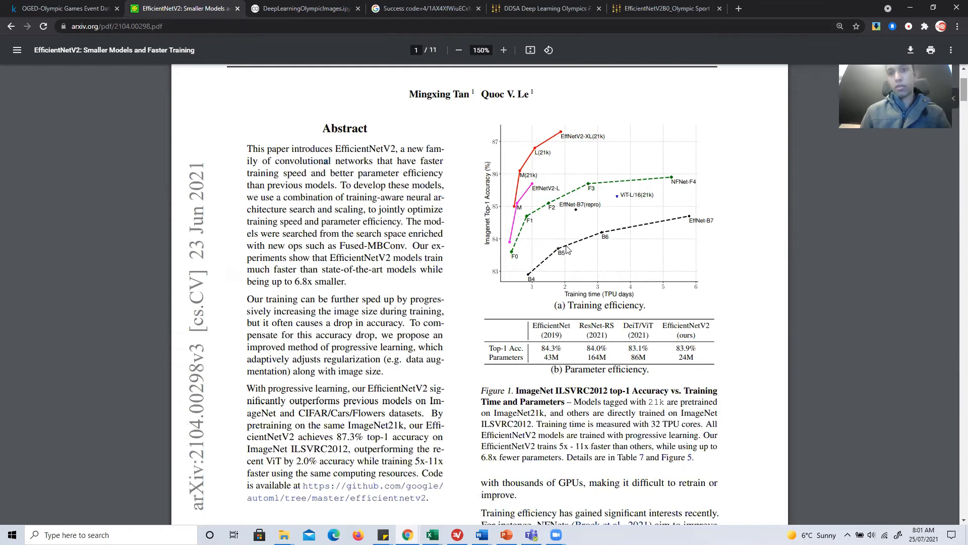
pyautogui.moveTo(521, 246)
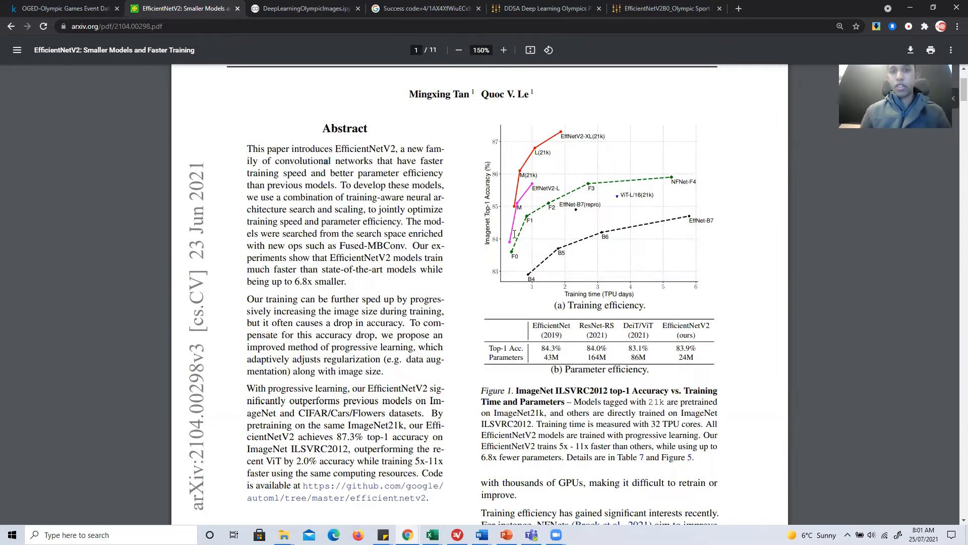
pyautogui.moveTo(621, 339)
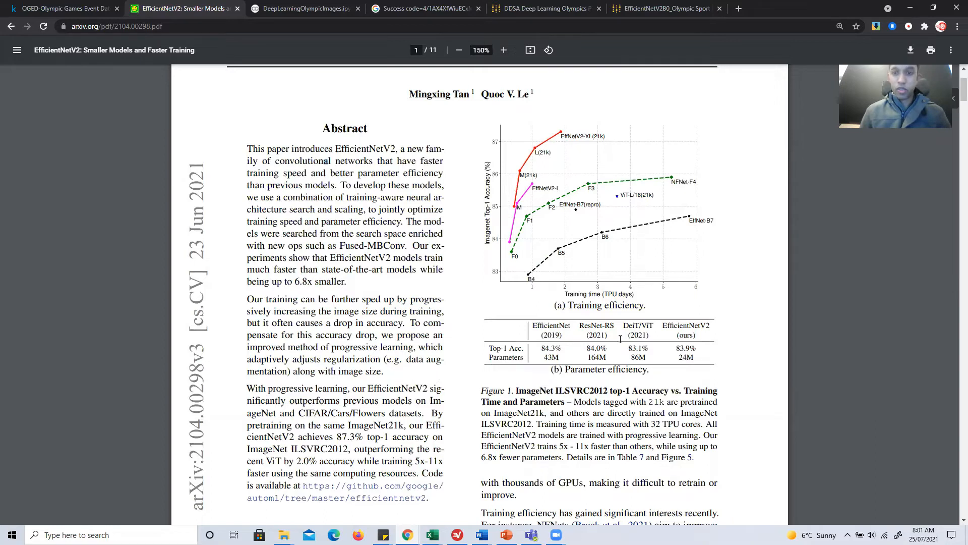
pyautogui.moveTo(504, 224)
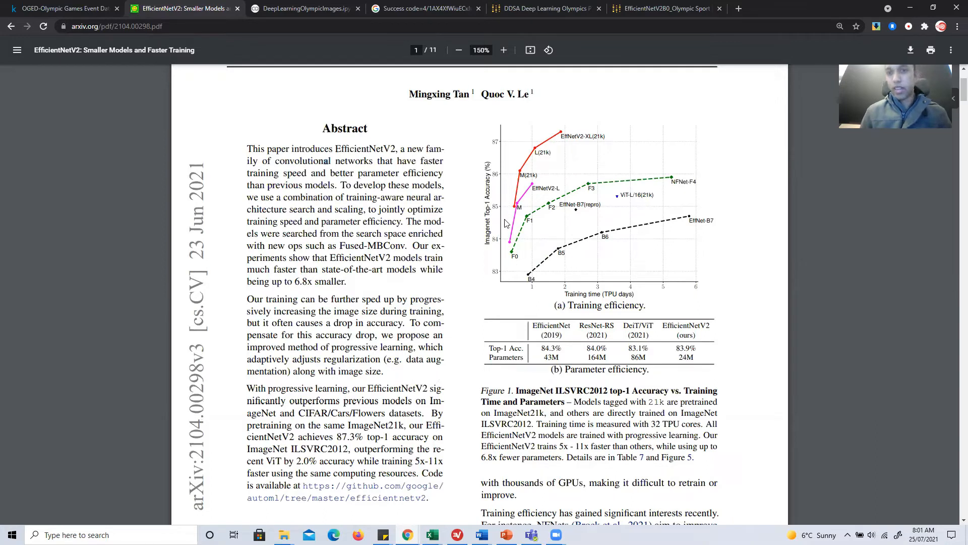
pyautogui.moveTo(533, 170)
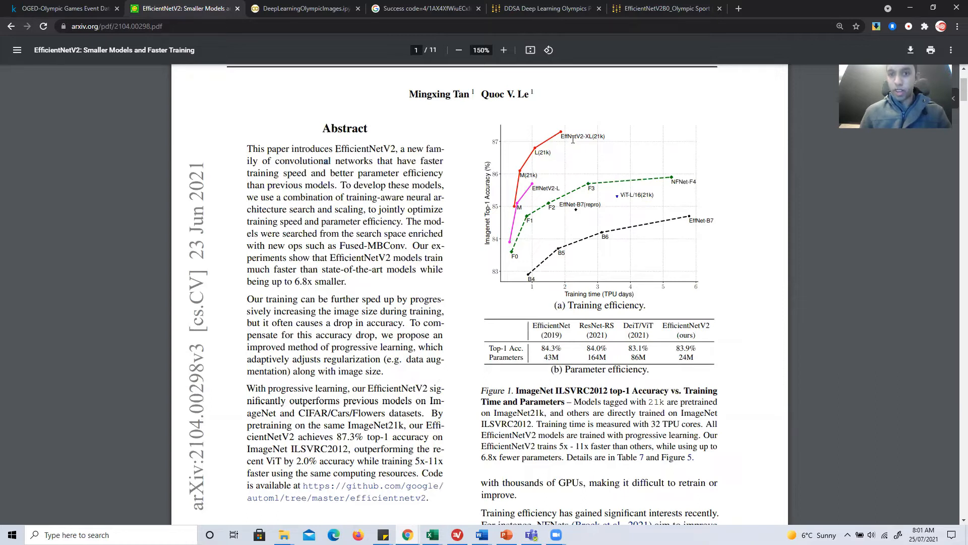
pyautogui.moveTo(523, 164)
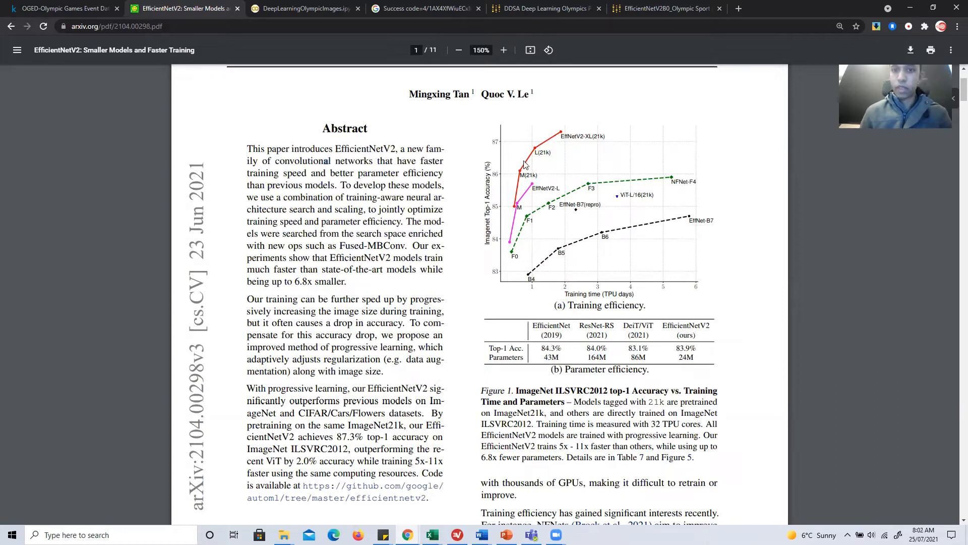
pyautogui.moveTo(501, 195)
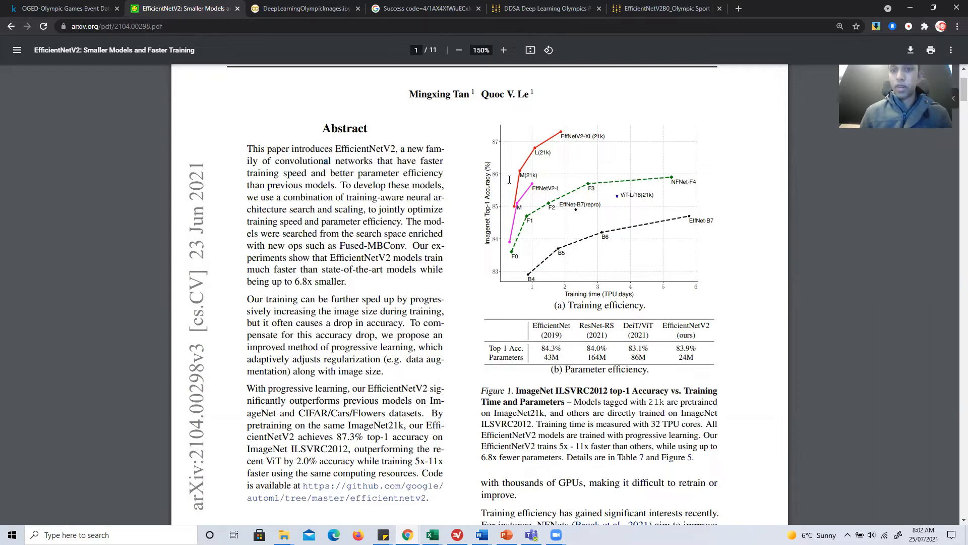
pyautogui.moveTo(562, 150)
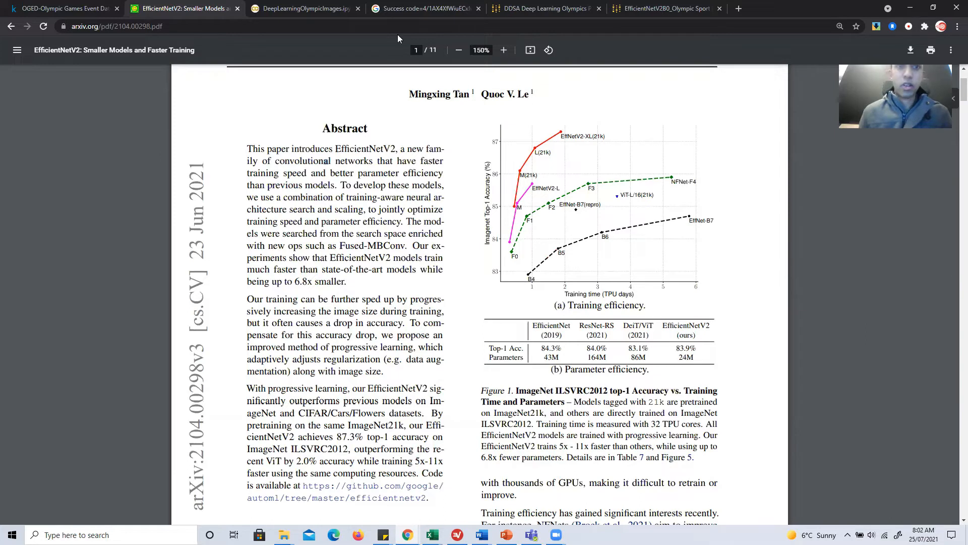
# - Switch back to the DeepLearningOlympicImages Colab notebook
pyautogui.click(303, 8)
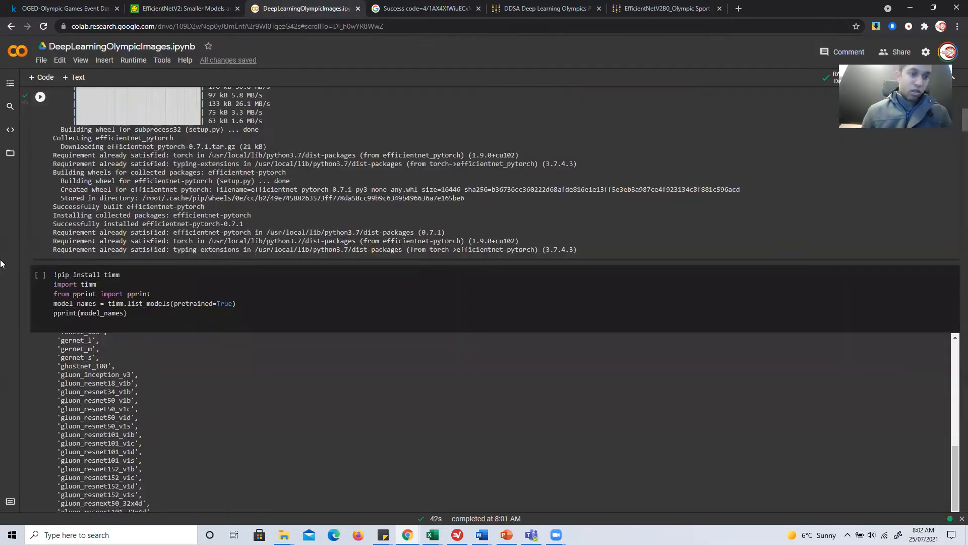
# - Rerun the timm install cell and scroll through the pretrained model list to xception71
pyautogui.click(40, 275)
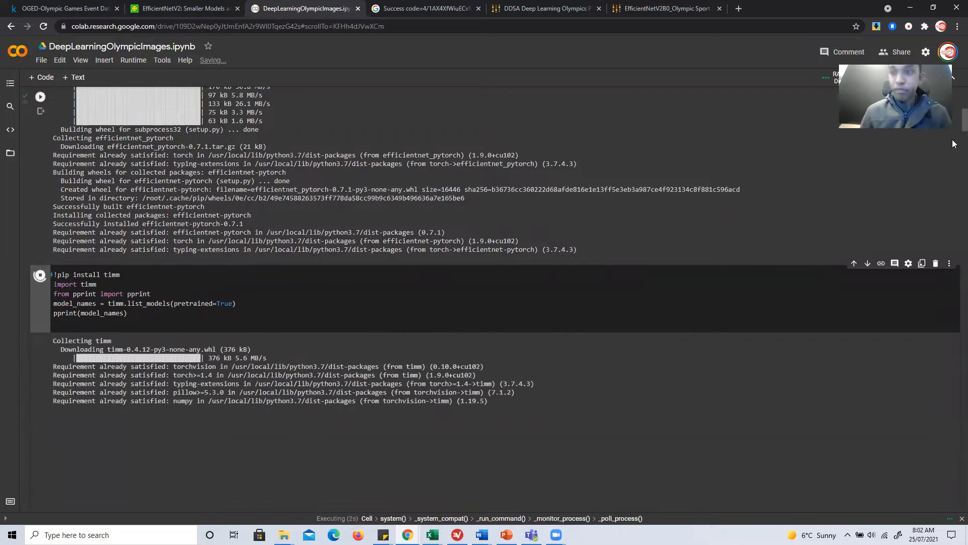
pyautogui.scroll(-3)
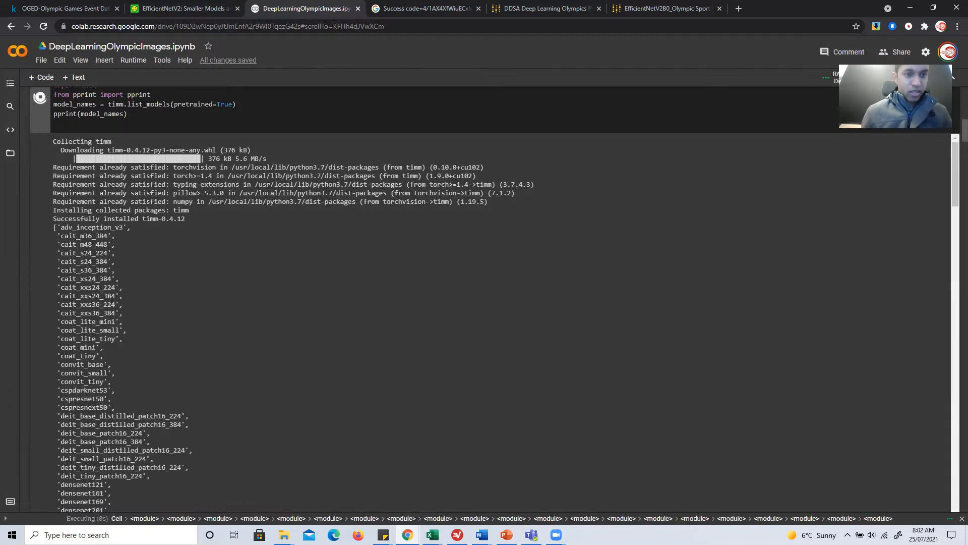
pyautogui.scroll(-3)
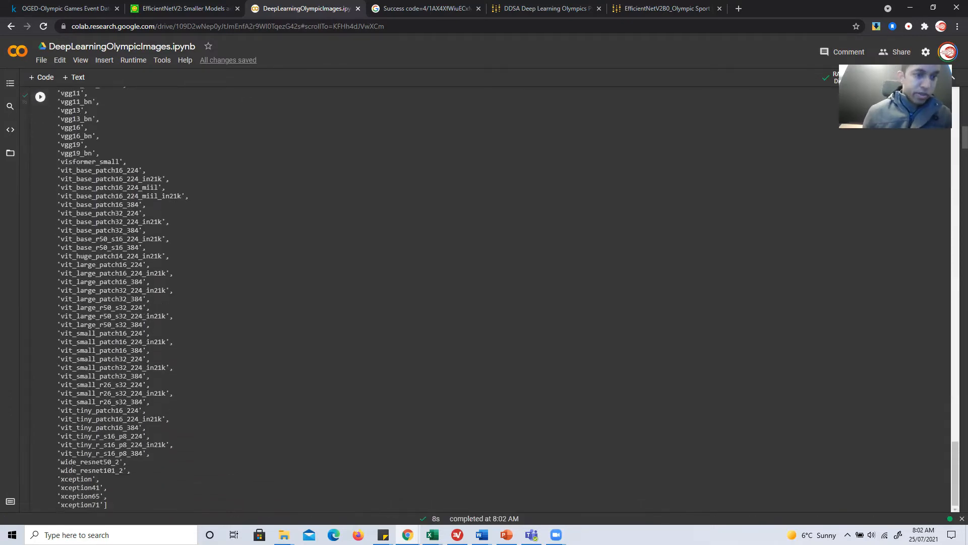
pyautogui.scroll(3)
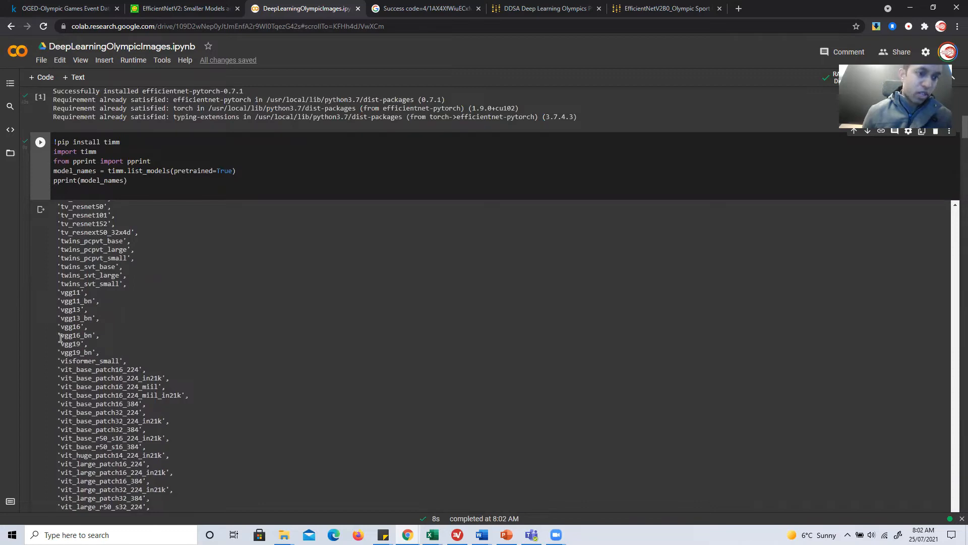
pyautogui.doubleClick(69, 326)
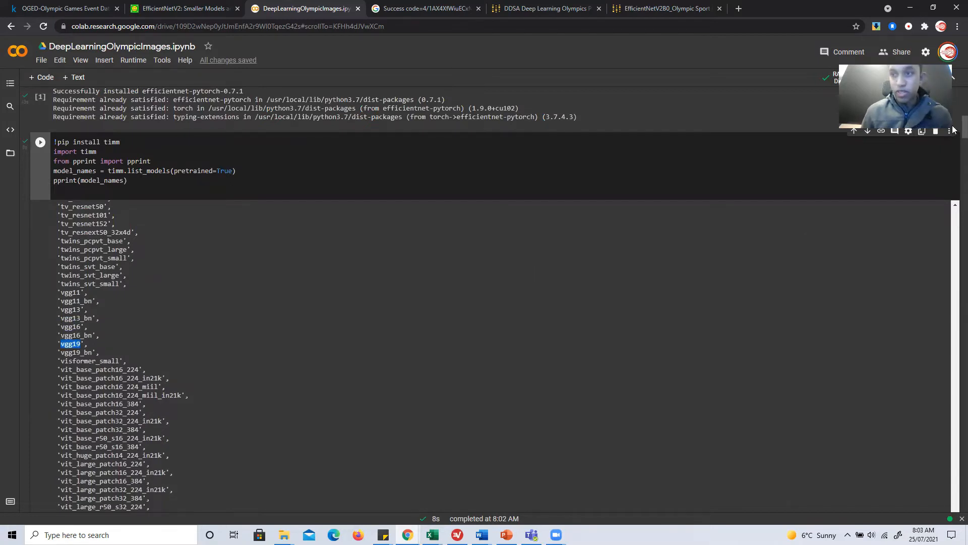
pyautogui.scroll(-3)
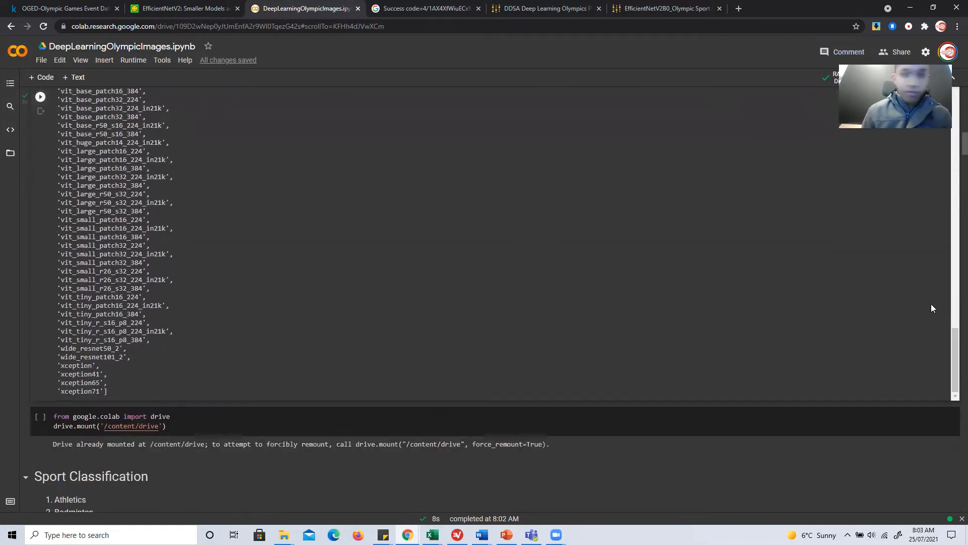
pyautogui.scroll(3)
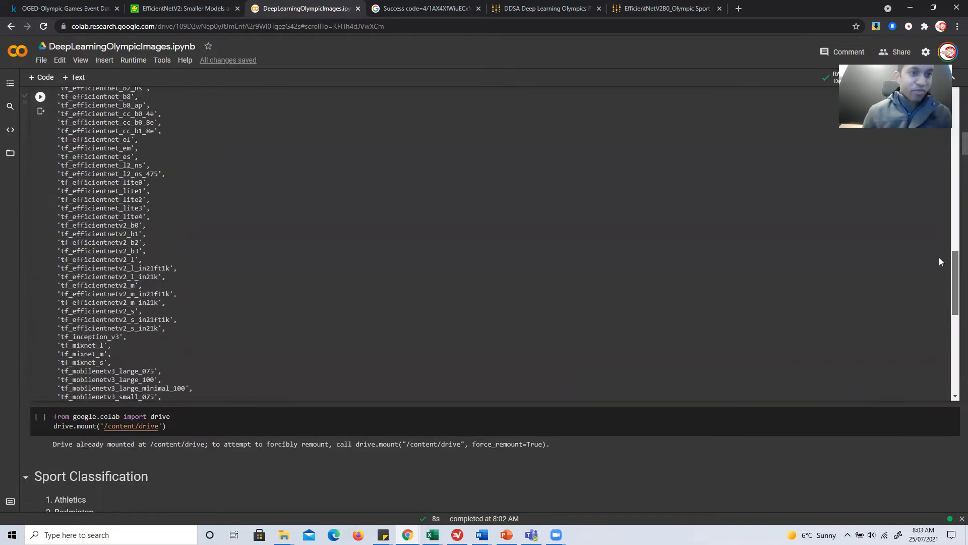
pyautogui.scroll(3)
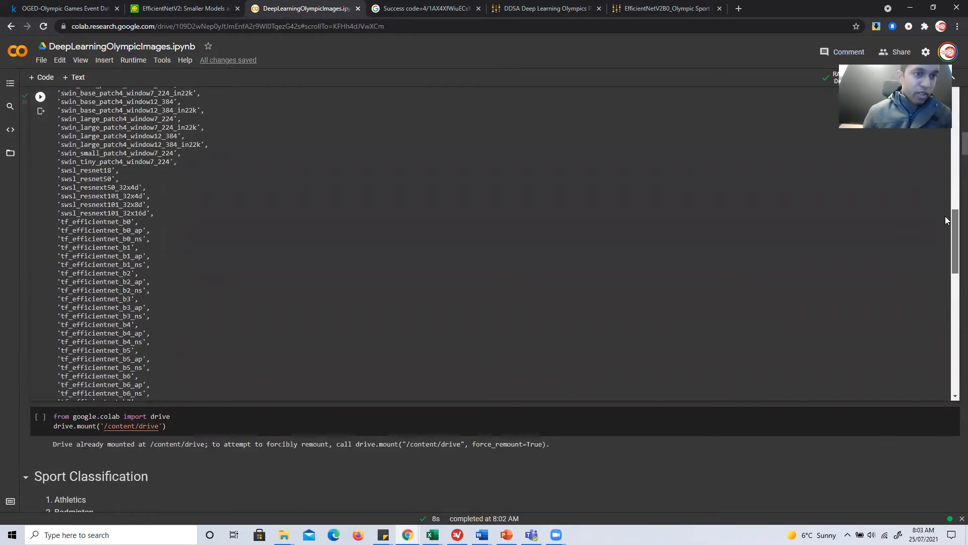
pyautogui.scroll(3)
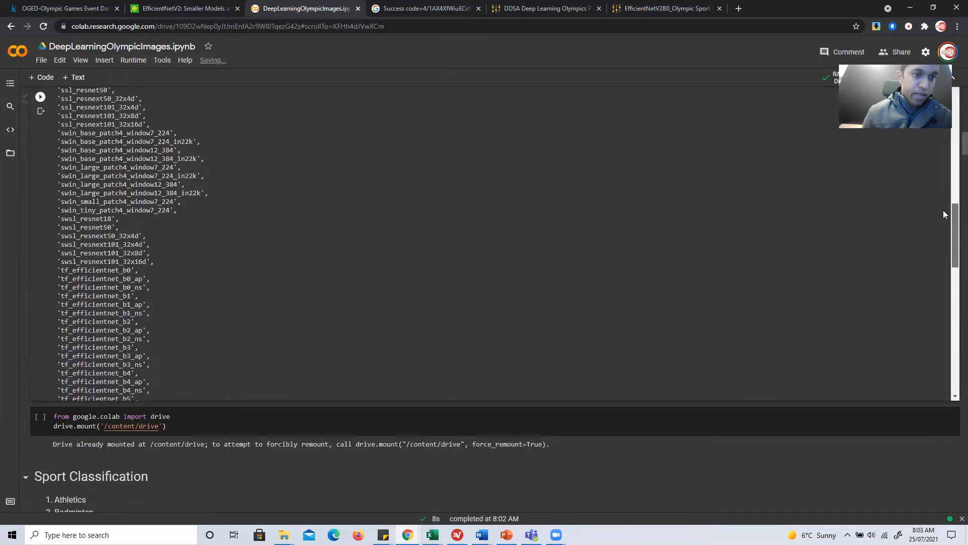
pyautogui.moveTo(158, 293)
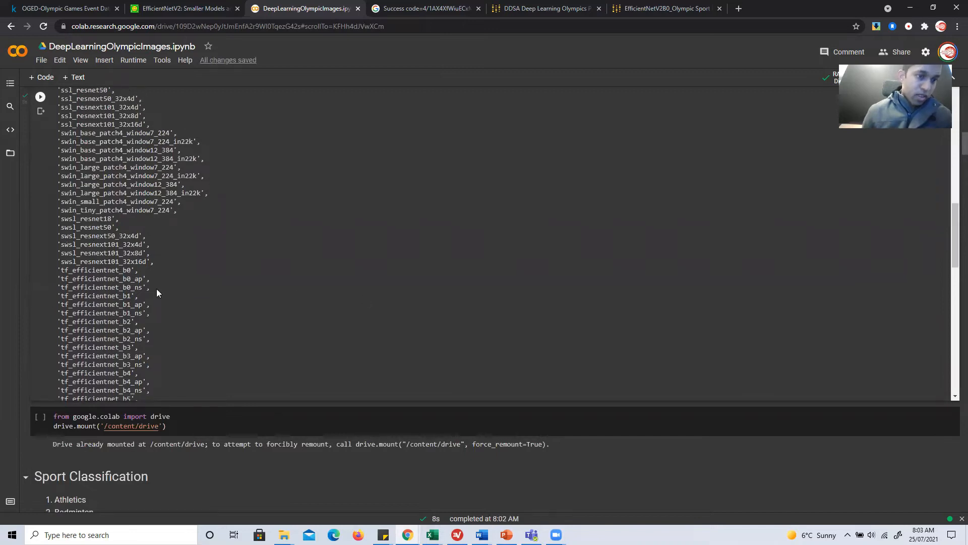
pyautogui.moveTo(935, 209)
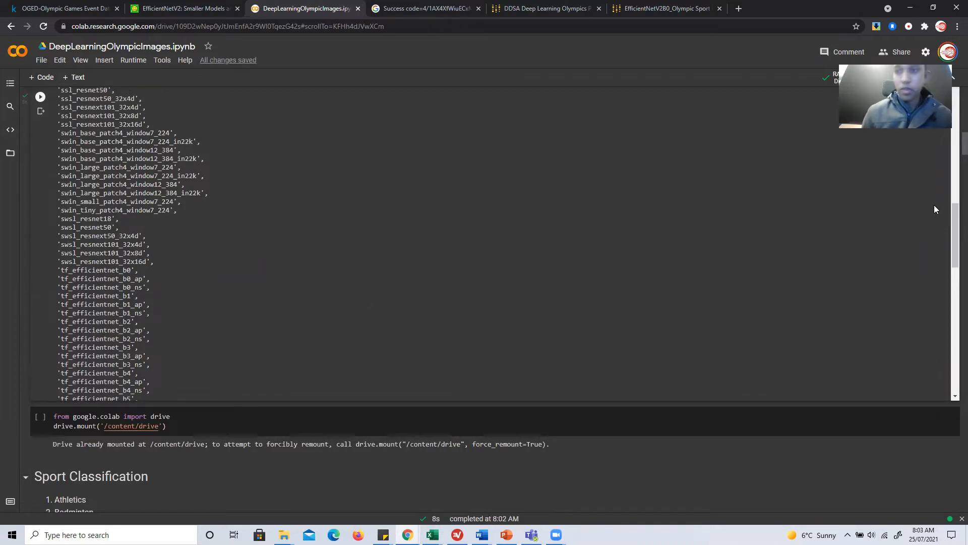
pyautogui.scroll(-3)
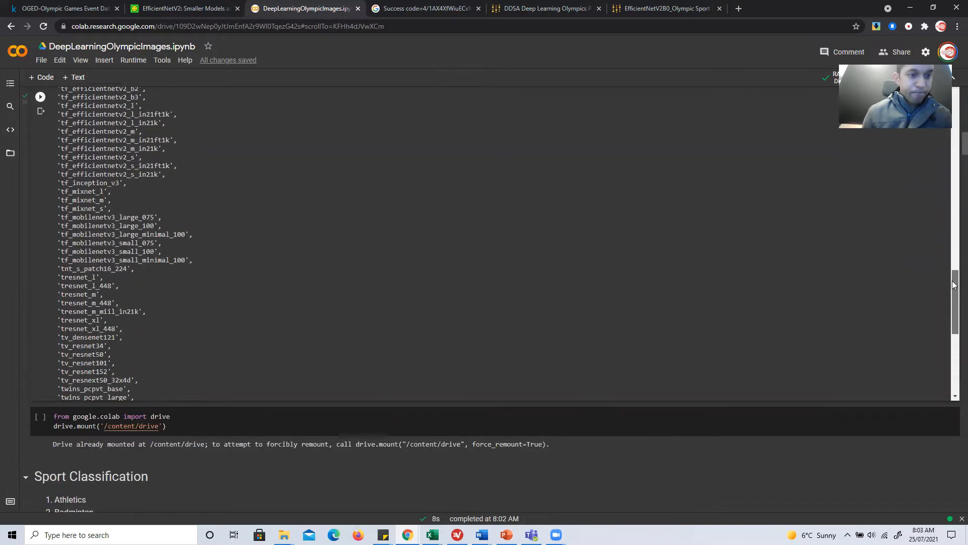
pyautogui.scroll(-3)
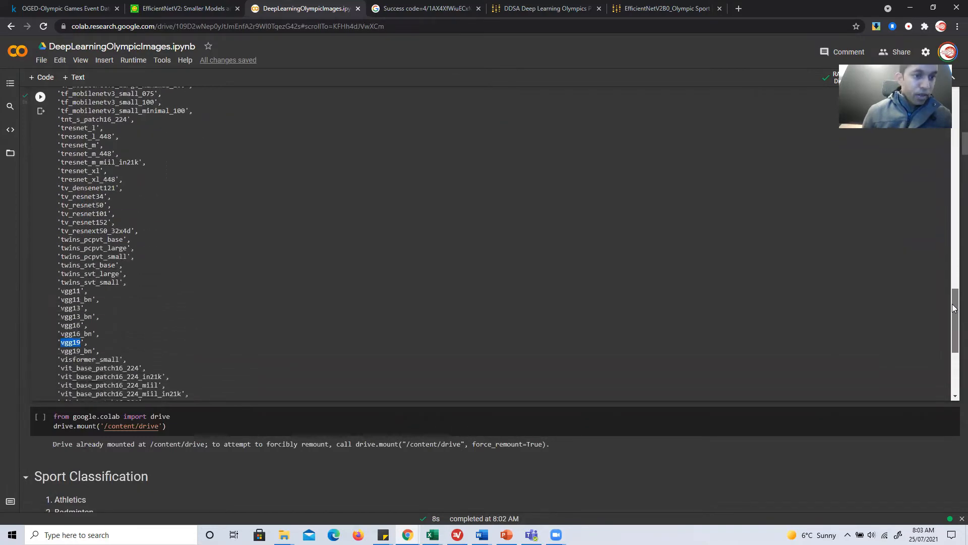
pyautogui.scroll(3)
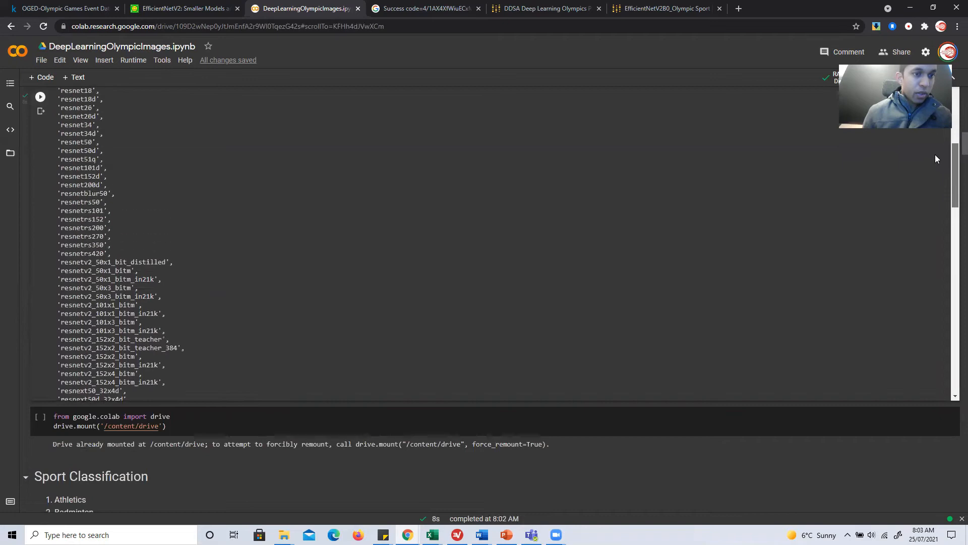
pyautogui.scroll(3)
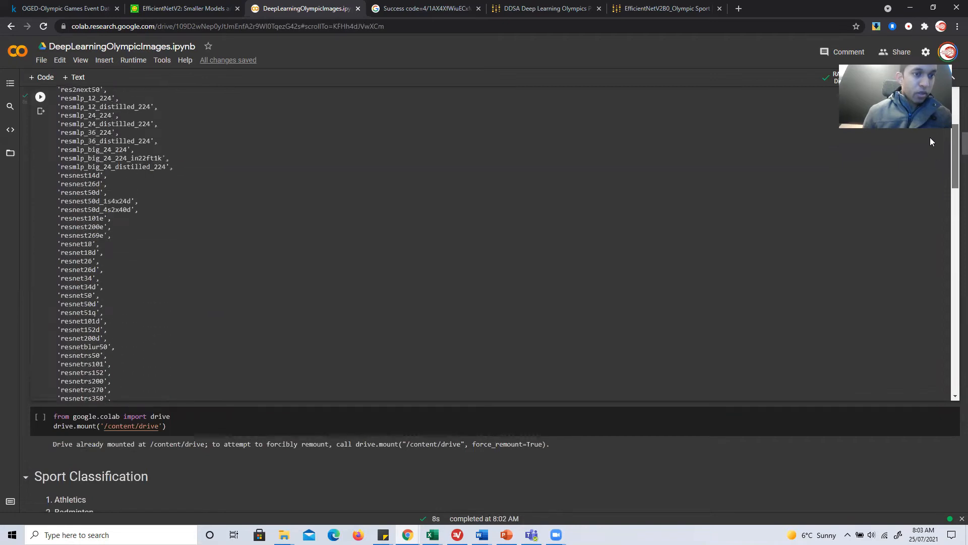
pyautogui.scroll(3)
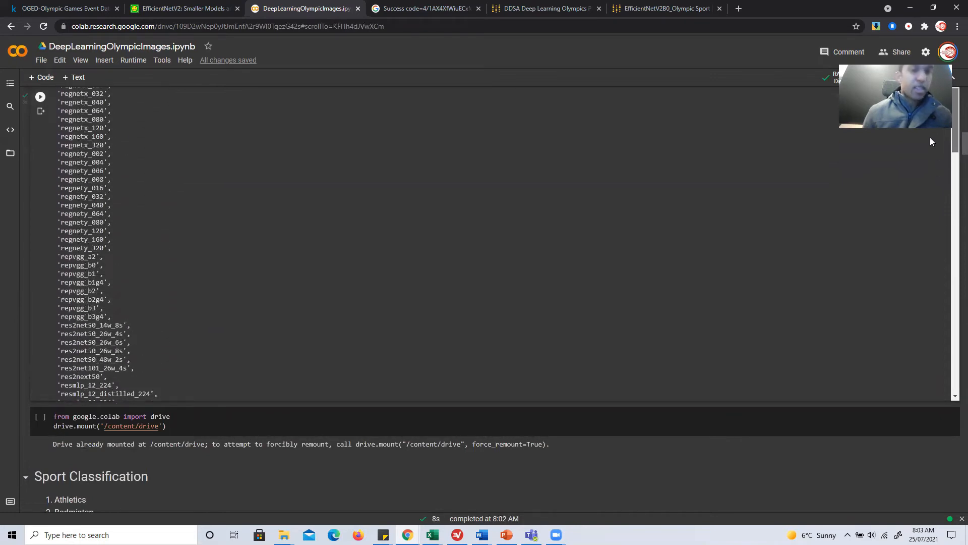
pyautogui.scroll(3)
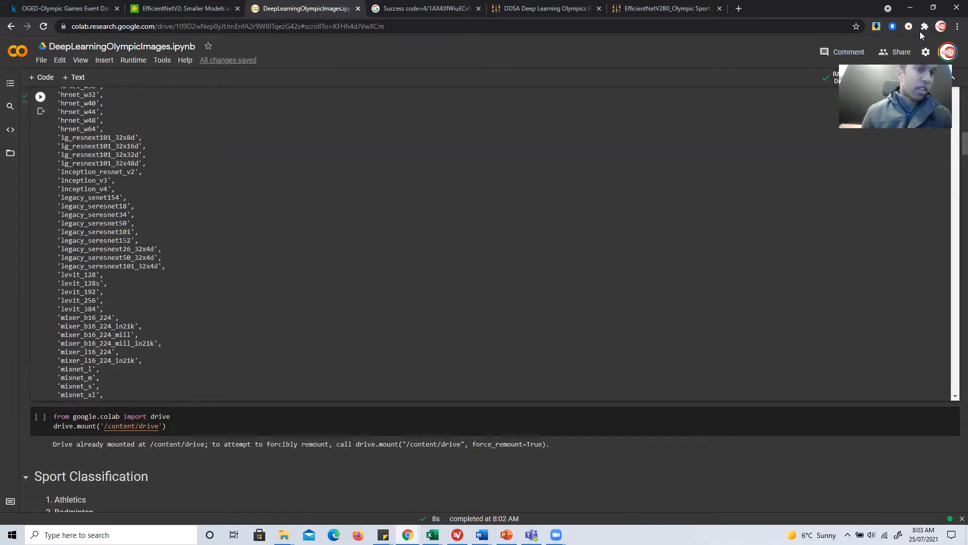
pyautogui.scroll(3)
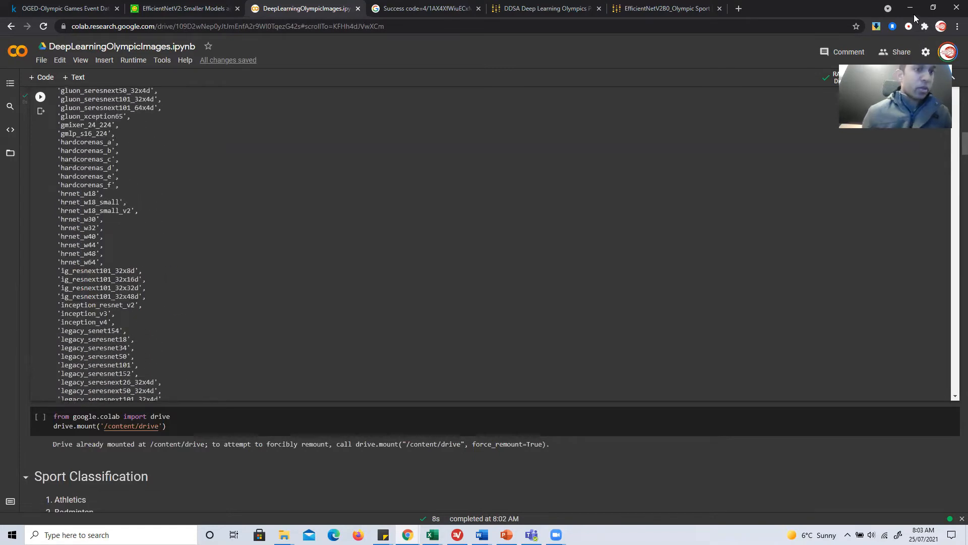
pyautogui.scroll(-3)
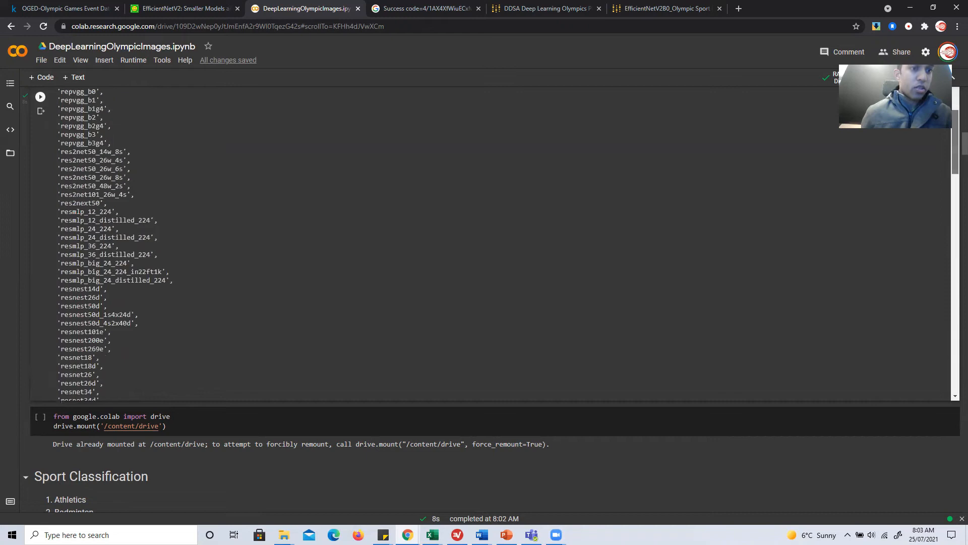
pyautogui.scroll(-3)
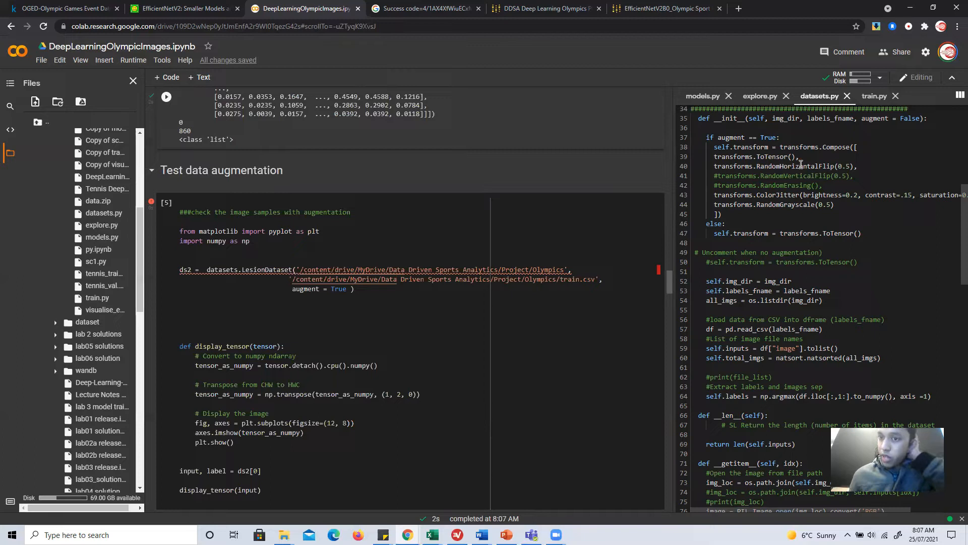
pyautogui.moveTo(778, 204)
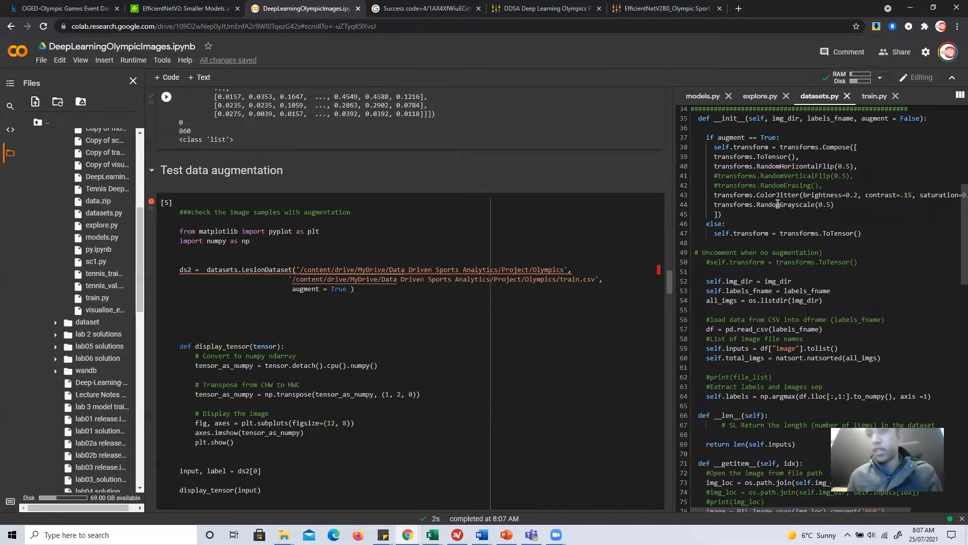
pyautogui.moveTo(775, 210)
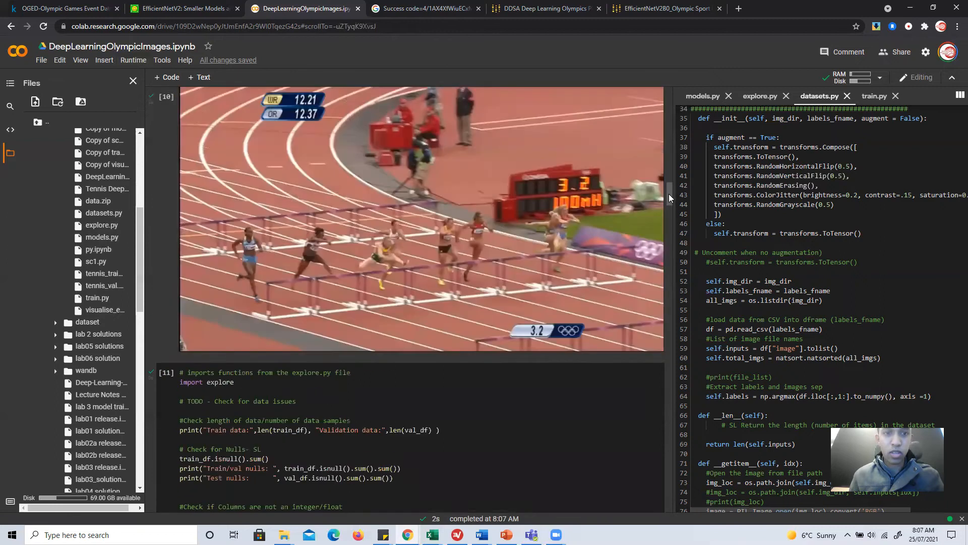
# - Scroll the notebook back up toward the augmentation test cell
pyautogui.scroll(3)
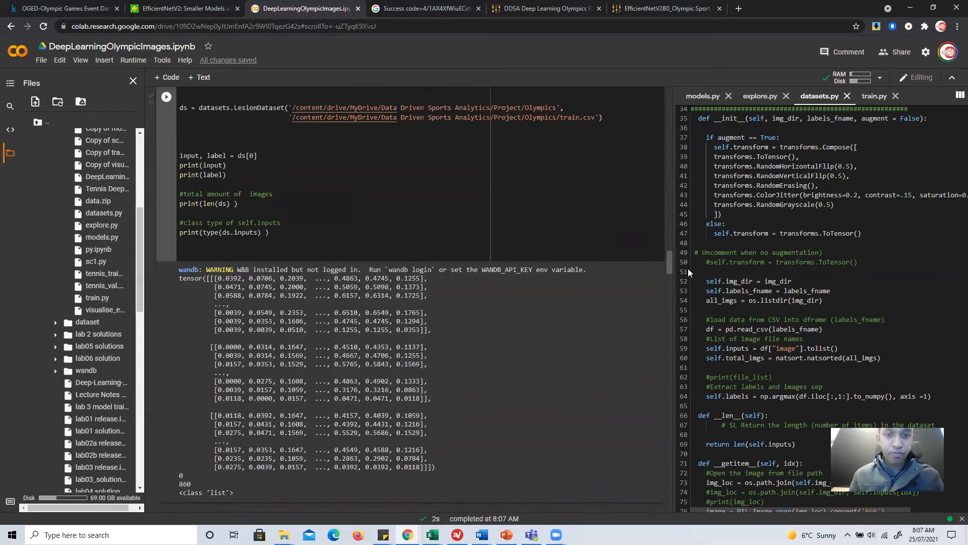
# - Rerun the 'check the image samples with augmentation' cell to show the two-runner sample
pyautogui.click(166, 97)
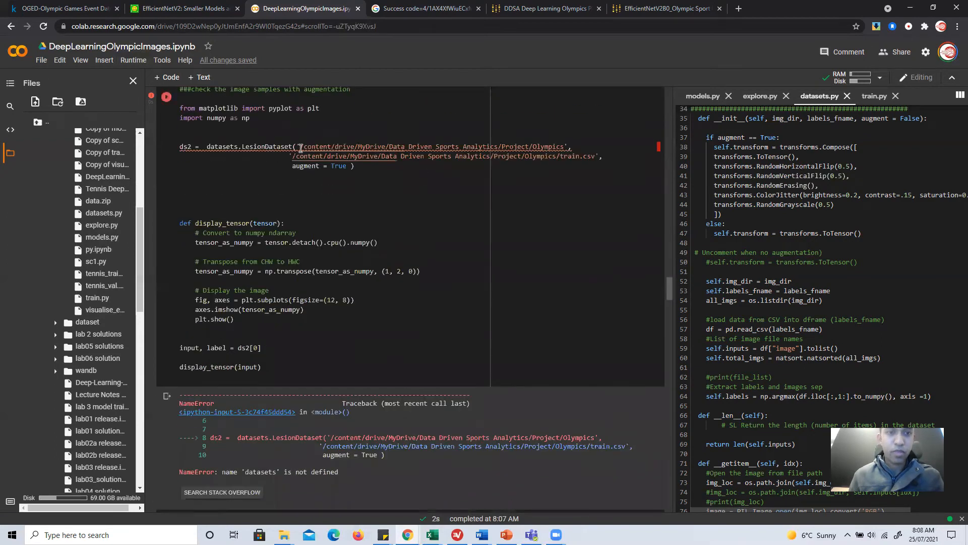
pyautogui.moveTo(165, 96)
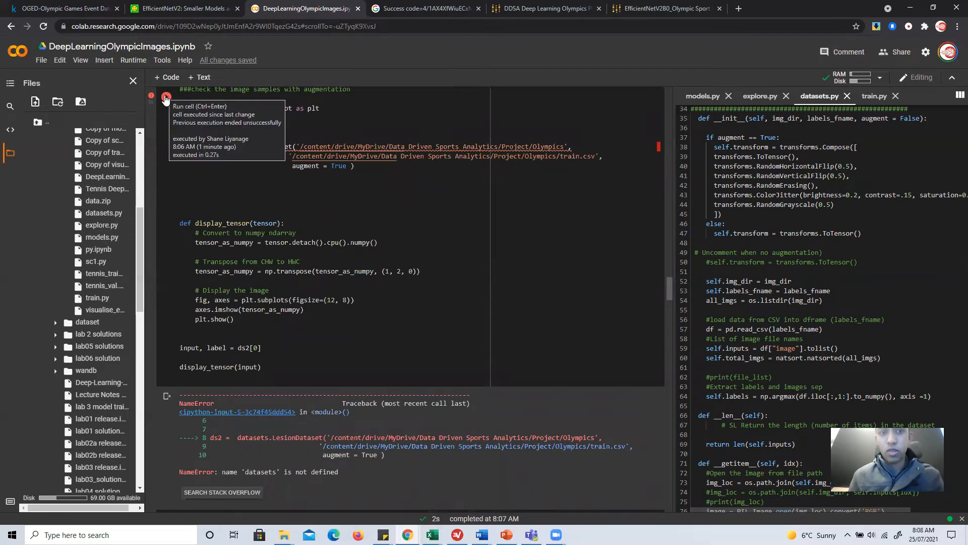
pyautogui.click(166, 101)
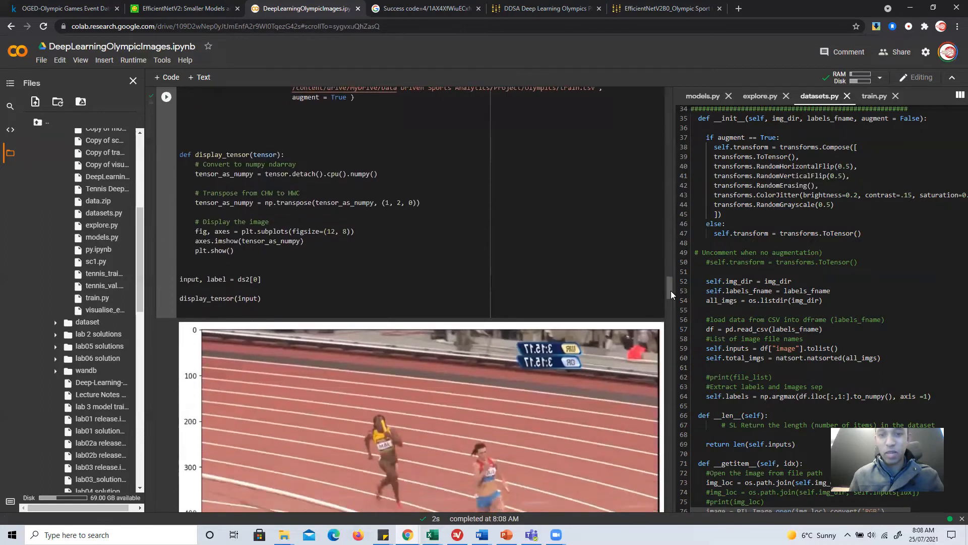
pyautogui.scroll(-3)
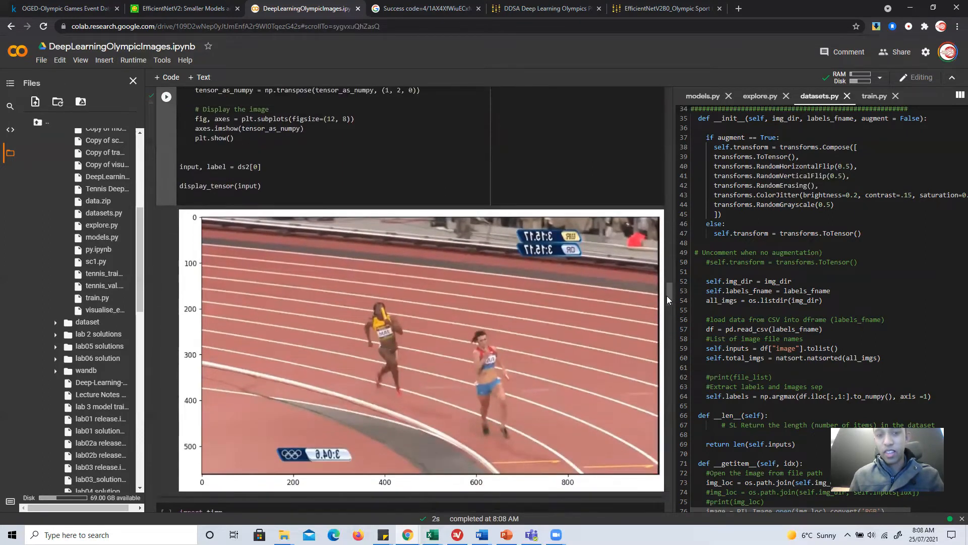
pyautogui.scroll(3)
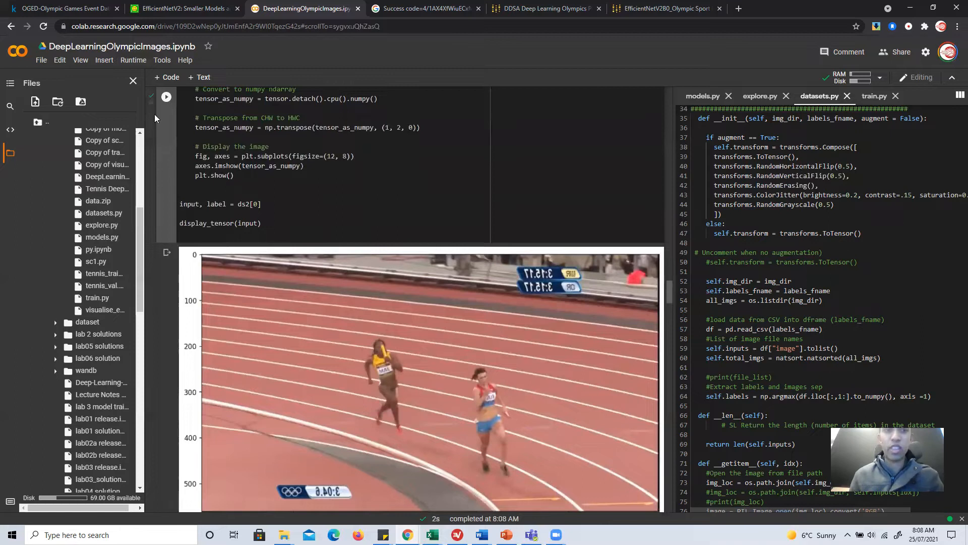
pyautogui.click(166, 97)
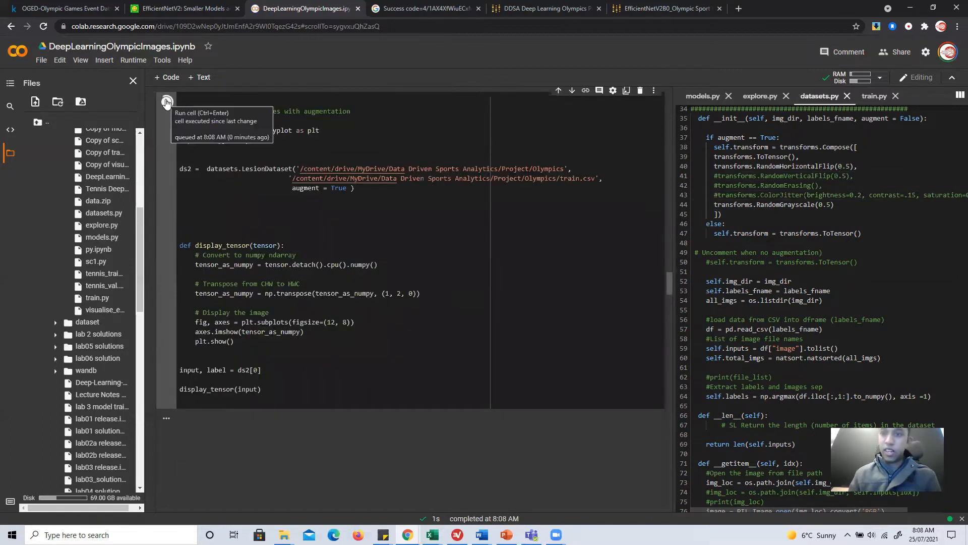
# - Rerun the augmentation cell for a grayscale sample, then scroll to the tf_efficientnetv2_b0 architecture
pyautogui.click(166, 102)
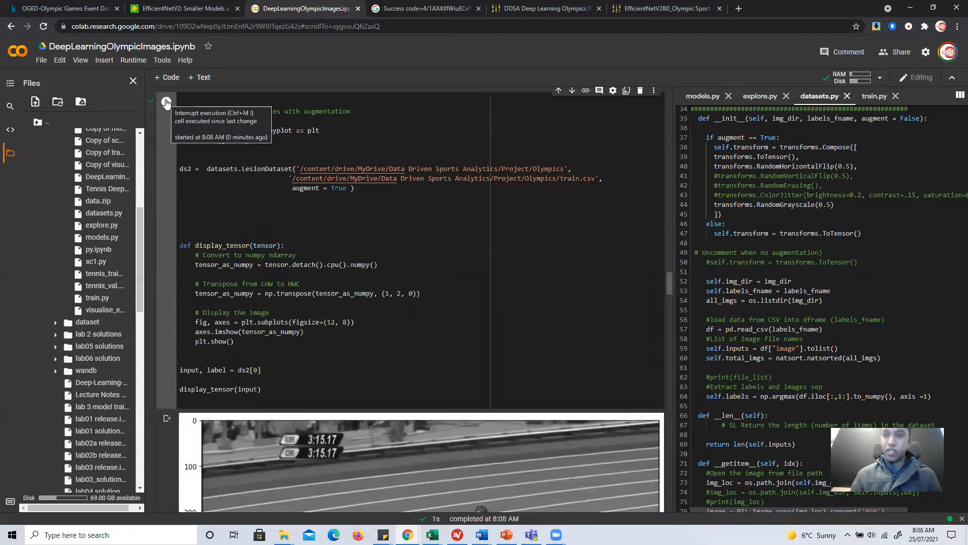
pyautogui.moveTo(630, 309)
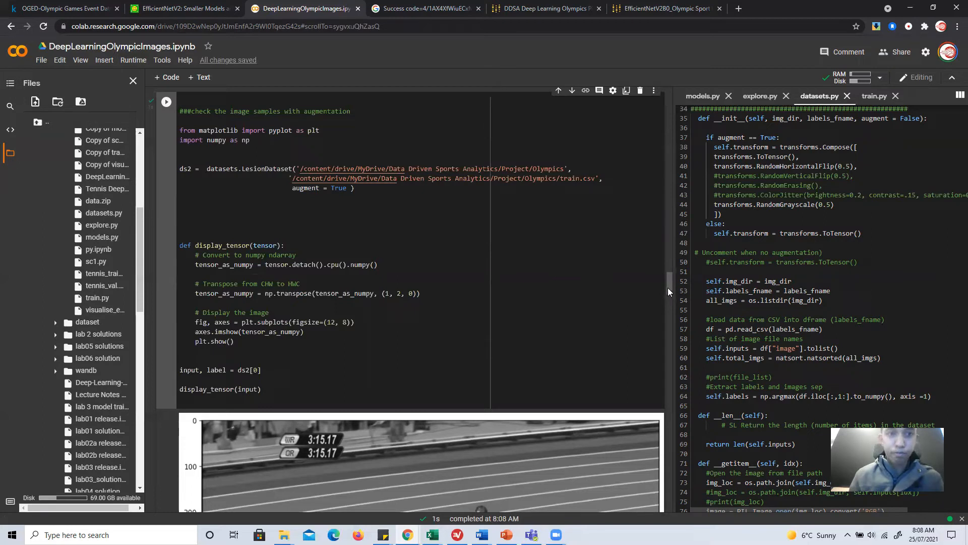
pyautogui.scroll(-3)
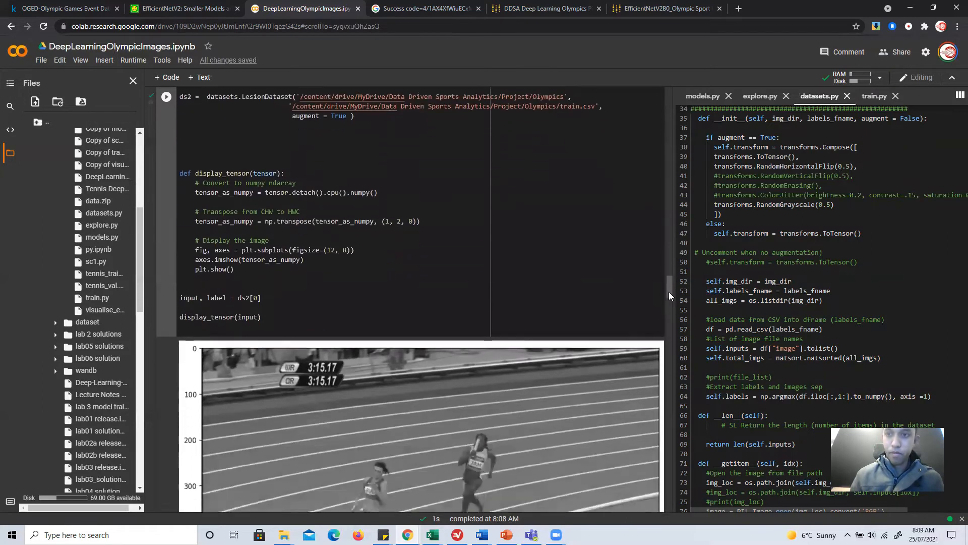
pyautogui.scroll(-3)
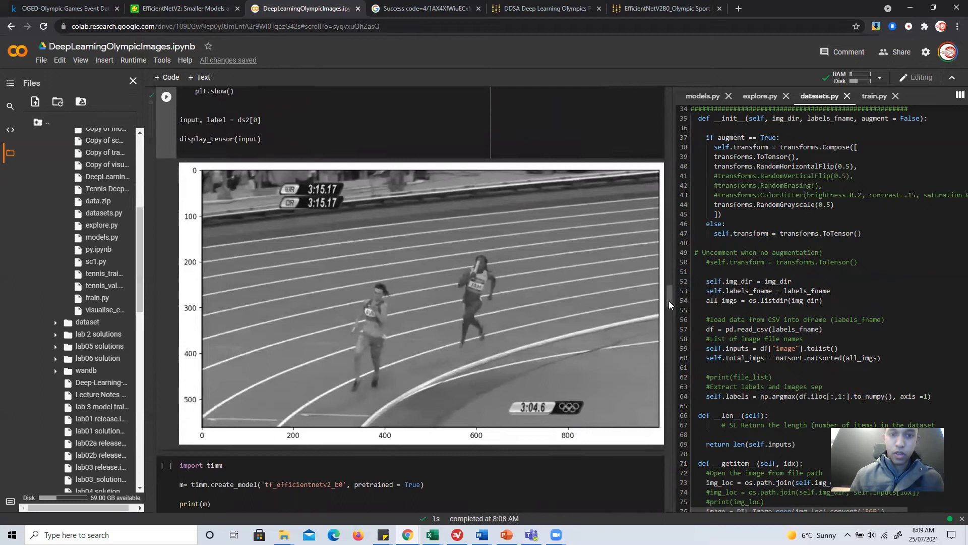
pyautogui.scroll(-3)
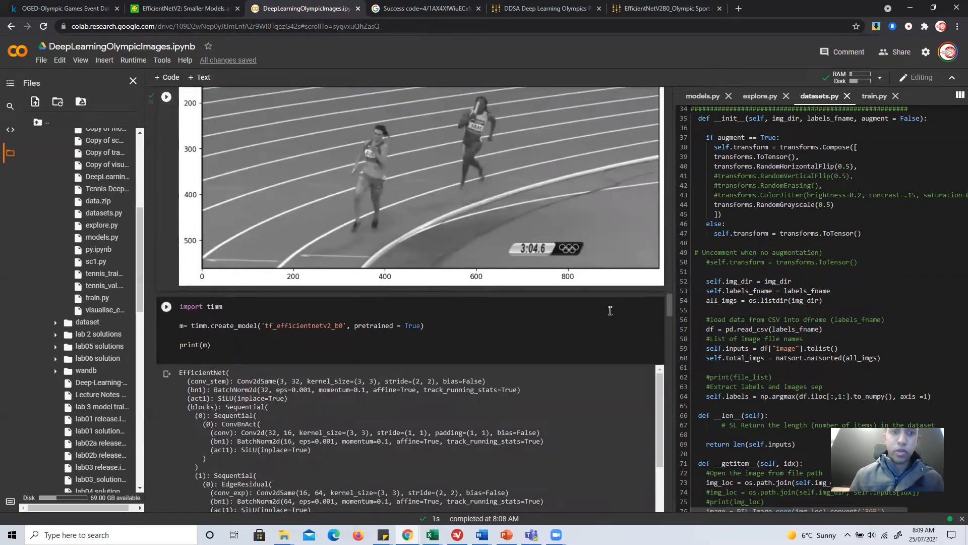
pyautogui.click(506, 535)
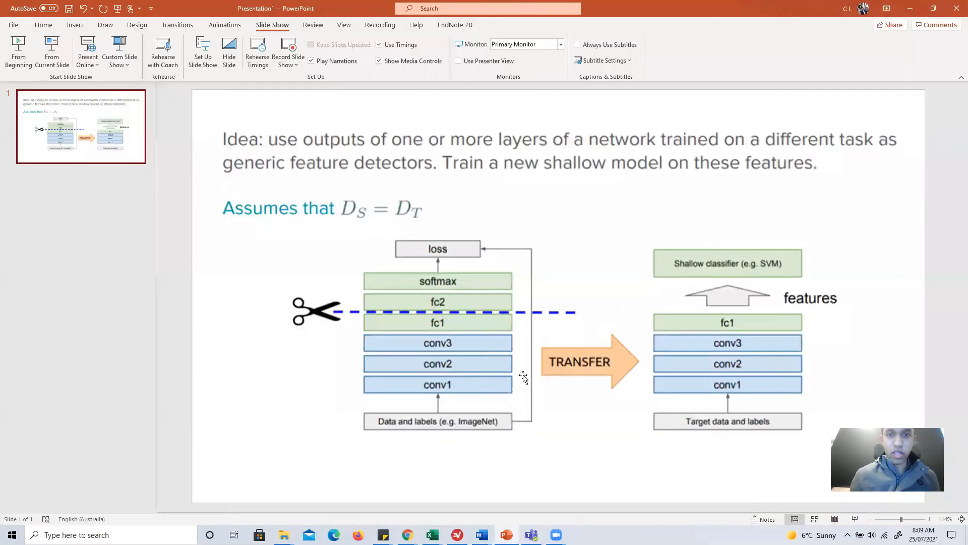
pyautogui.moveTo(449, 364)
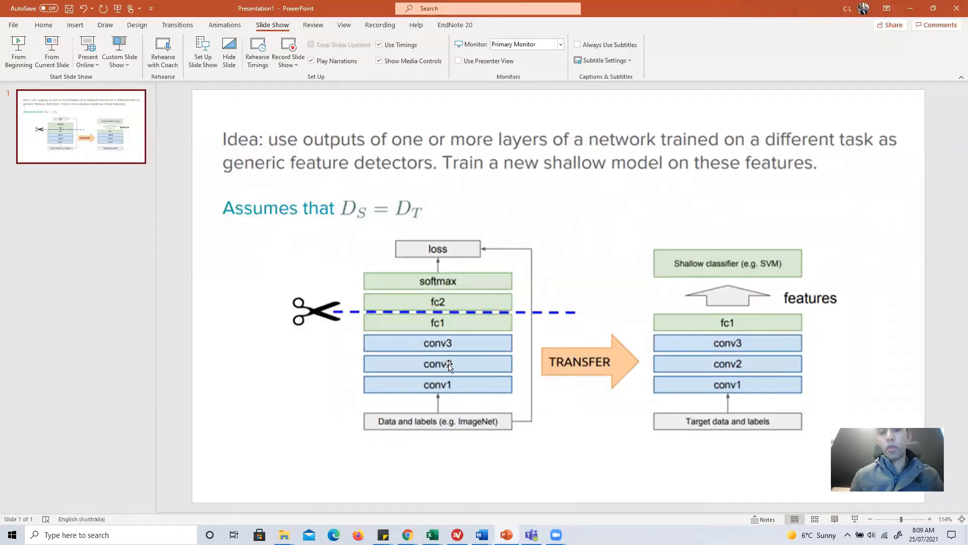
pyautogui.moveTo(690, 355)
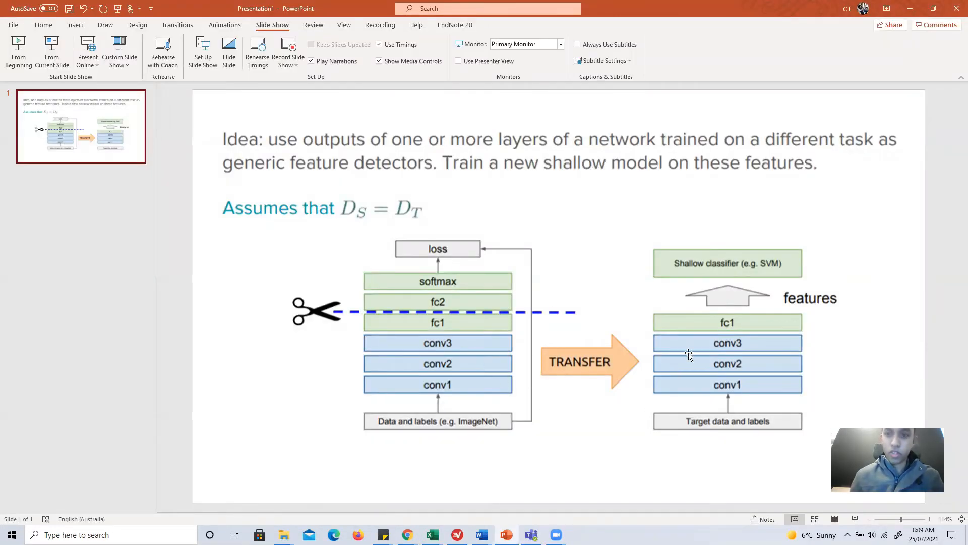
pyautogui.moveTo(742, 328)
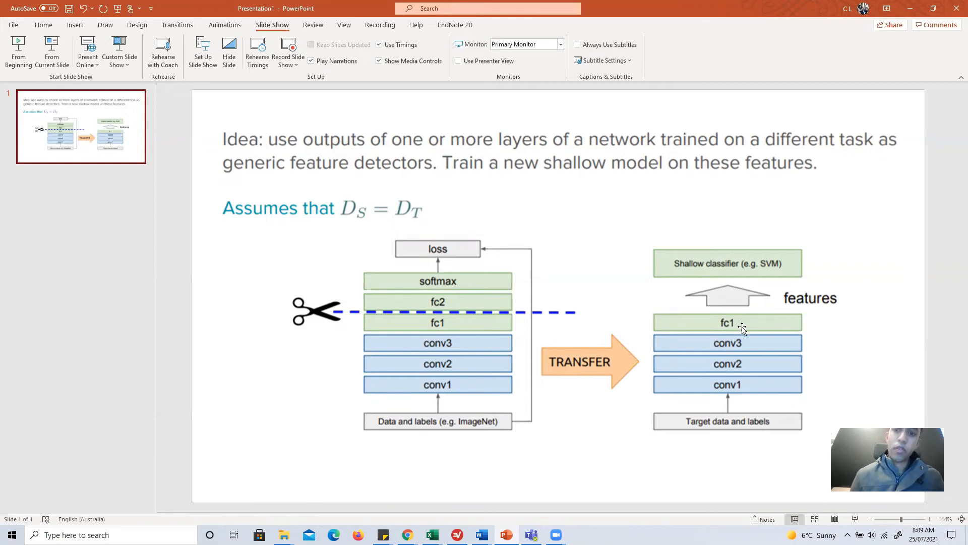
pyautogui.moveTo(783, 332)
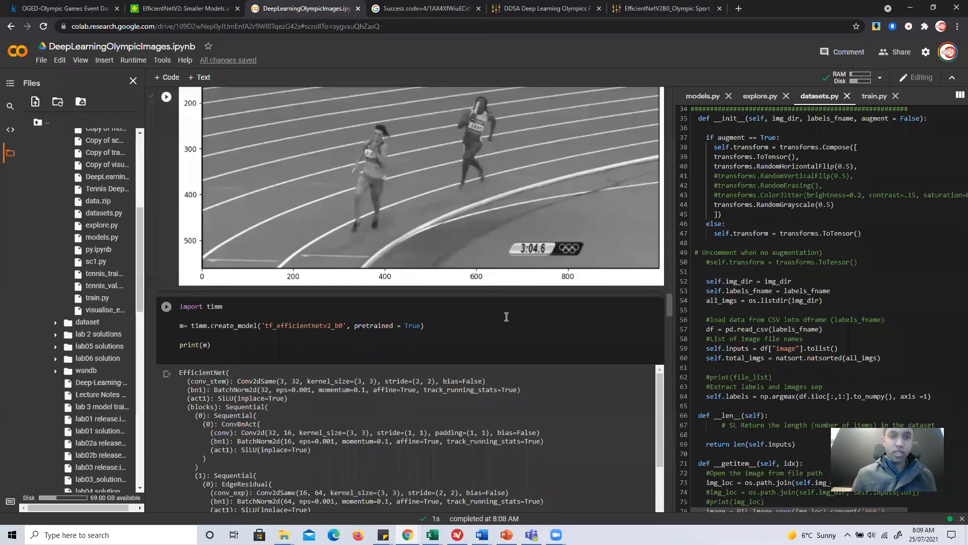
pyautogui.moveTo(281, 344)
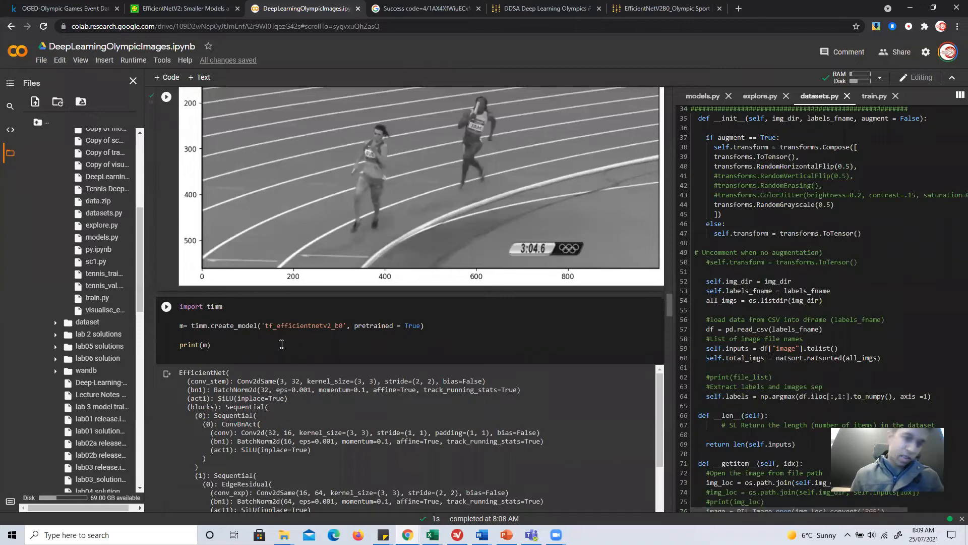
pyautogui.moveTo(325, 337)
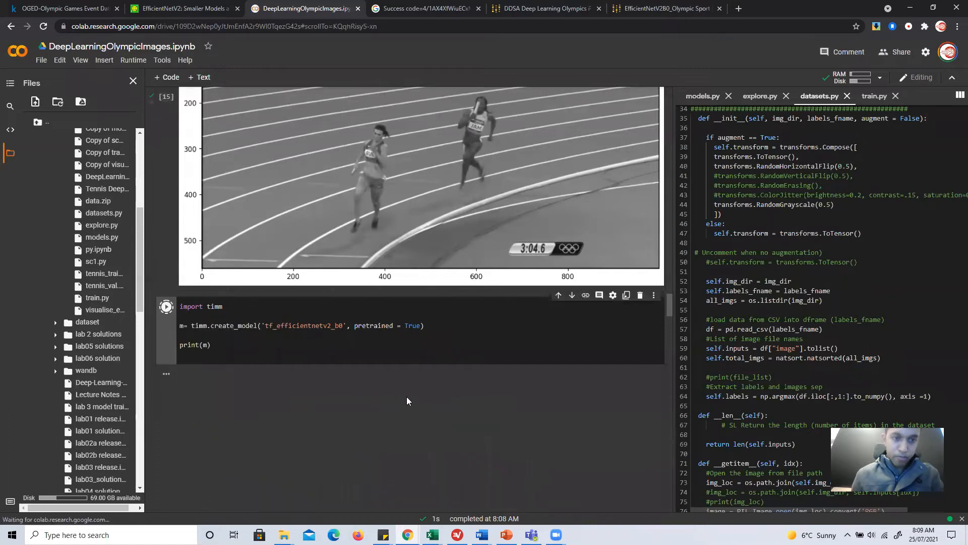
# - Rerun the tf_efficientnetv2_b0 cell and highlight the final classifier's 1280 input features
pyautogui.click(166, 306)
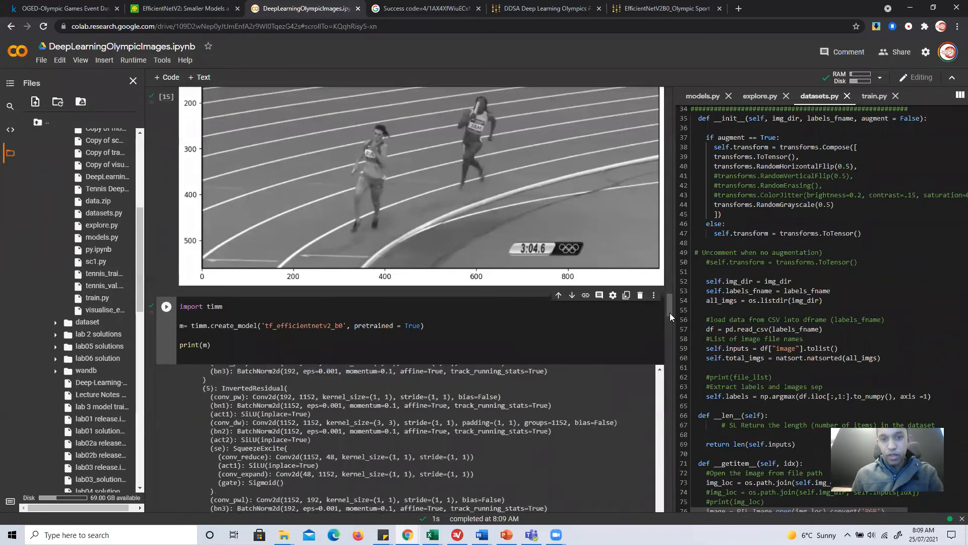
pyautogui.scroll(-3)
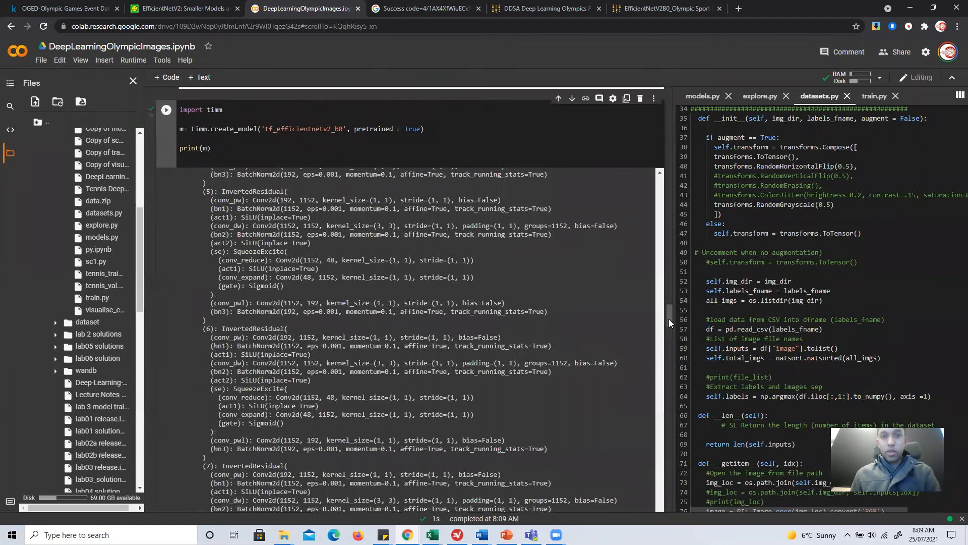
pyautogui.scroll(-3)
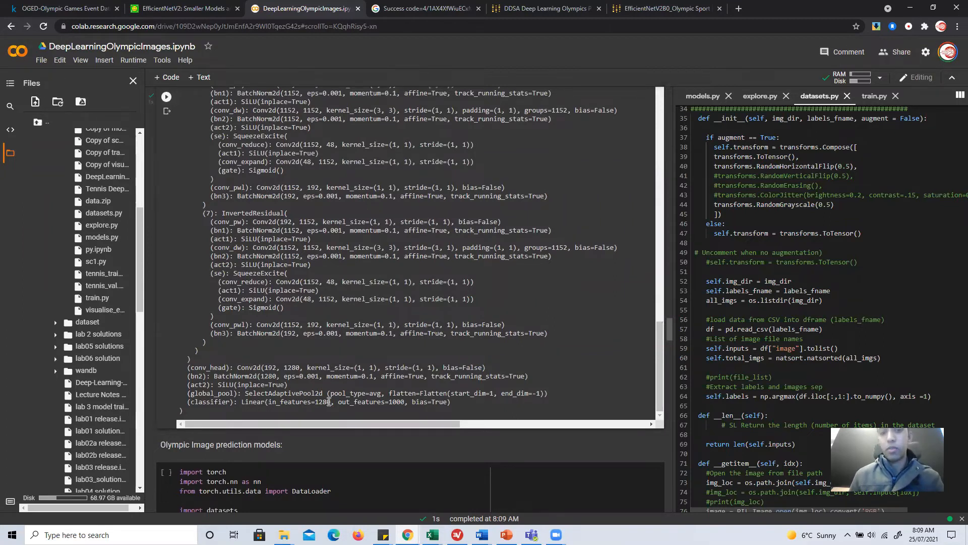
pyautogui.doubleClick(323, 402)
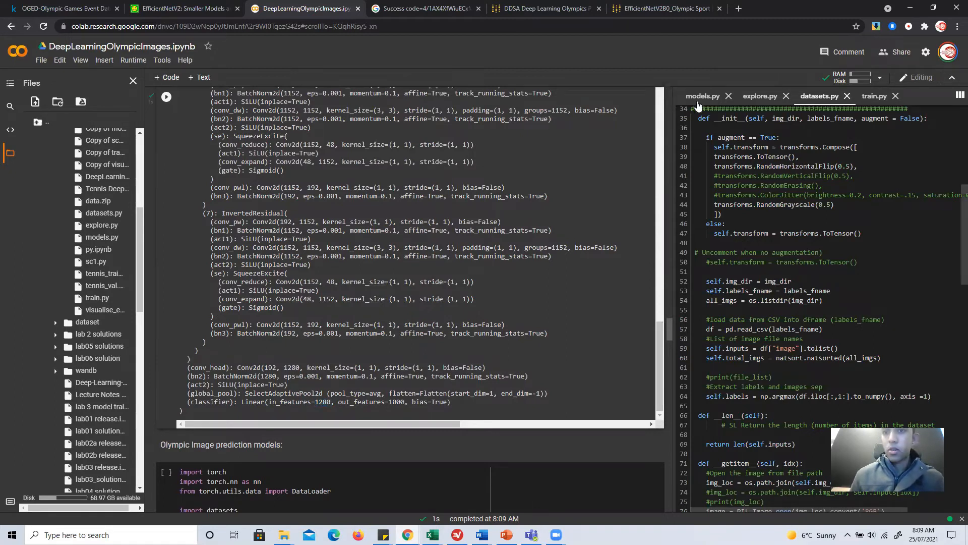
# - Review models.py from the construct_effnetV2_B0 constructor up to resnet18 and num_classes = 10
pyautogui.click(702, 95)
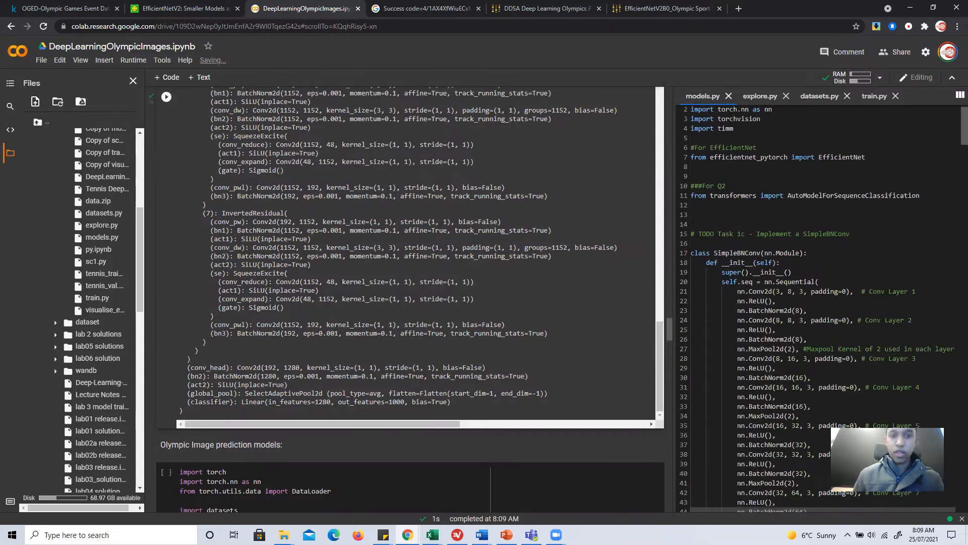
pyautogui.scroll(-3)
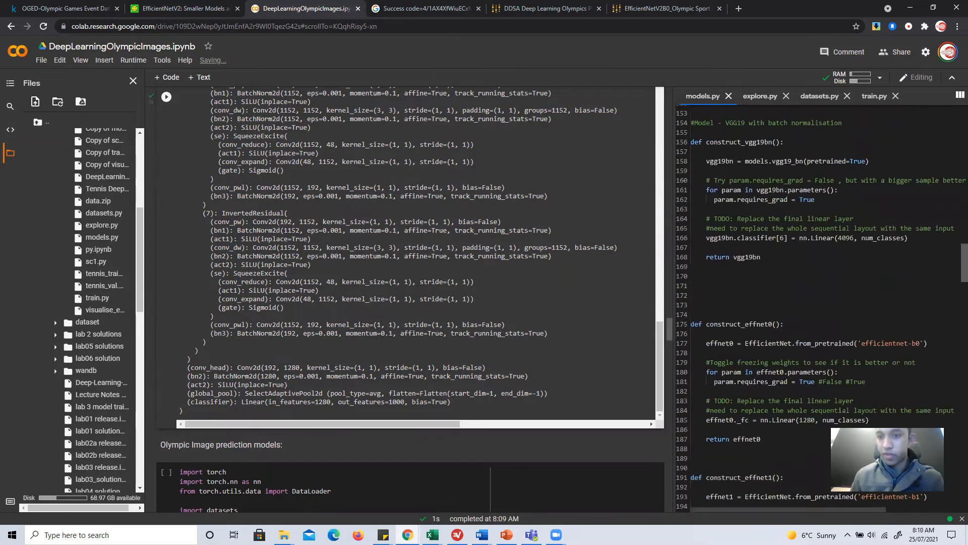
pyautogui.scroll(-3)
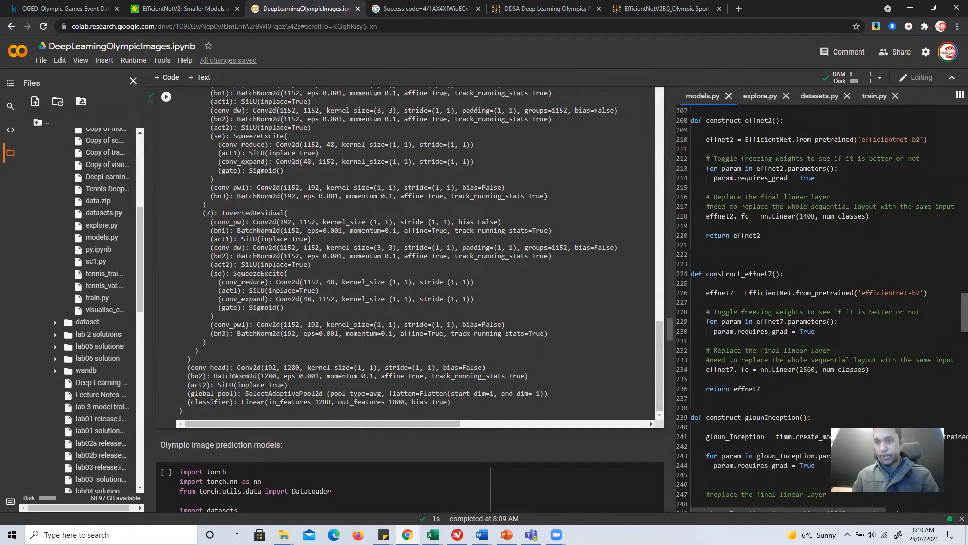
pyautogui.scroll(-3)
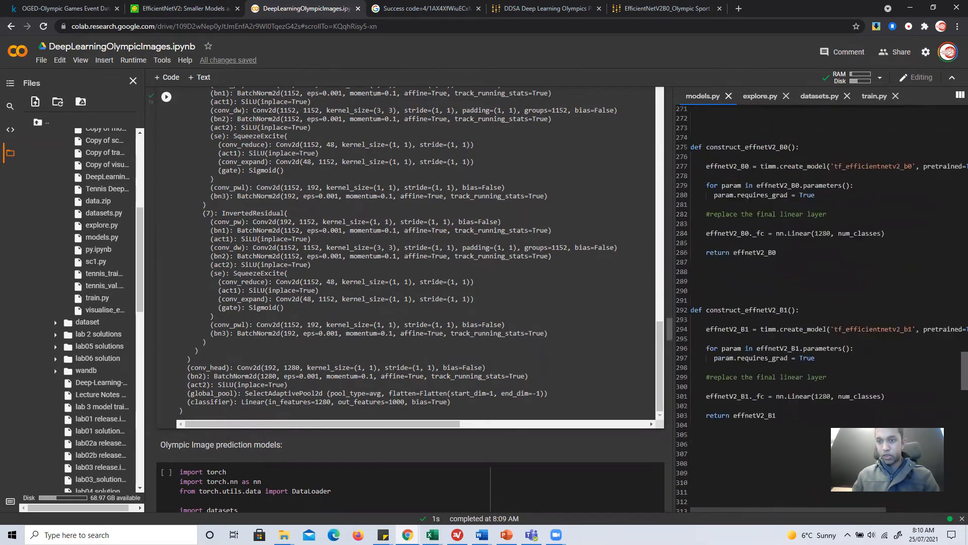
pyautogui.scroll(3)
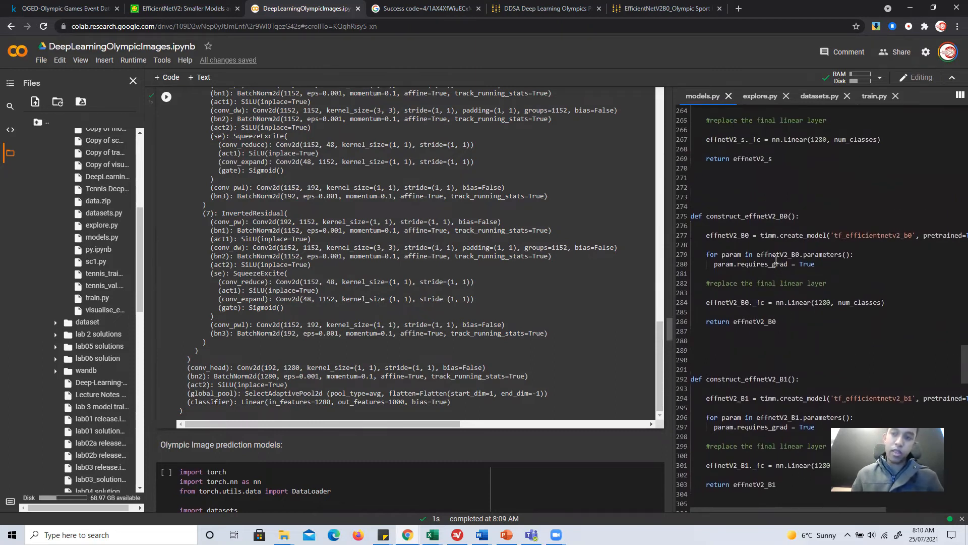
pyautogui.moveTo(816, 284)
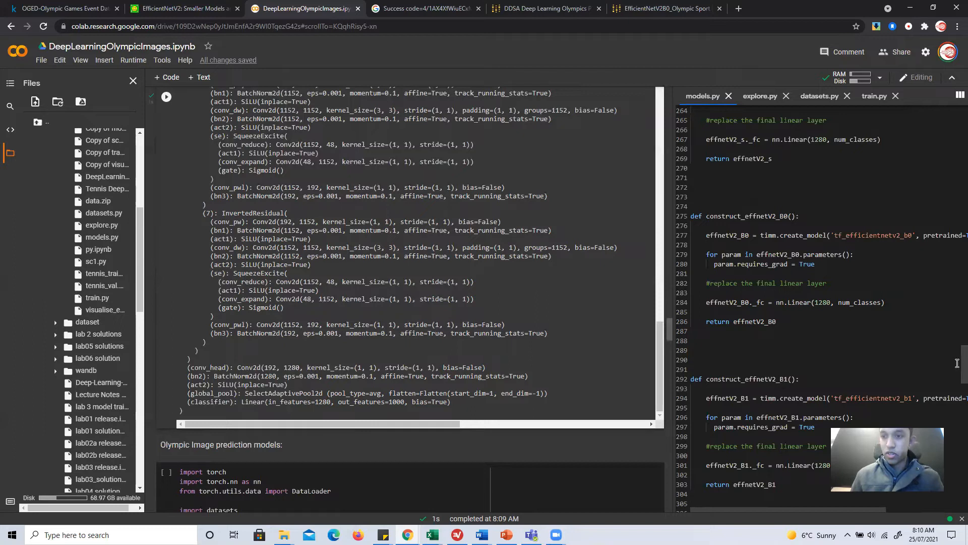
pyautogui.scroll(3)
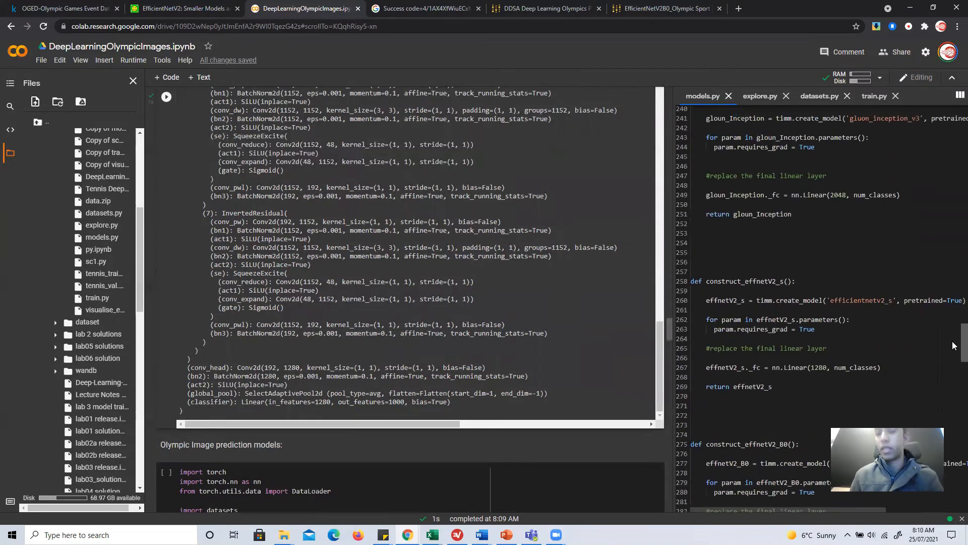
pyautogui.scroll(3)
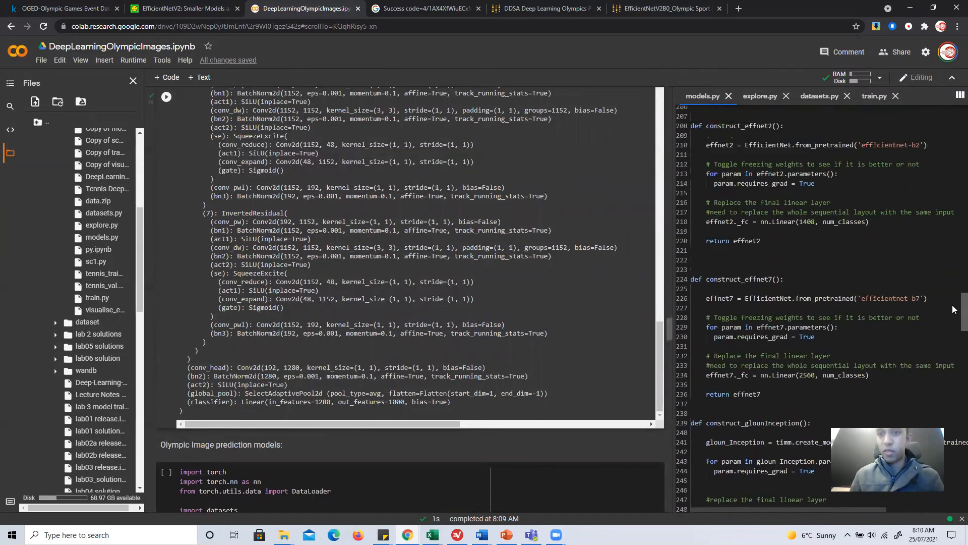
pyautogui.scroll(3)
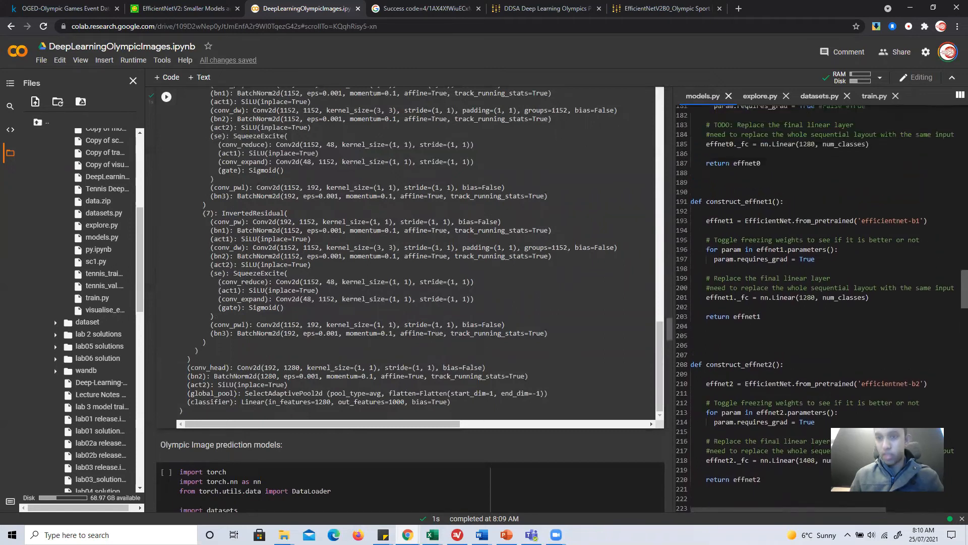
pyautogui.scroll(3)
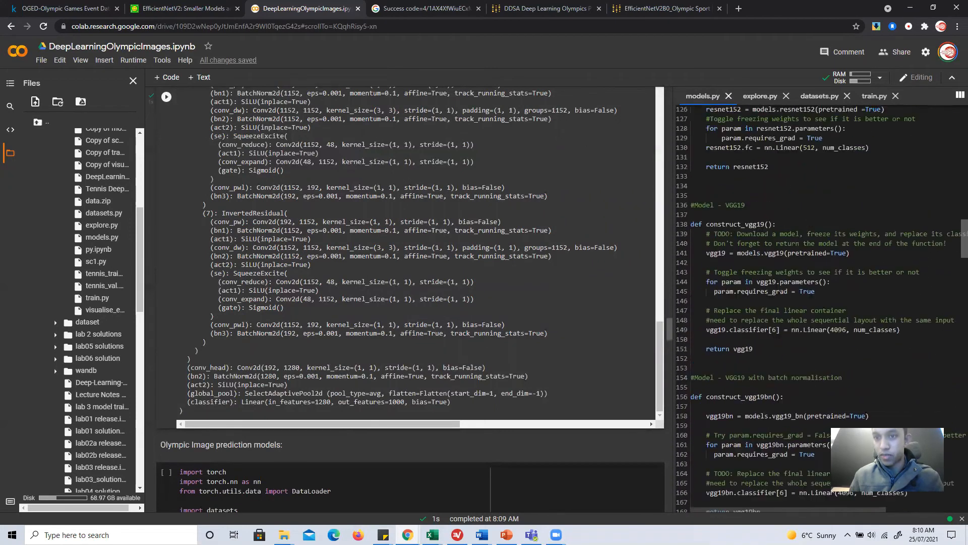
pyautogui.scroll(3)
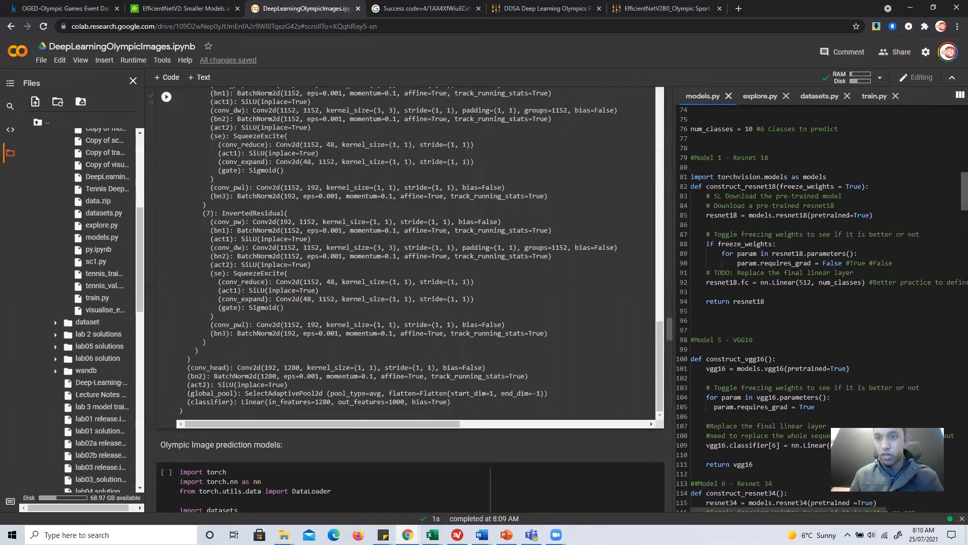
pyautogui.scroll(3)
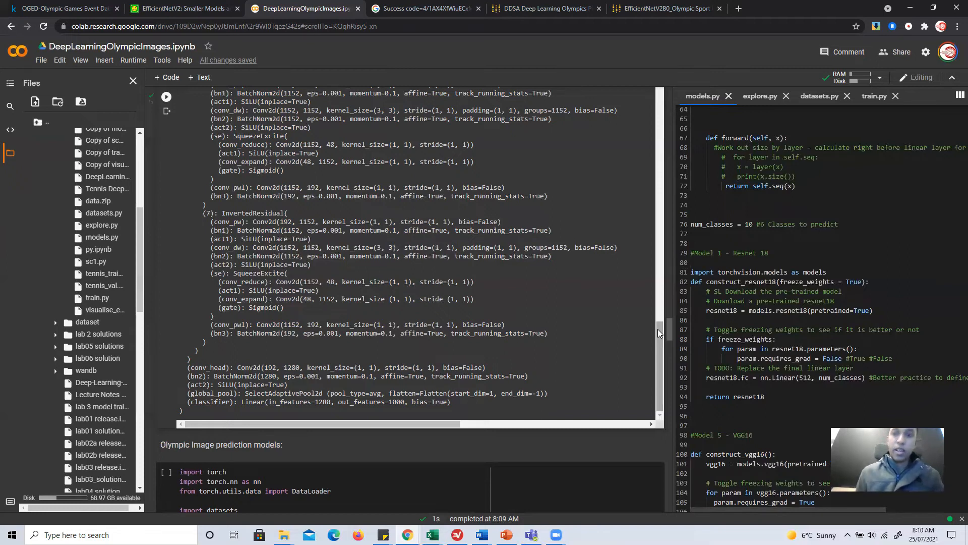
pyautogui.moveTo(681, 336)
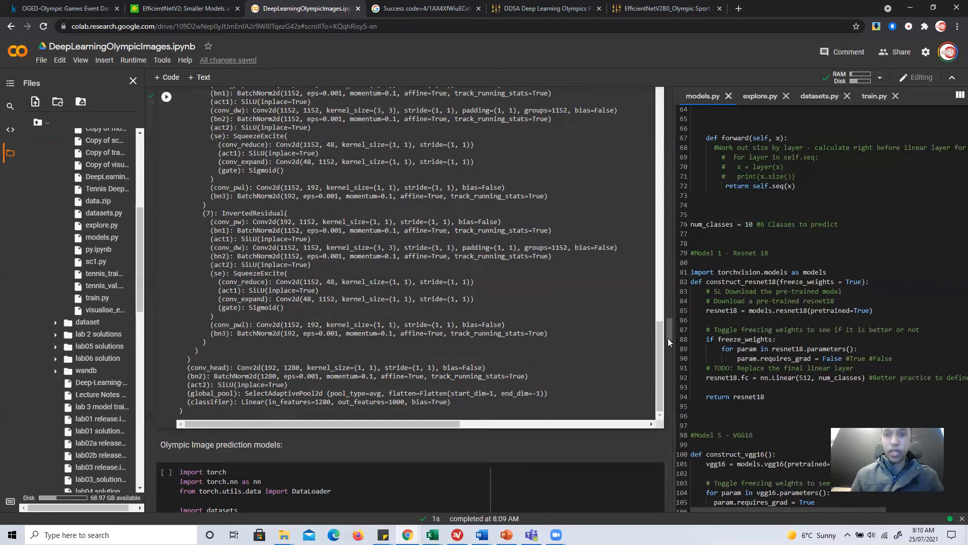
# - Scroll through the training cell to the optimizer section and select the word 'Optimizer'
pyautogui.scroll(-3)
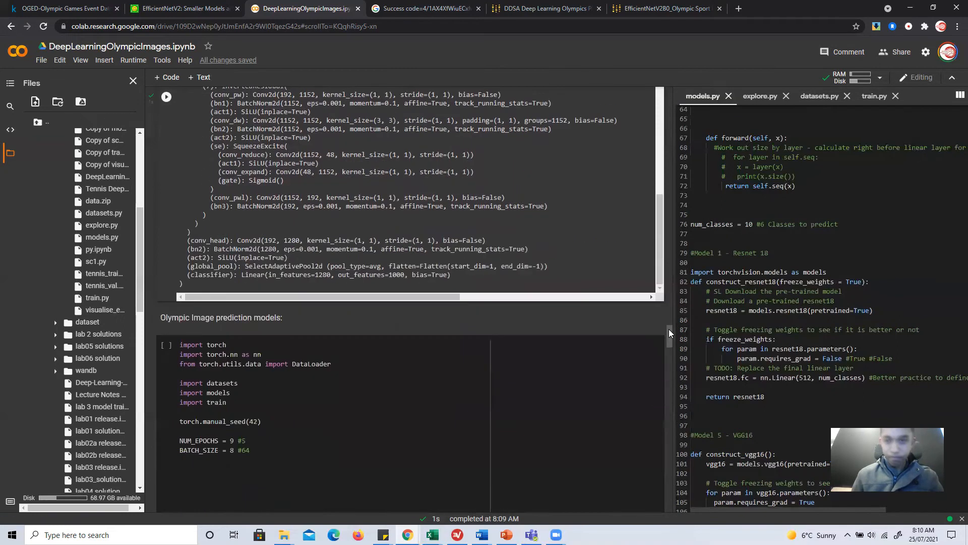
pyautogui.scroll(-3)
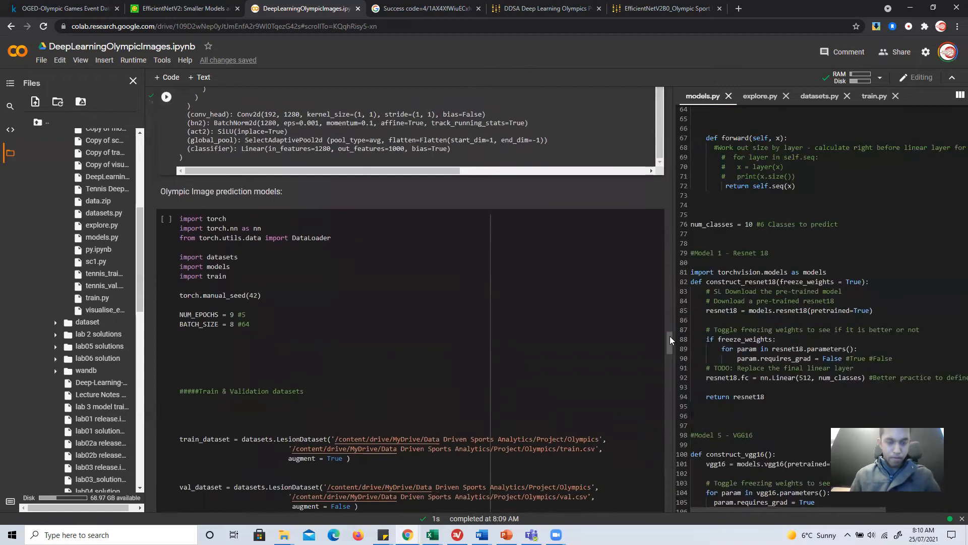
pyautogui.scroll(-3)
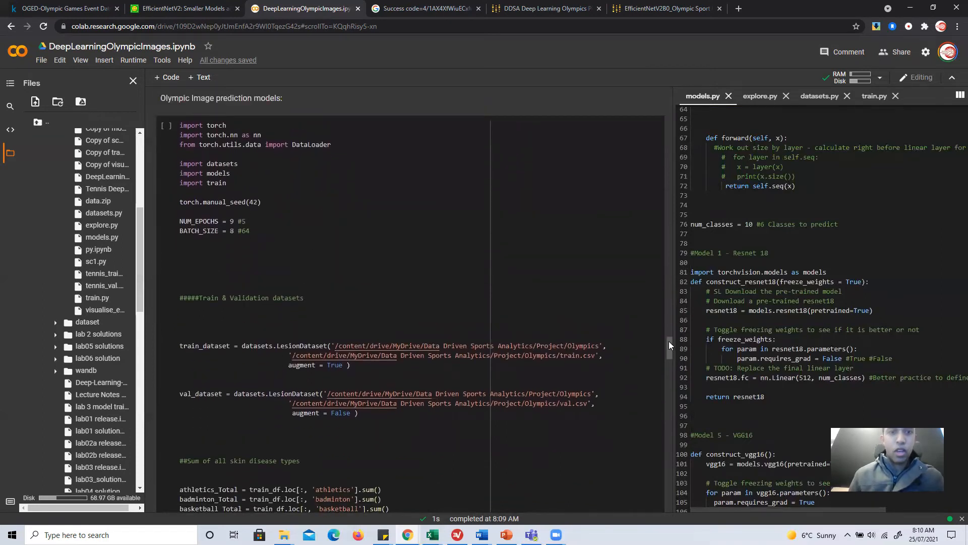
pyautogui.scroll(3)
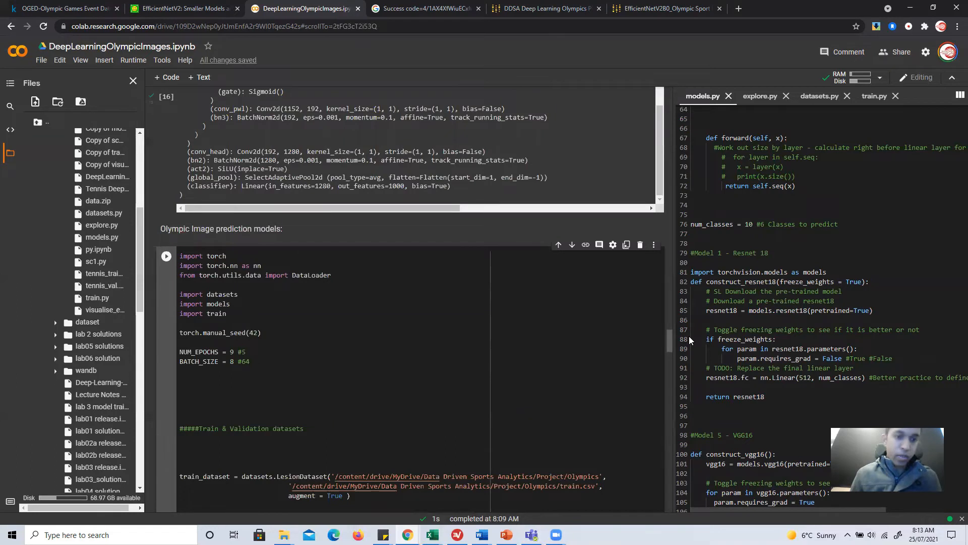
pyautogui.scroll(-3)
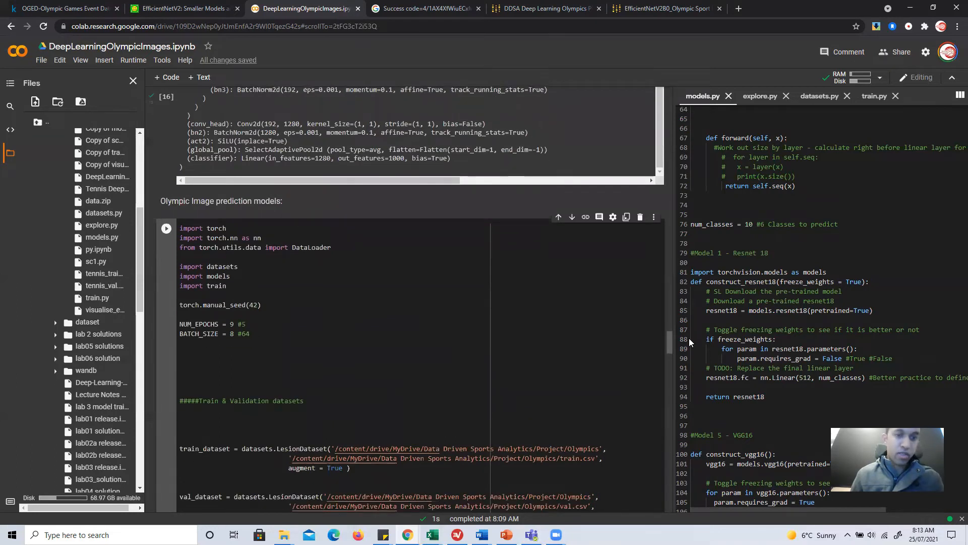
pyautogui.scroll(-3)
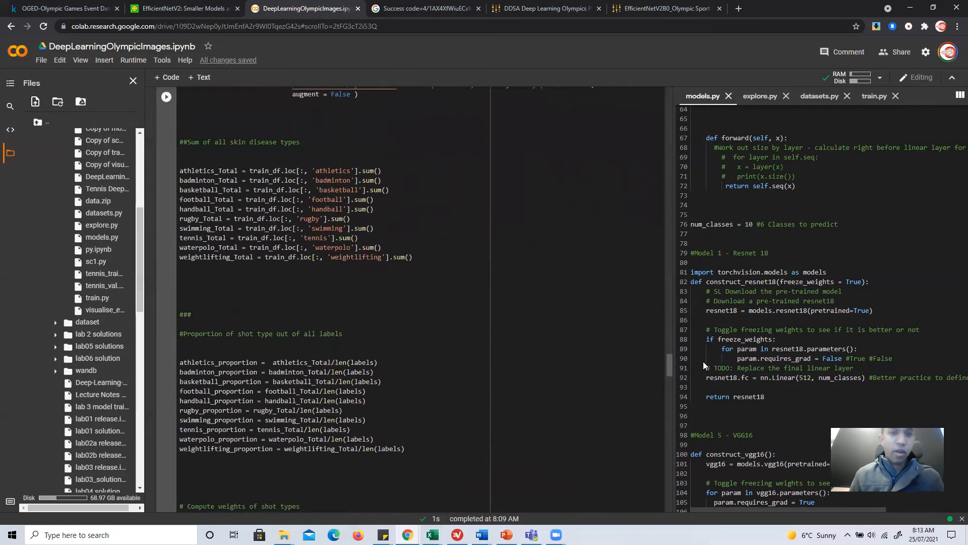
pyautogui.scroll(-3)
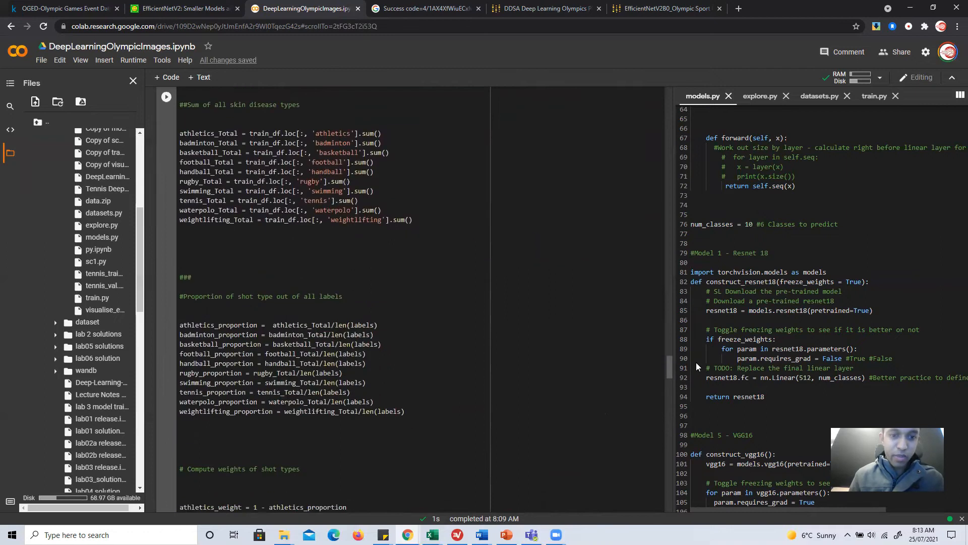
pyautogui.scroll(-3)
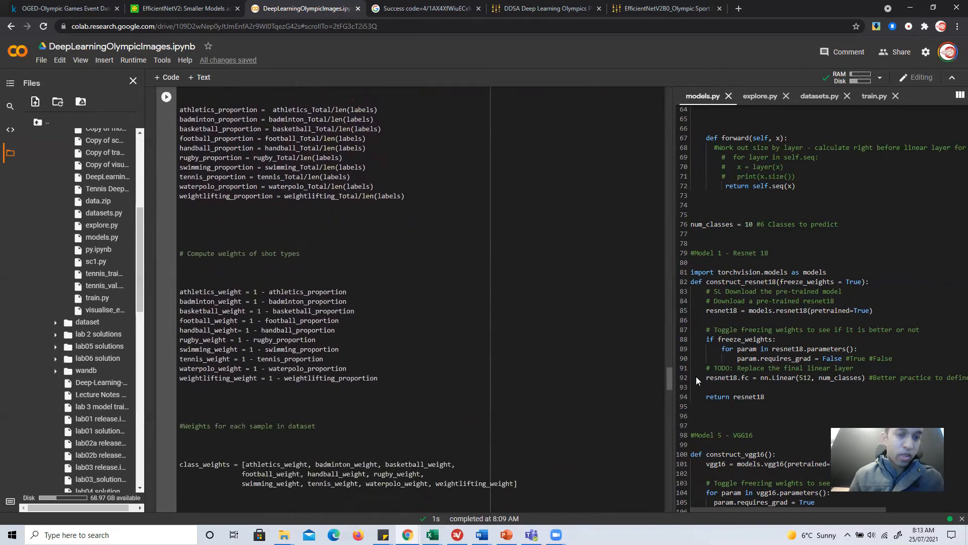
pyautogui.scroll(-3)
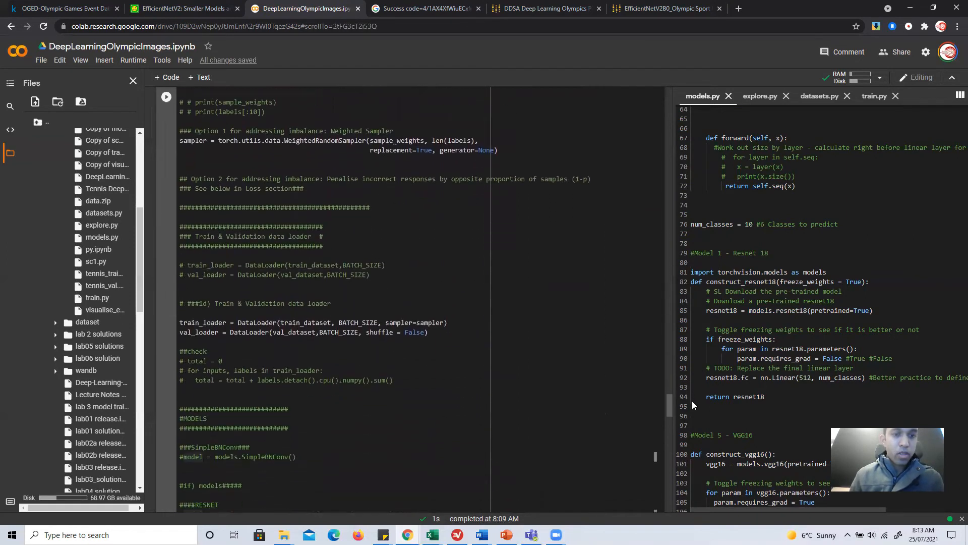
pyautogui.scroll(-3)
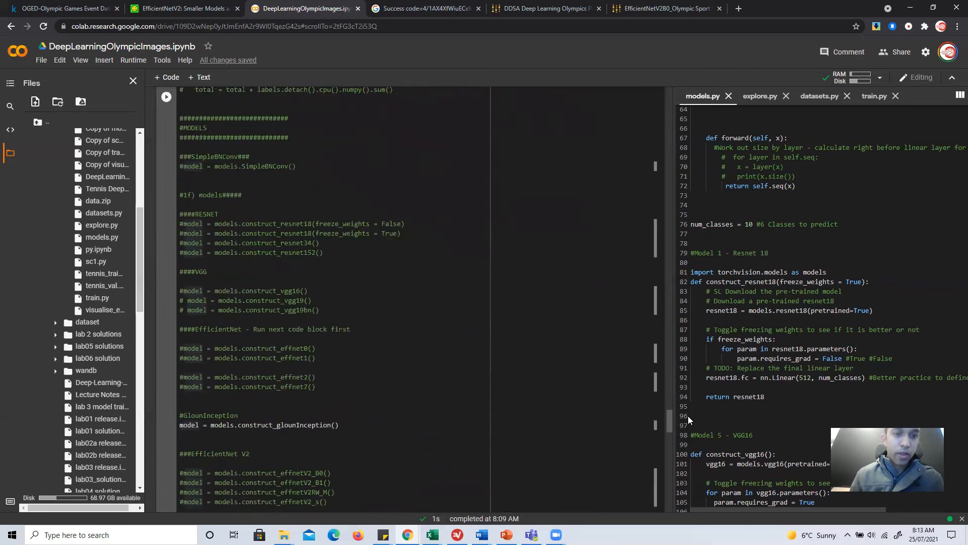
pyautogui.scroll(-3)
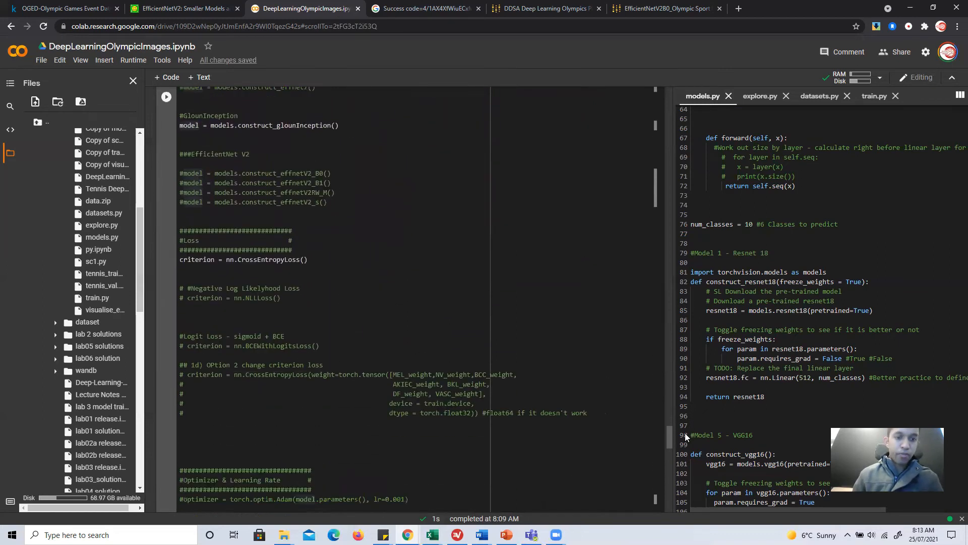
pyautogui.scroll(-3)
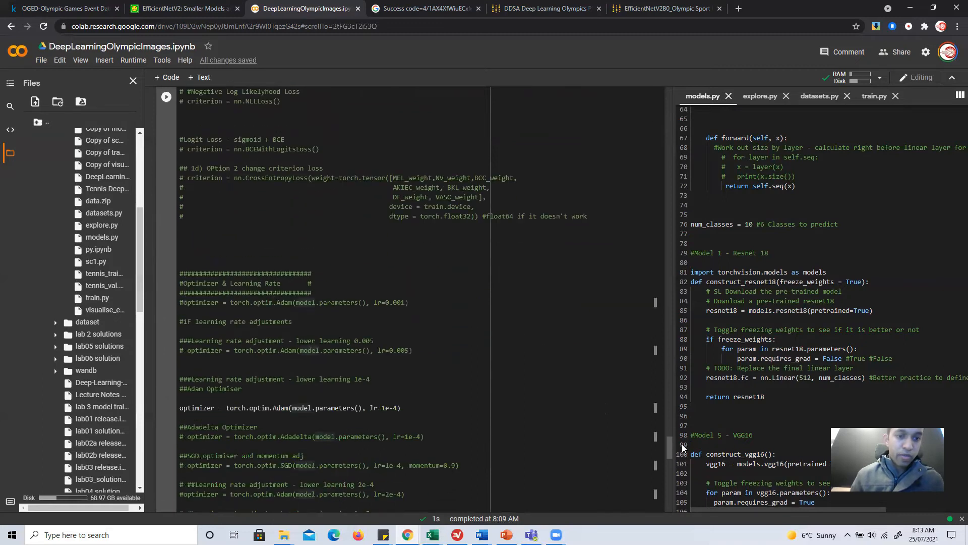
pyautogui.scroll(-3)
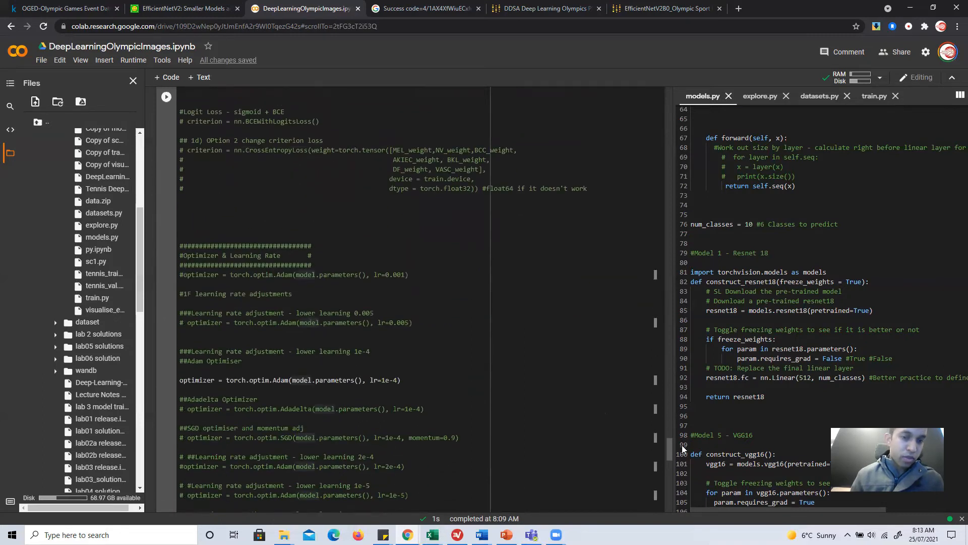
pyautogui.doubleClick(386, 380)
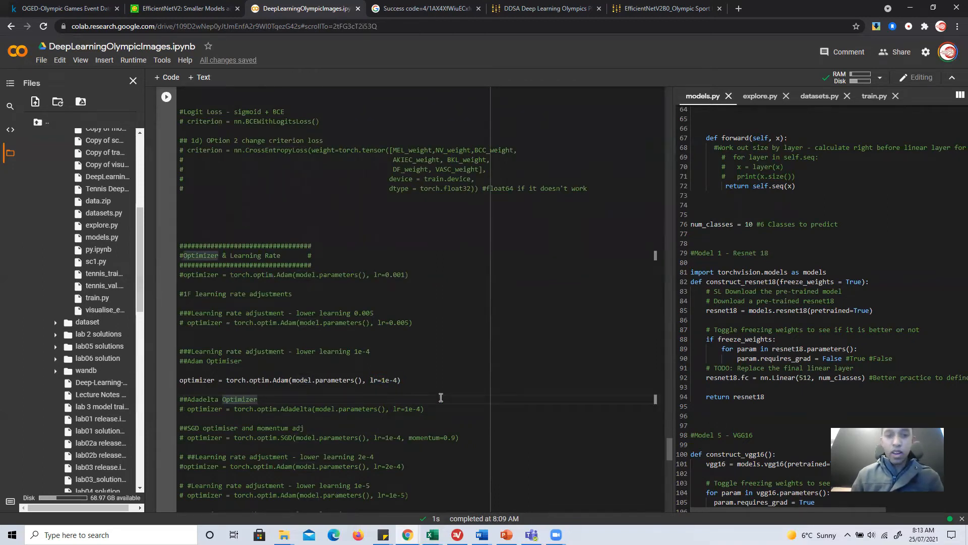
pyautogui.moveTo(294, 289)
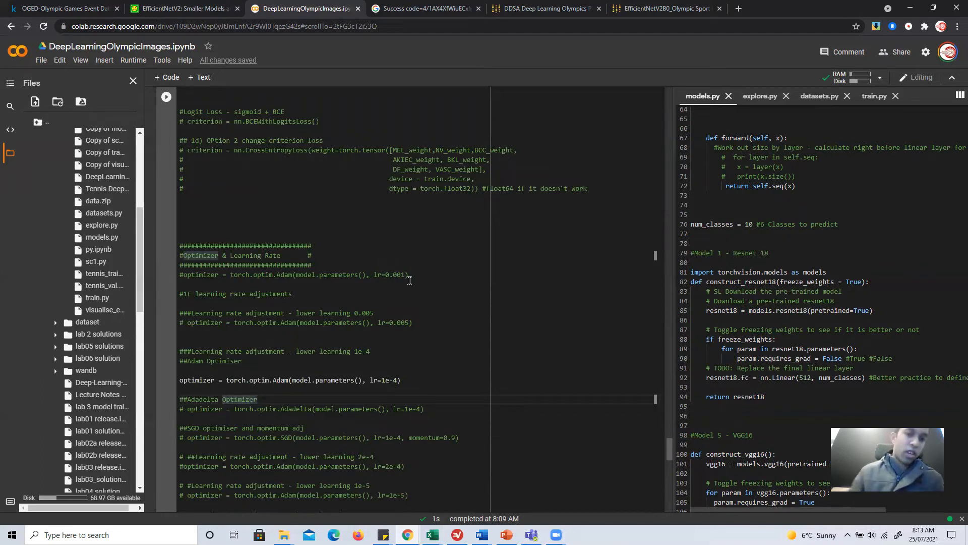
pyautogui.moveTo(693, 411)
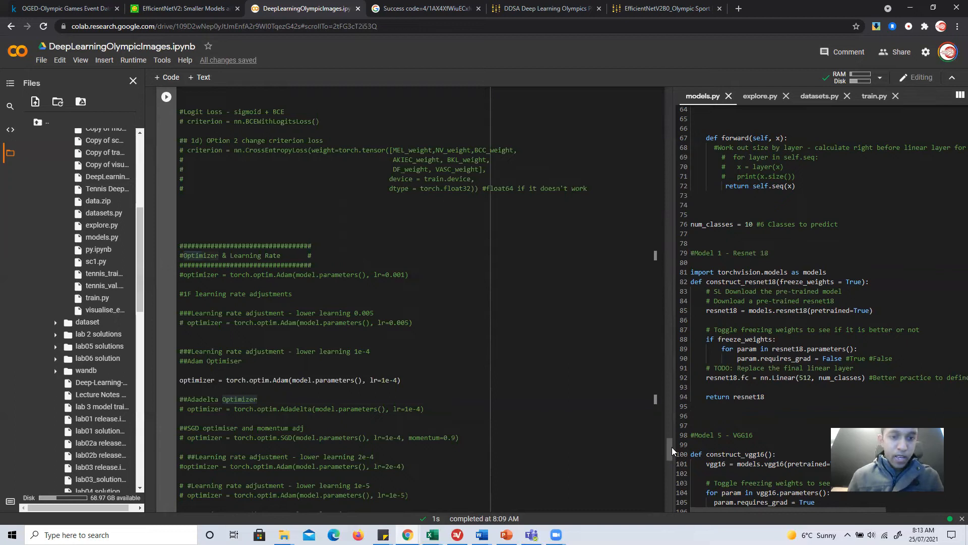
# - Review the cell: model uses construct_effnetV2_B0, with CrossEntropyLoss and Adam at lr 1e-4
pyautogui.scroll(-3)
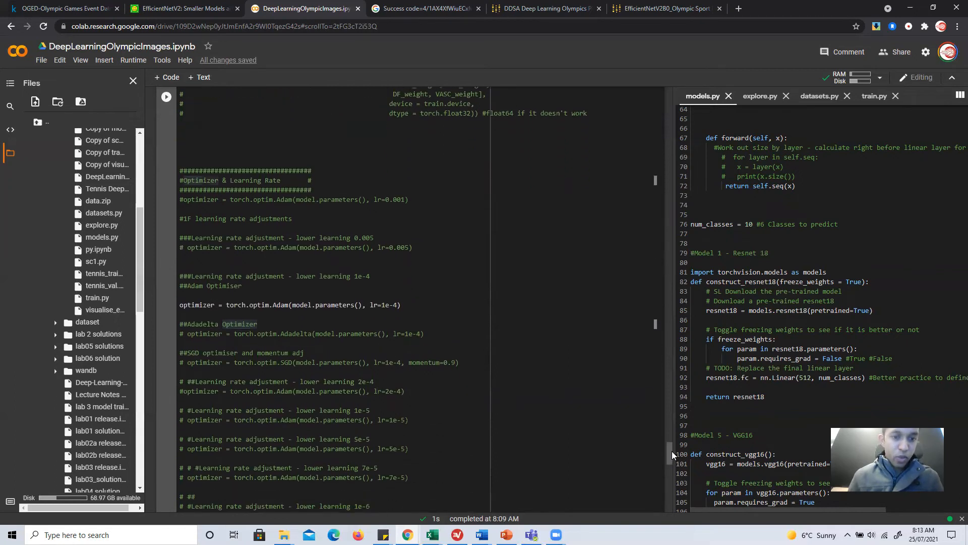
pyautogui.scroll(-3)
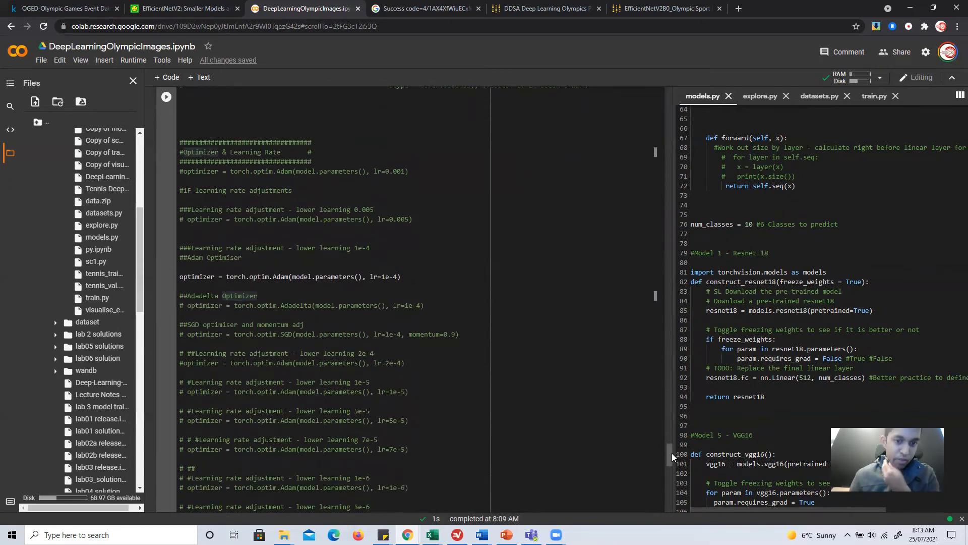
pyautogui.scroll(-3)
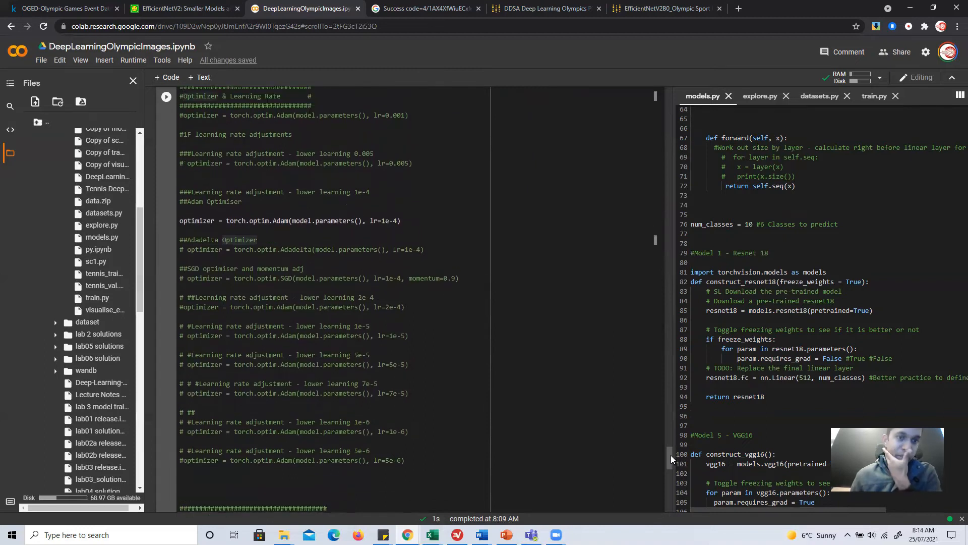
pyautogui.scroll(3)
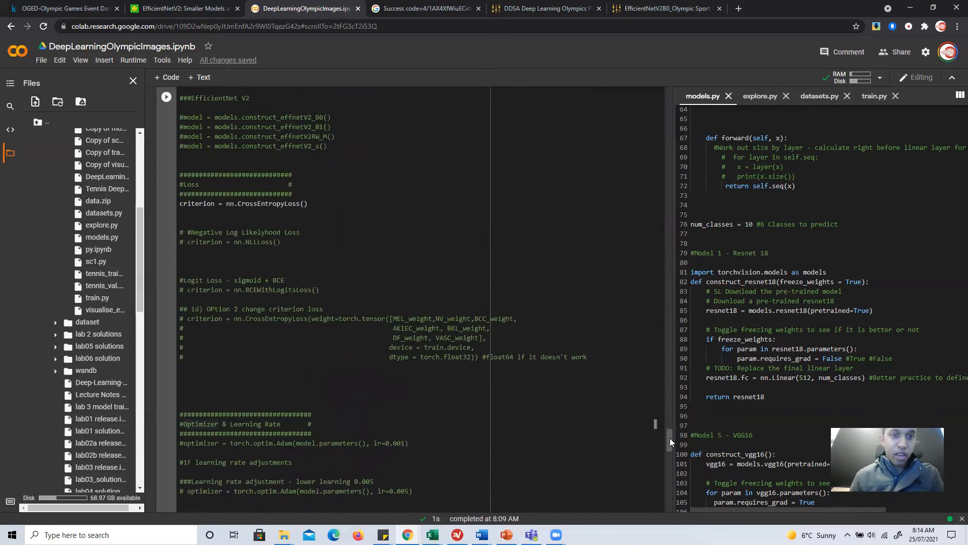
pyautogui.scroll(-3)
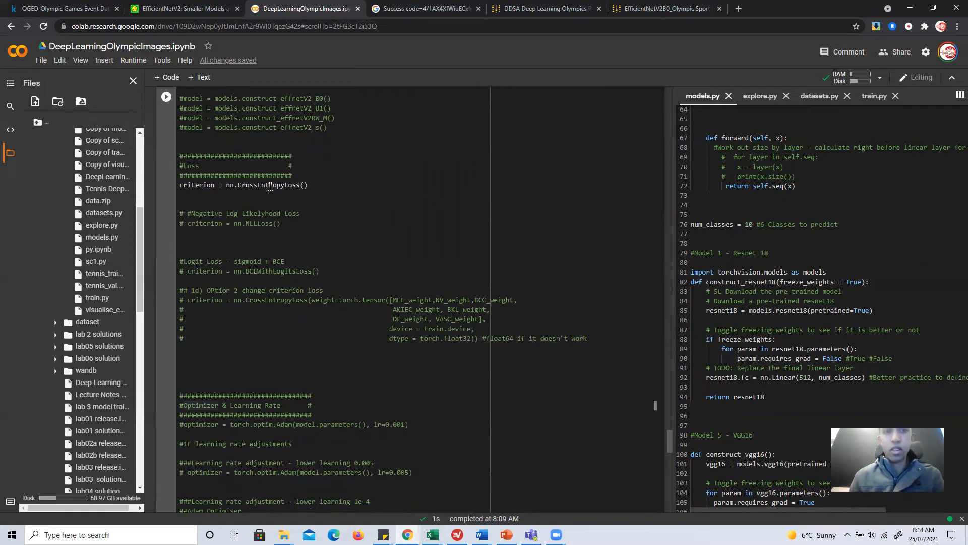
pyautogui.moveTo(352, 212)
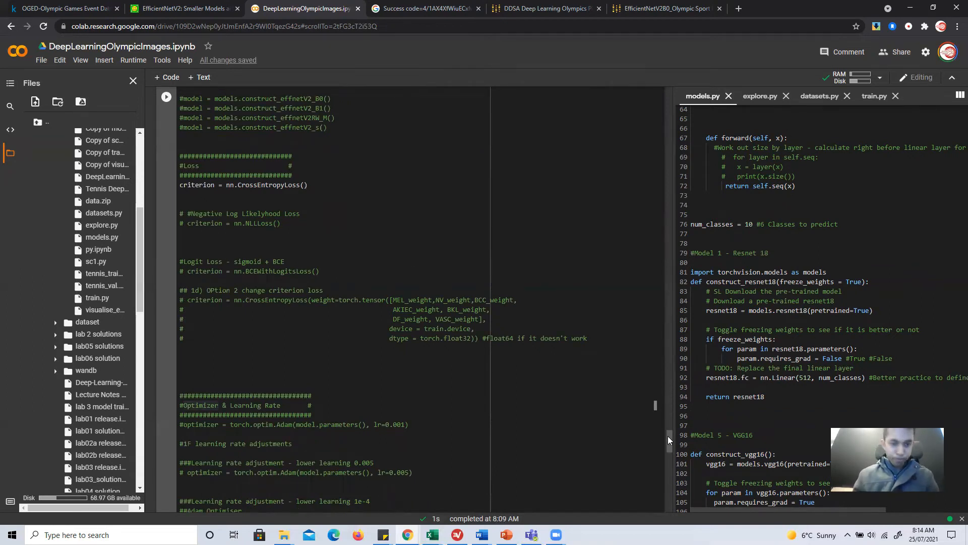
pyautogui.scroll(-3)
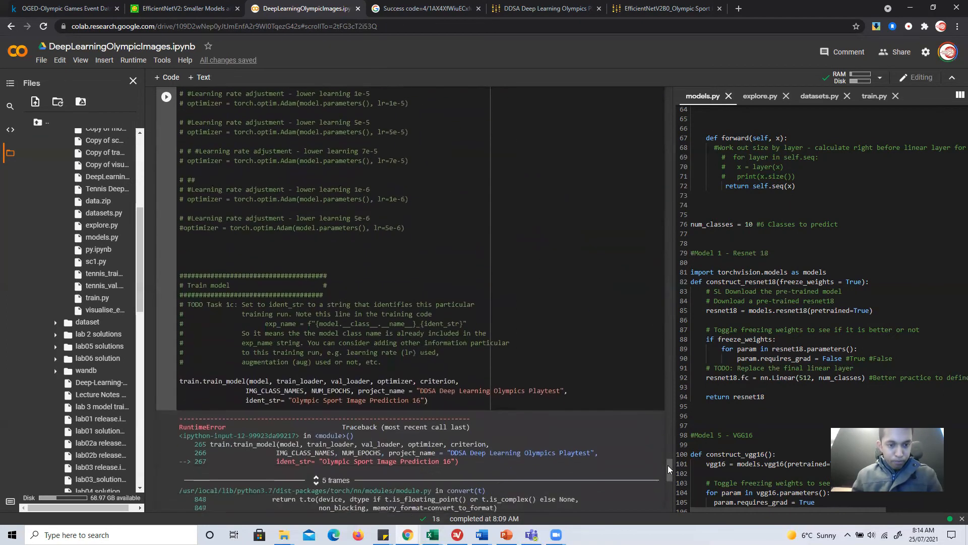
pyautogui.scroll(-3)
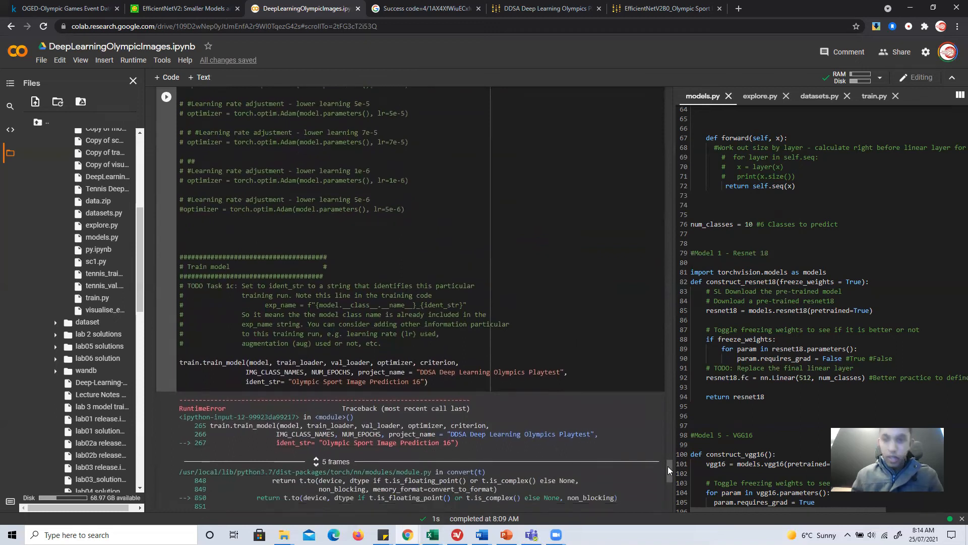
pyautogui.scroll(3)
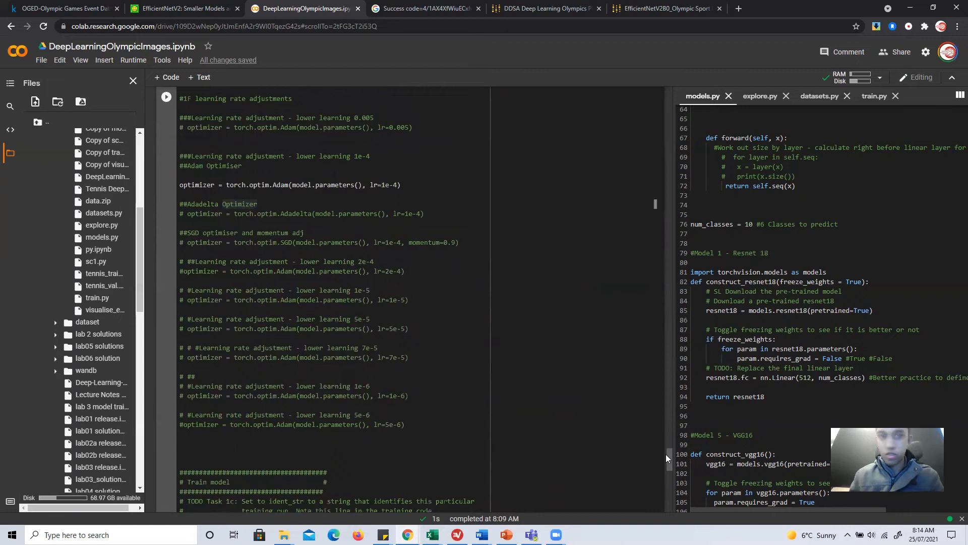
pyautogui.scroll(3)
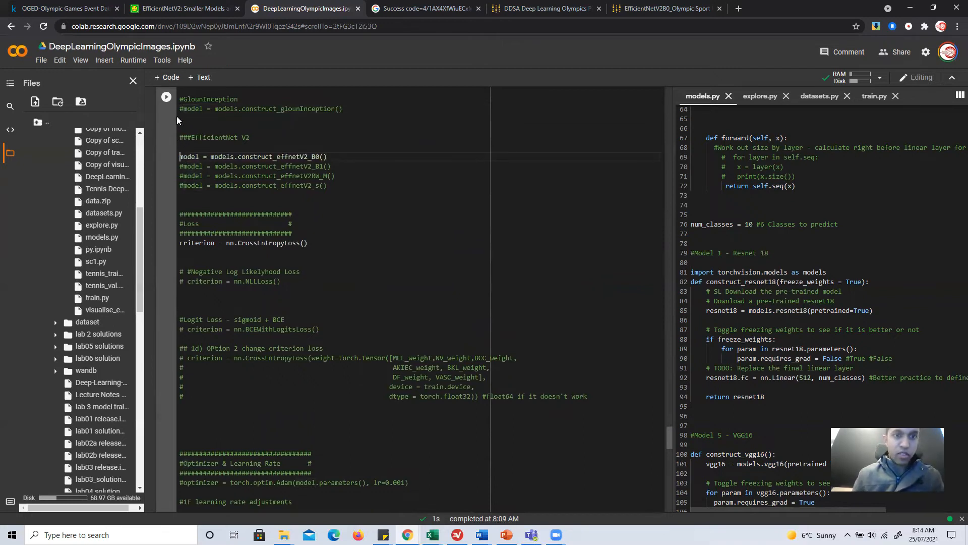
# - Run the training cell to start training EfficientNetV2 B0 on the Olympic images
pyautogui.click(166, 98)
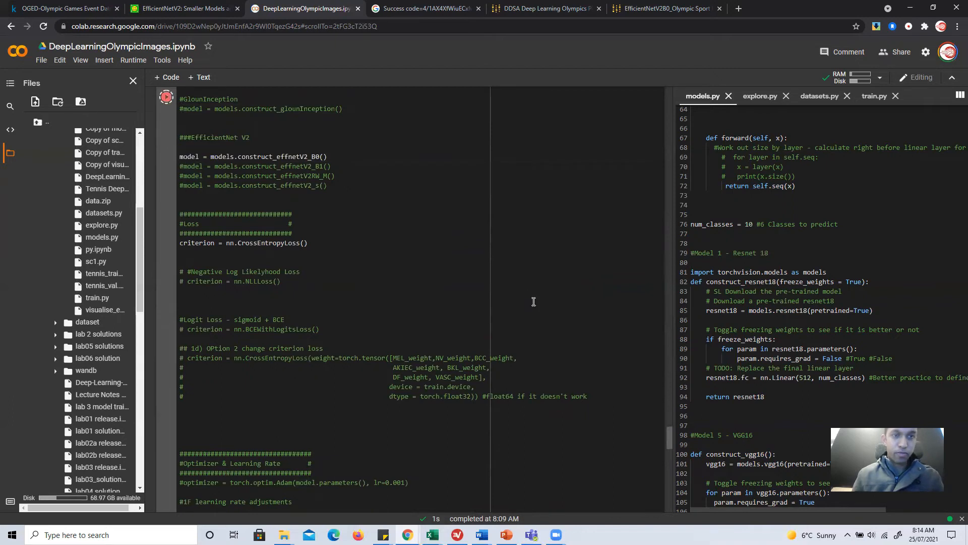
pyautogui.click(166, 97)
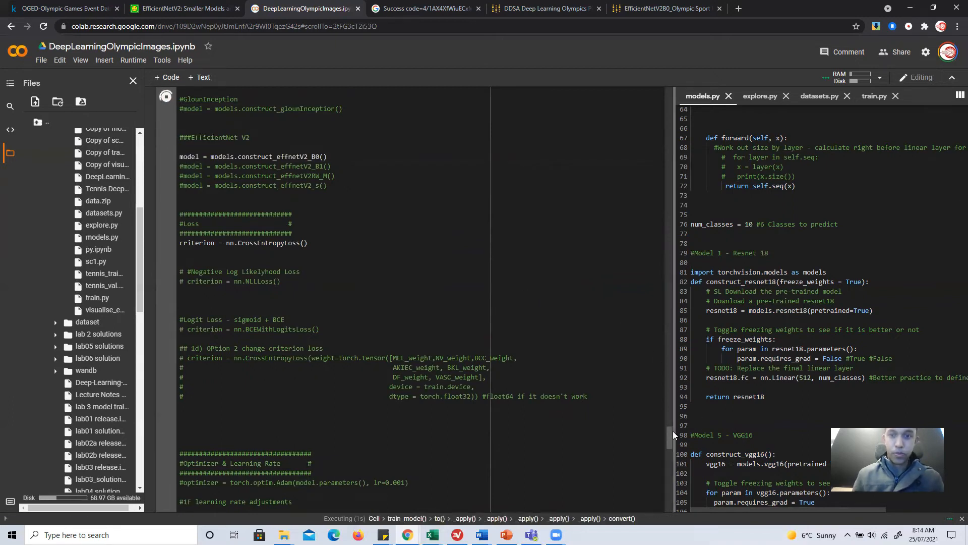
pyautogui.scroll(-3)
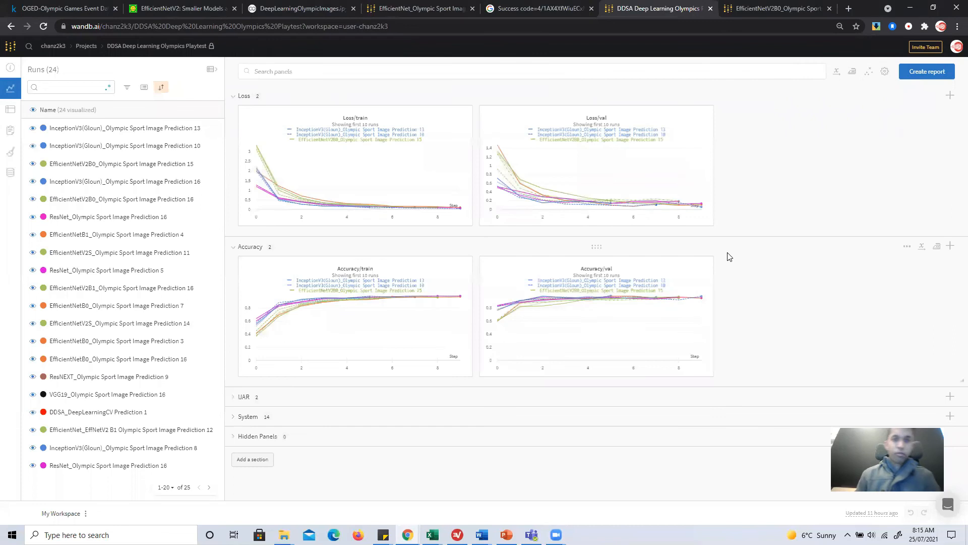
pyautogui.moveTo(461, 440)
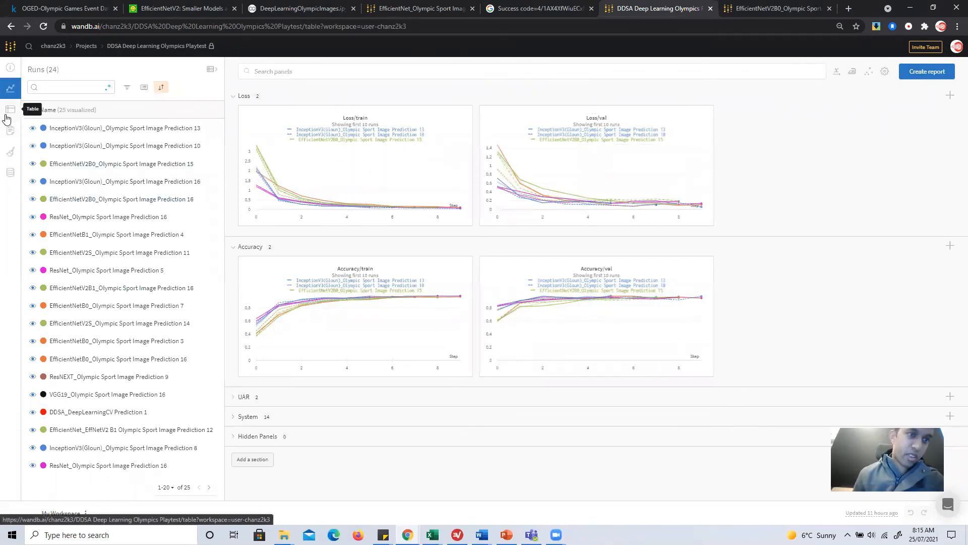
# - Show the Olympics Playtest runs as a table, sorted by validation accuracy
pyautogui.click(10, 109)
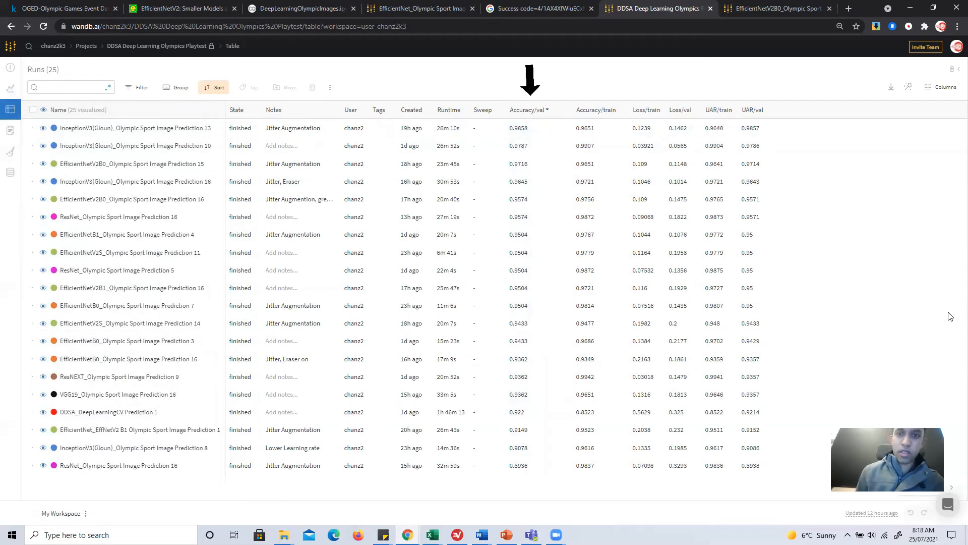
pyautogui.moveTo(847, 291)
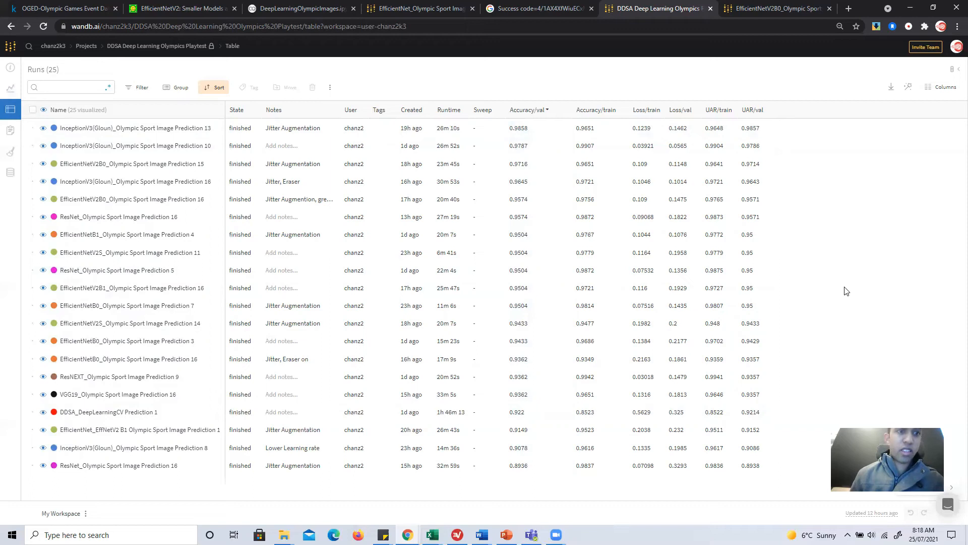
pyautogui.moveTo(798, 219)
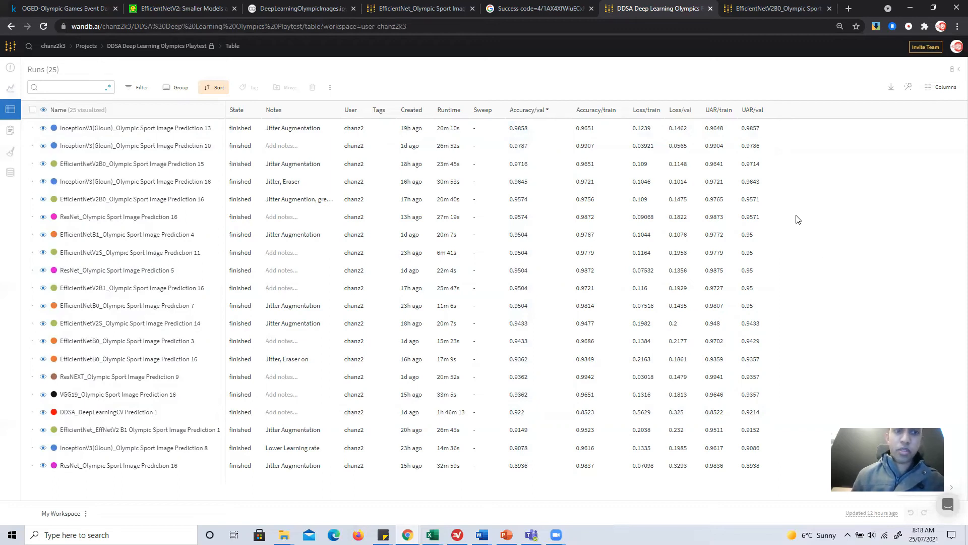
pyautogui.moveTo(558, 218)
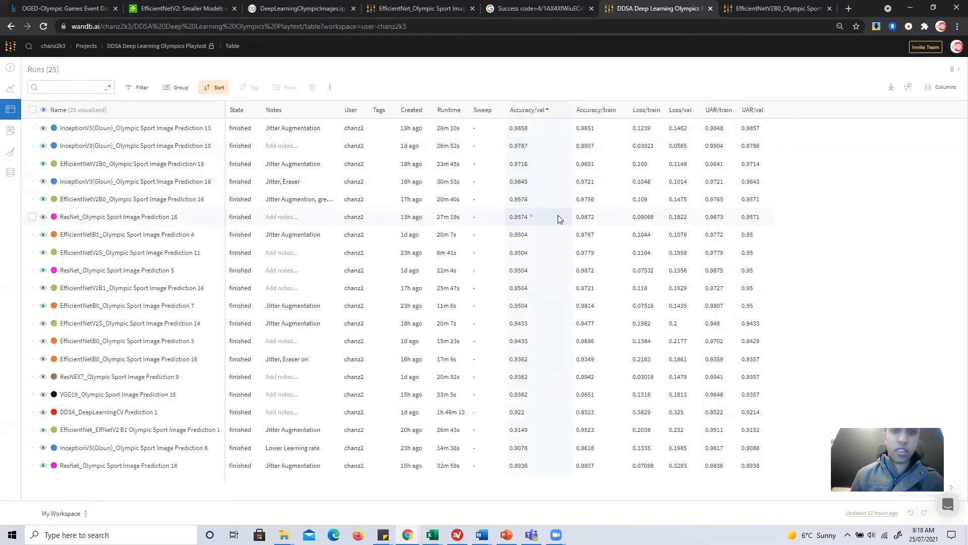
pyautogui.moveTo(206, 172)
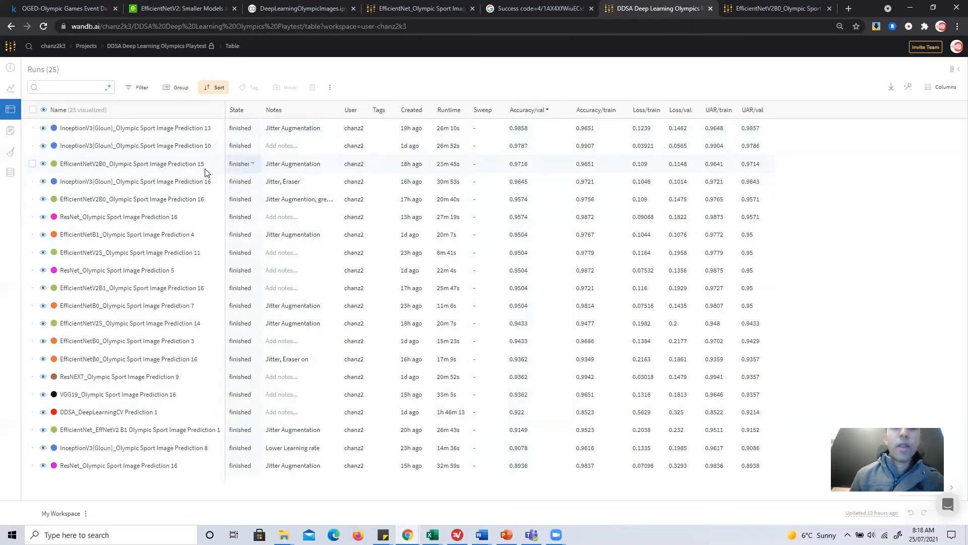
pyautogui.moveTo(173, 181)
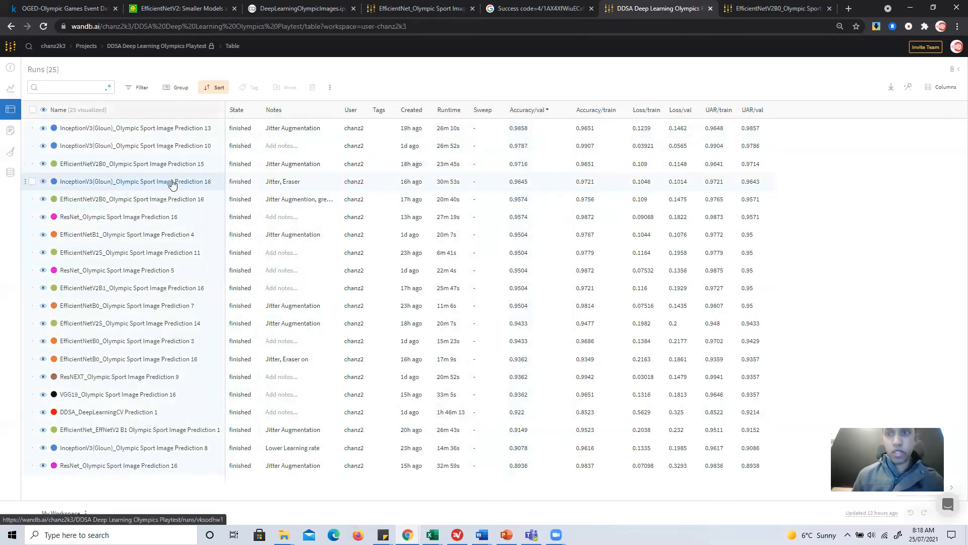
pyautogui.moveTo(173, 182)
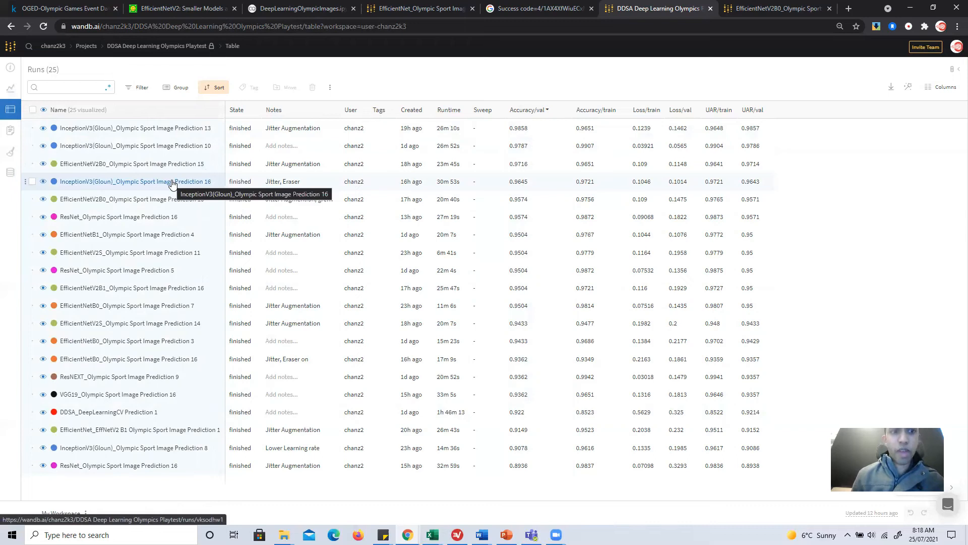
pyautogui.moveTo(534, 173)
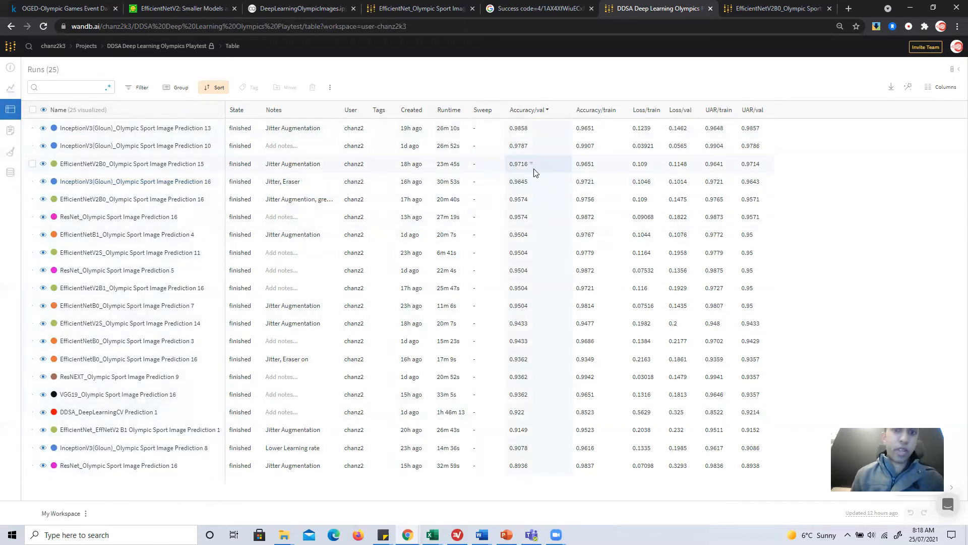
pyautogui.moveTo(561, 192)
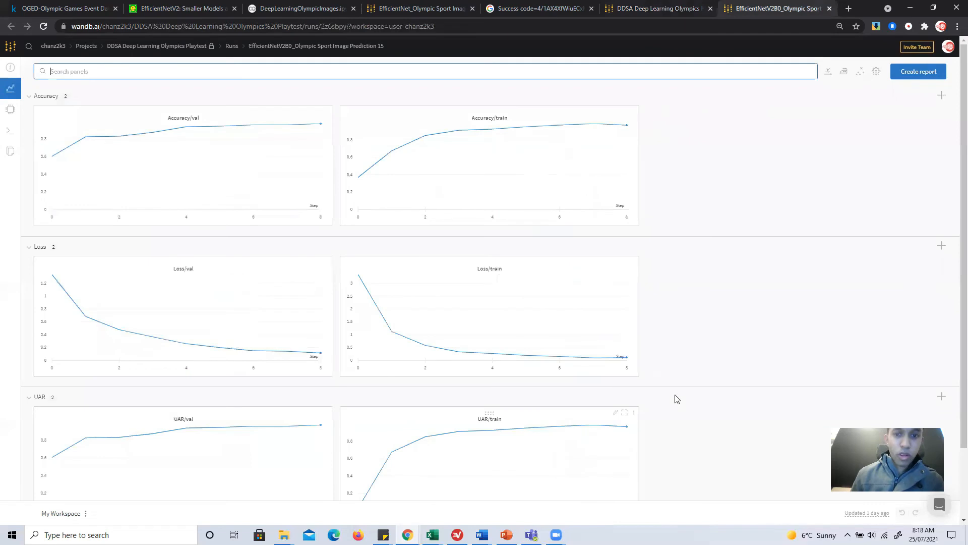
pyautogui.moveTo(682, 386)
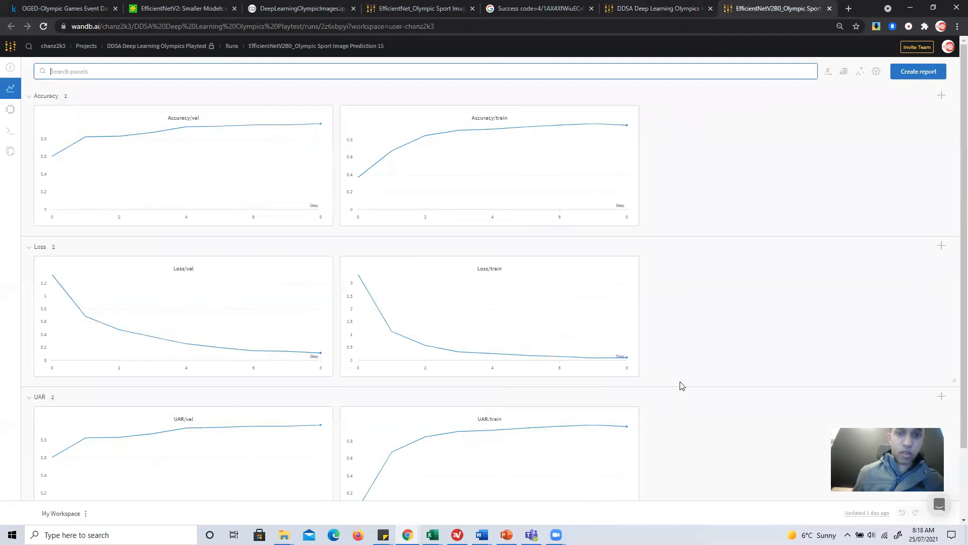
pyautogui.moveTo(343, 174)
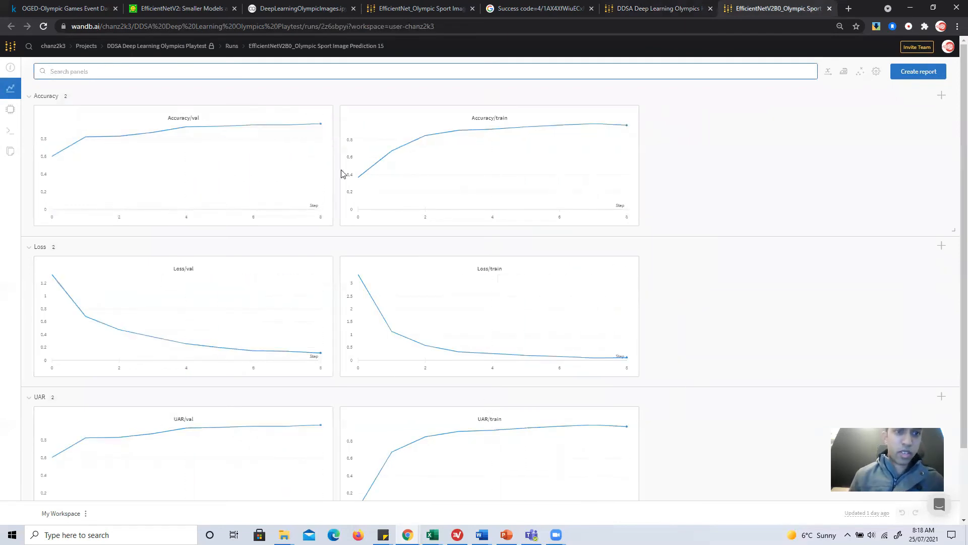
pyautogui.moveTo(562, 317)
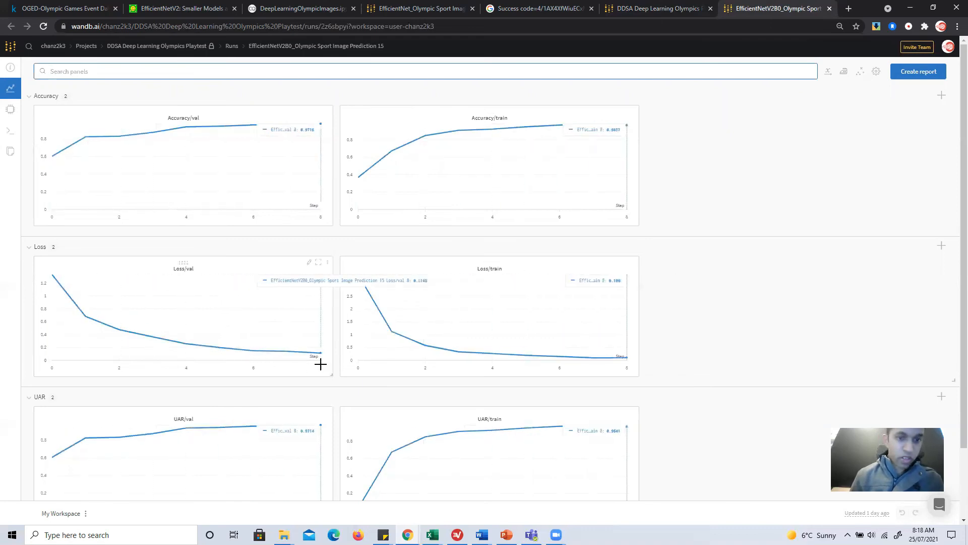
pyautogui.moveTo(502, 408)
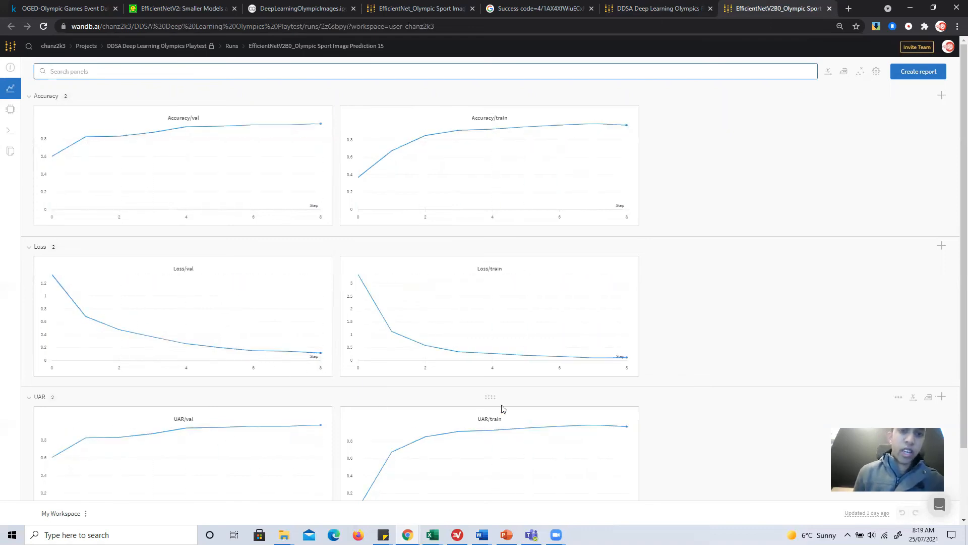
pyautogui.moveTo(416, 165)
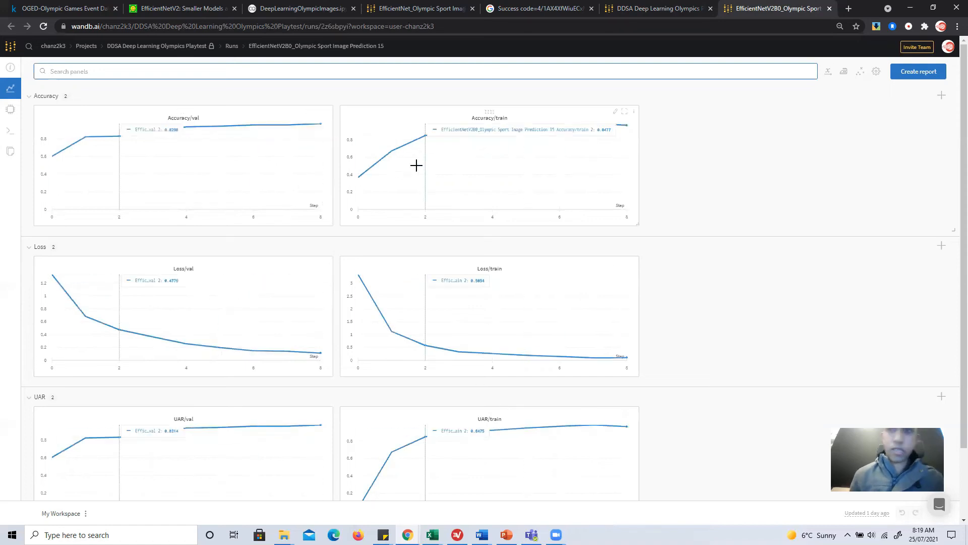
pyautogui.moveTo(643, 28)
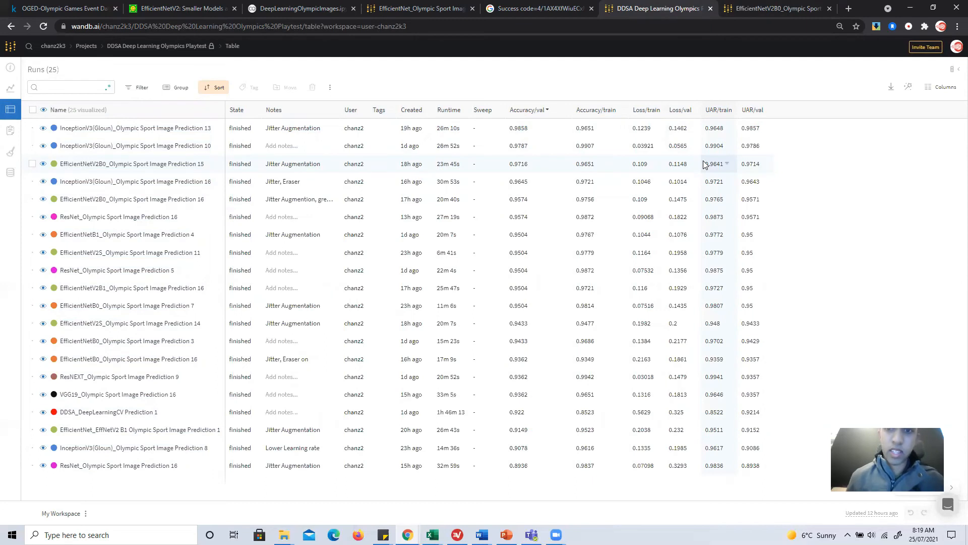
pyautogui.moveTo(863, 181)
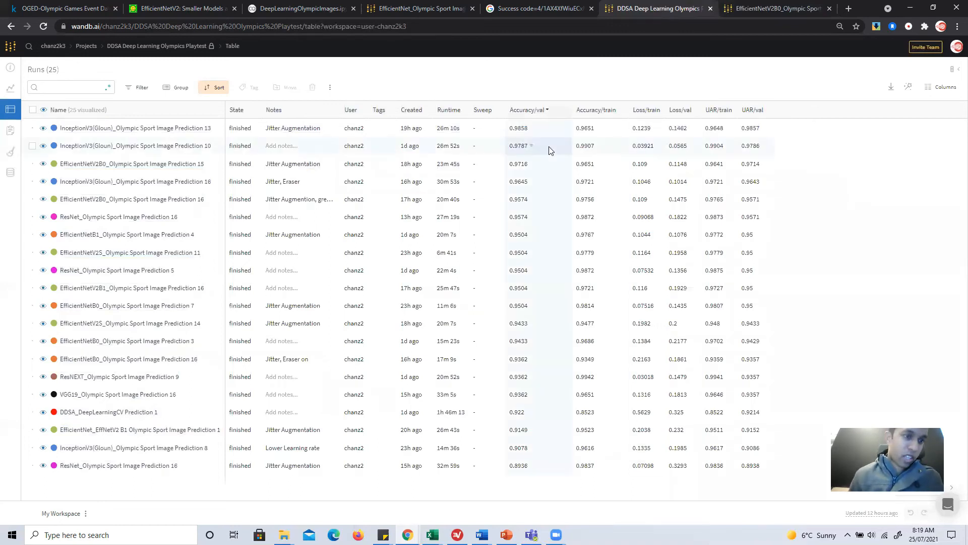
pyautogui.moveTo(56, 207)
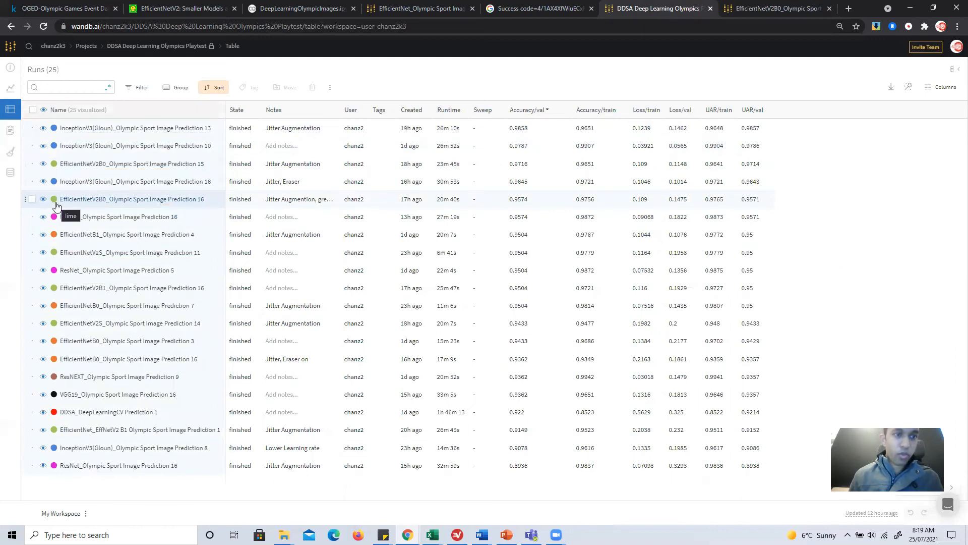
pyautogui.moveTo(559, 286)
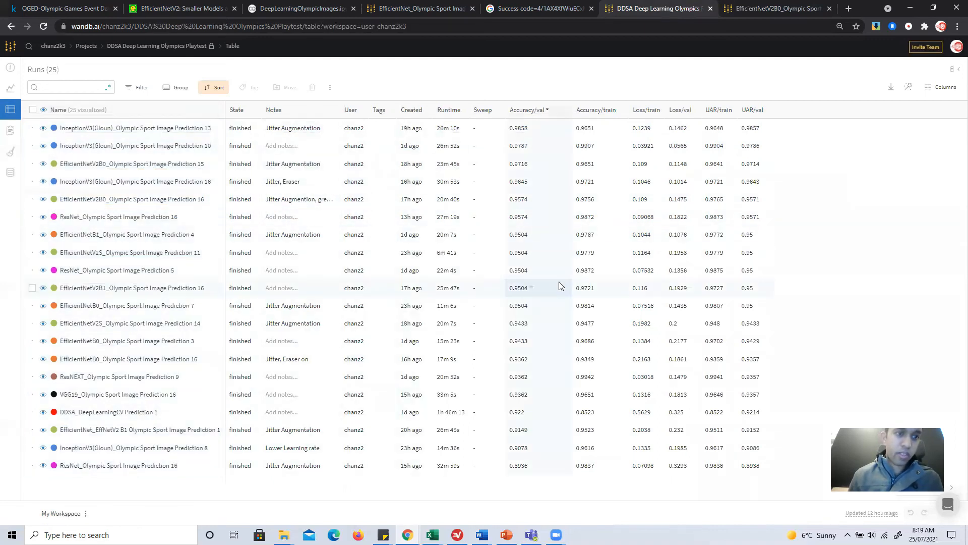
pyautogui.moveTo(352, 234)
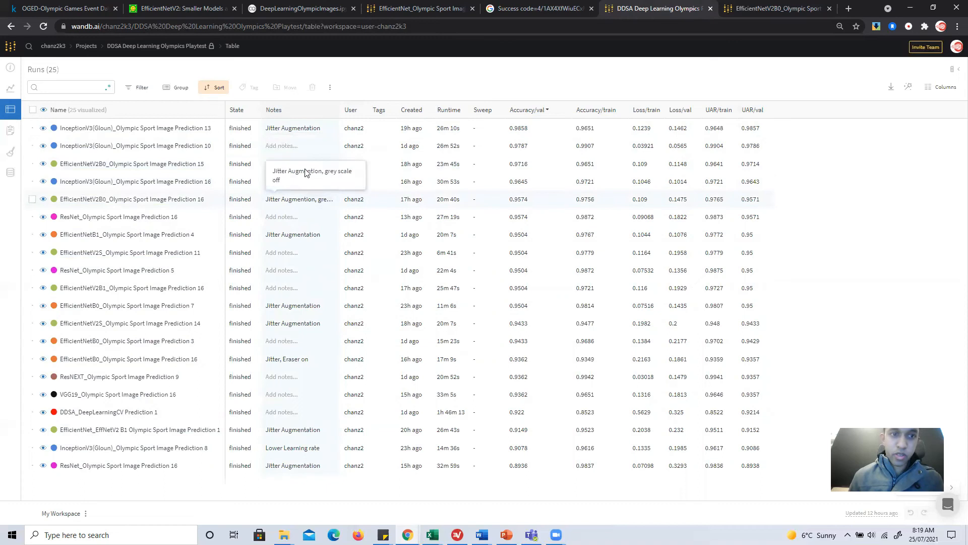
pyautogui.moveTo(316, 206)
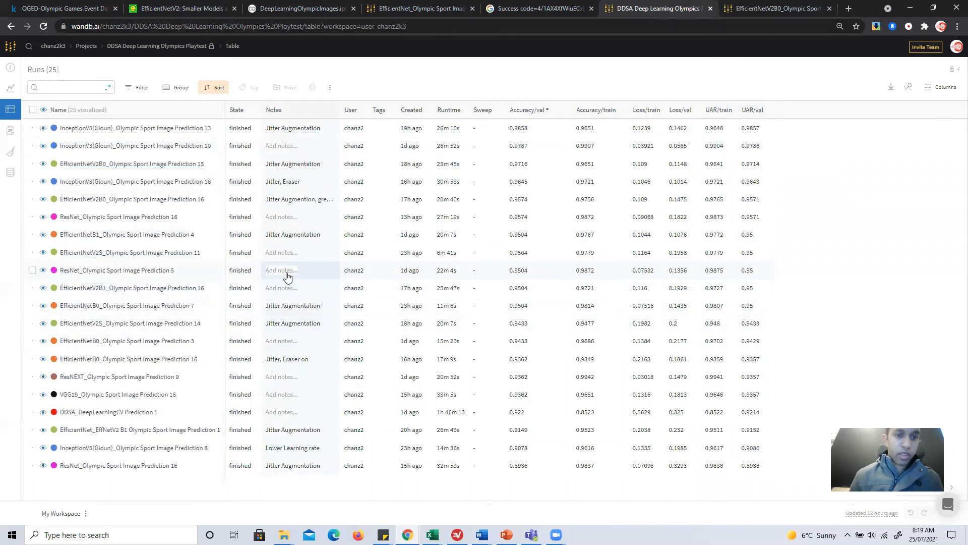
pyautogui.moveTo(354, 287)
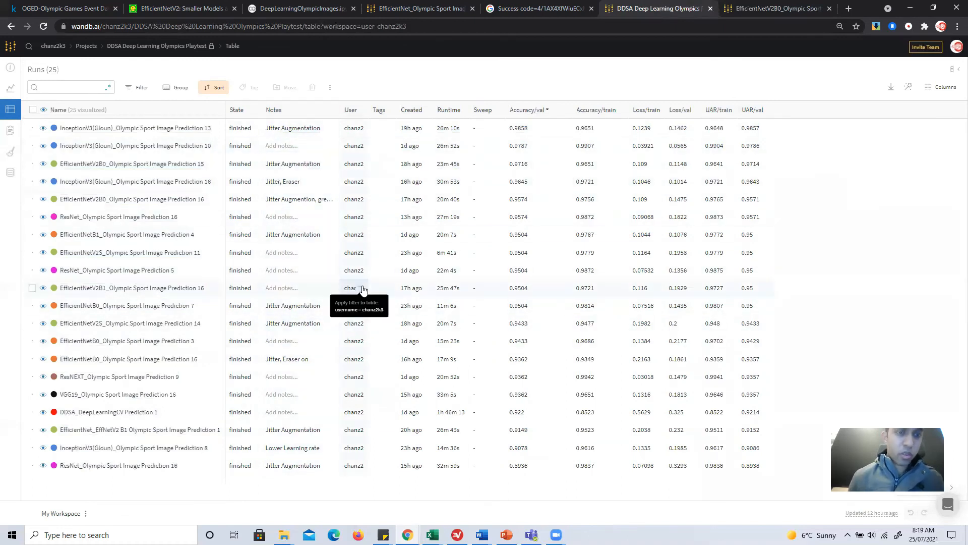
pyautogui.moveTo(722, 425)
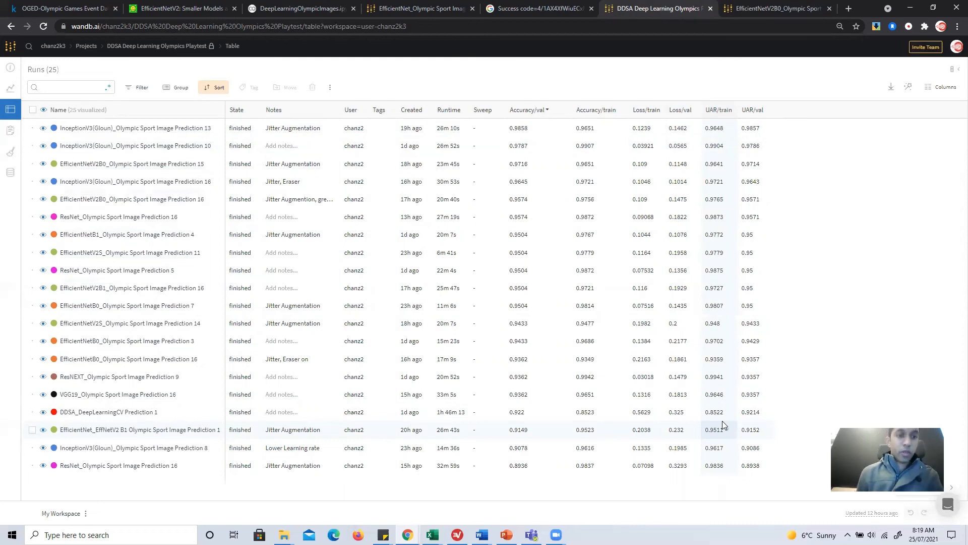
pyautogui.moveTo(741, 440)
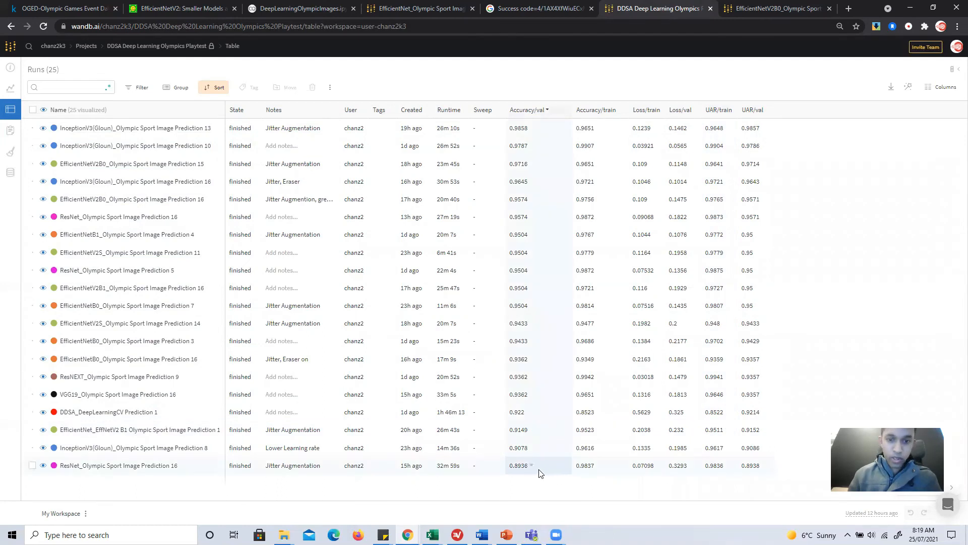
pyautogui.moveTo(523, 473)
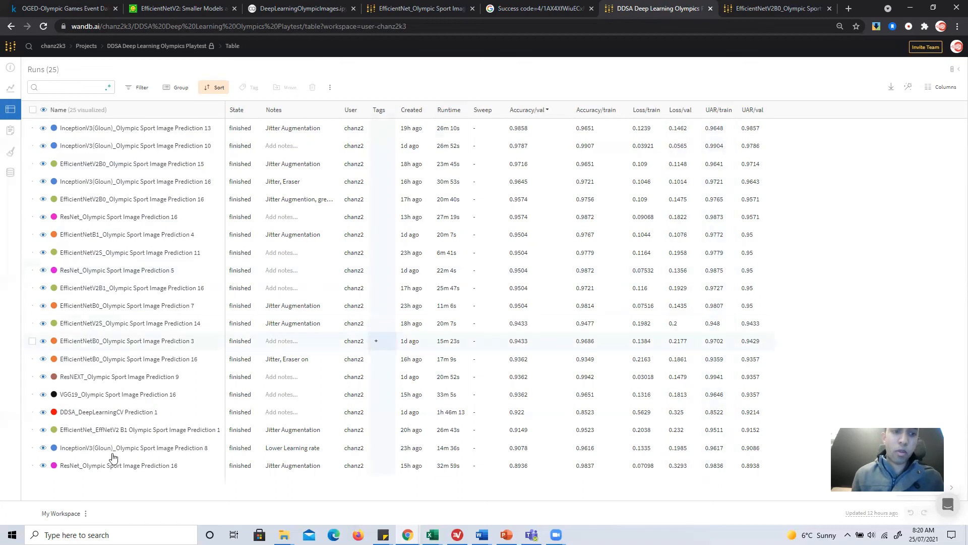
pyautogui.moveTo(118, 417)
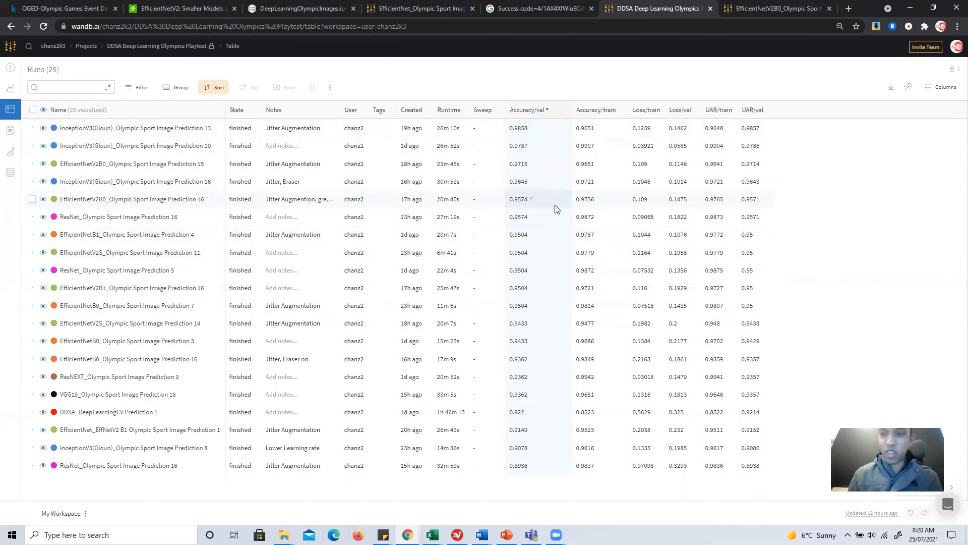
pyautogui.moveTo(554, 150)
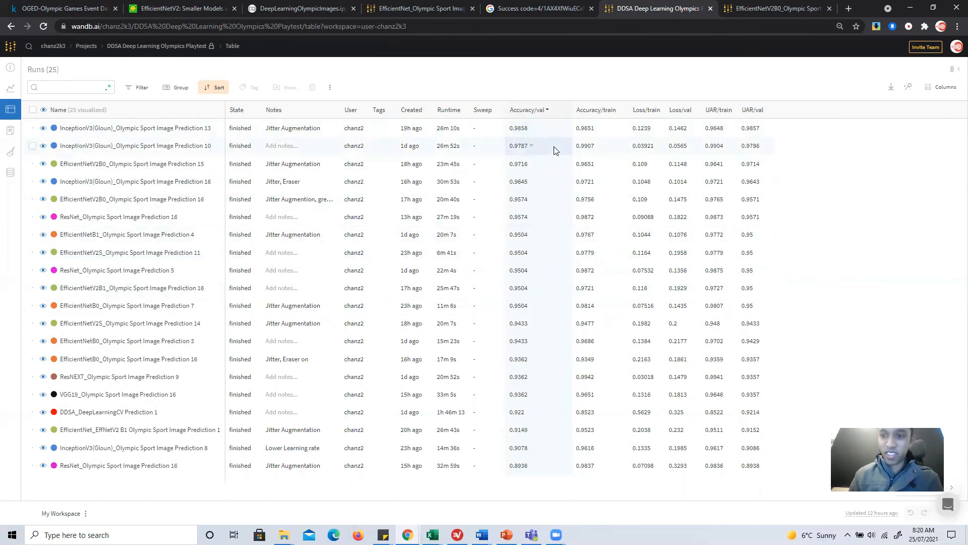